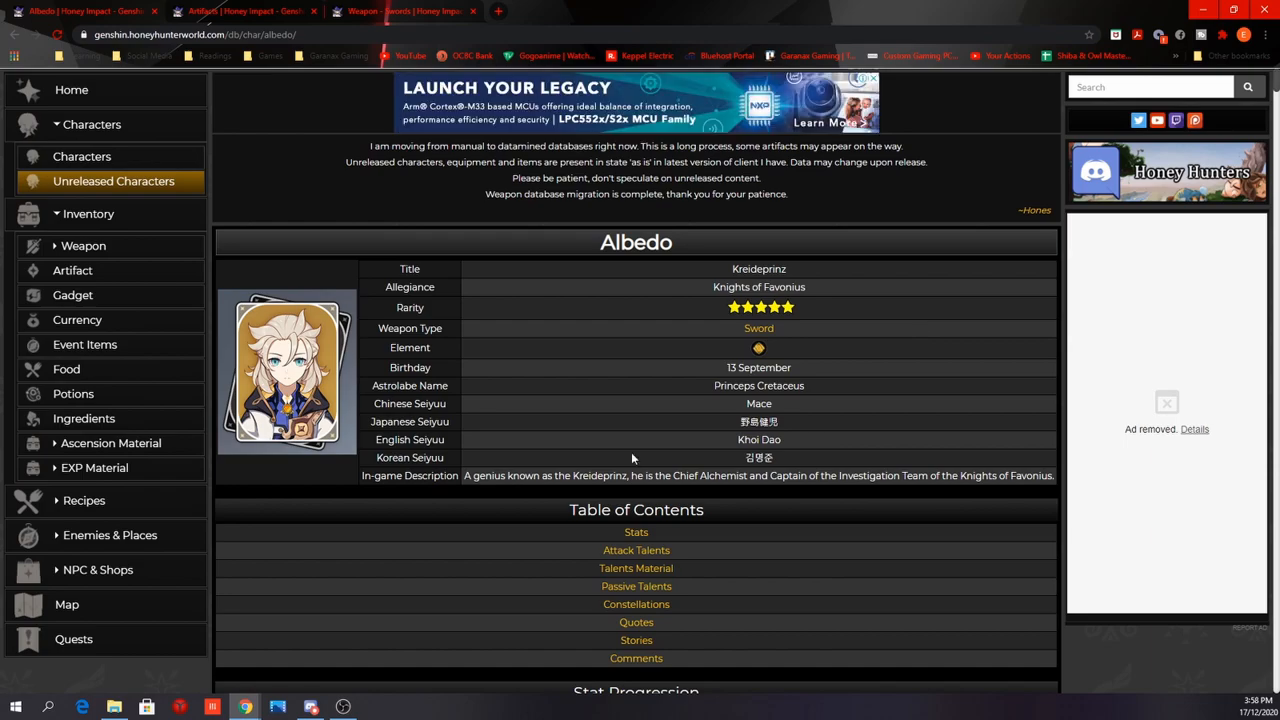
Step: Scroll past Albedo's info box to the Stat Progression table with HP, ATK, DEF and ascension materials
scroll("down", 3)
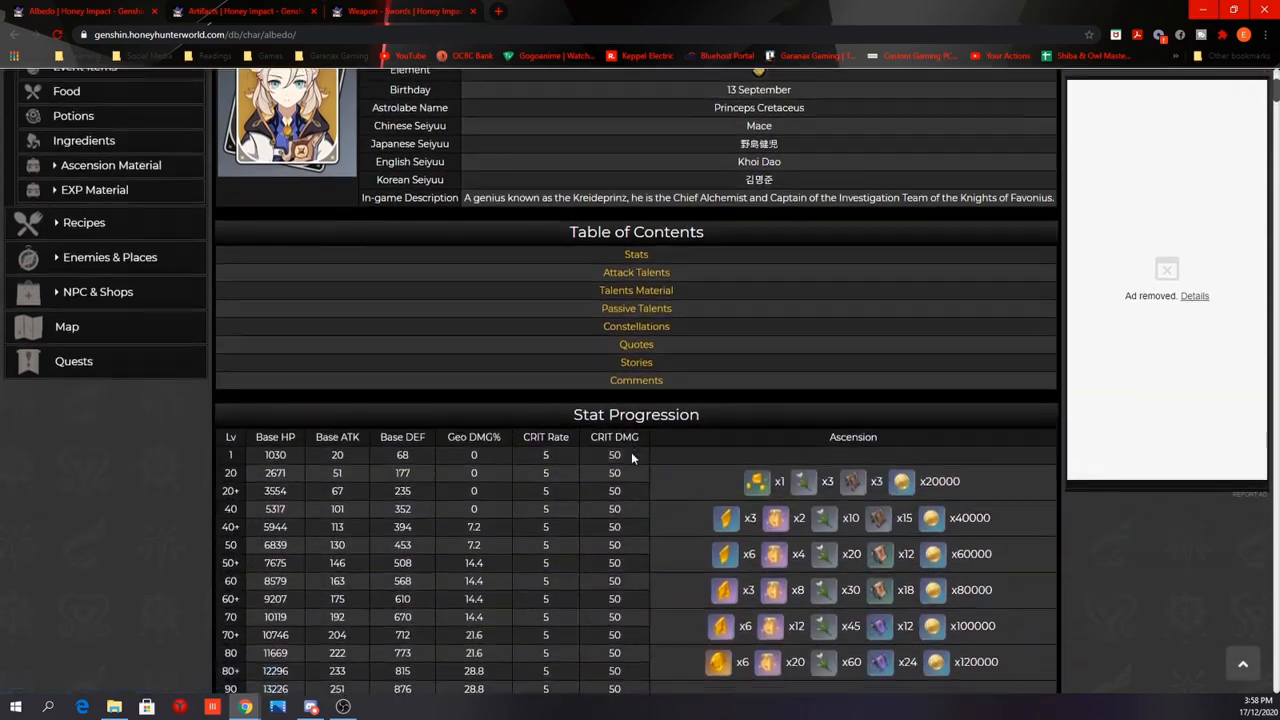
scroll("down", 3)
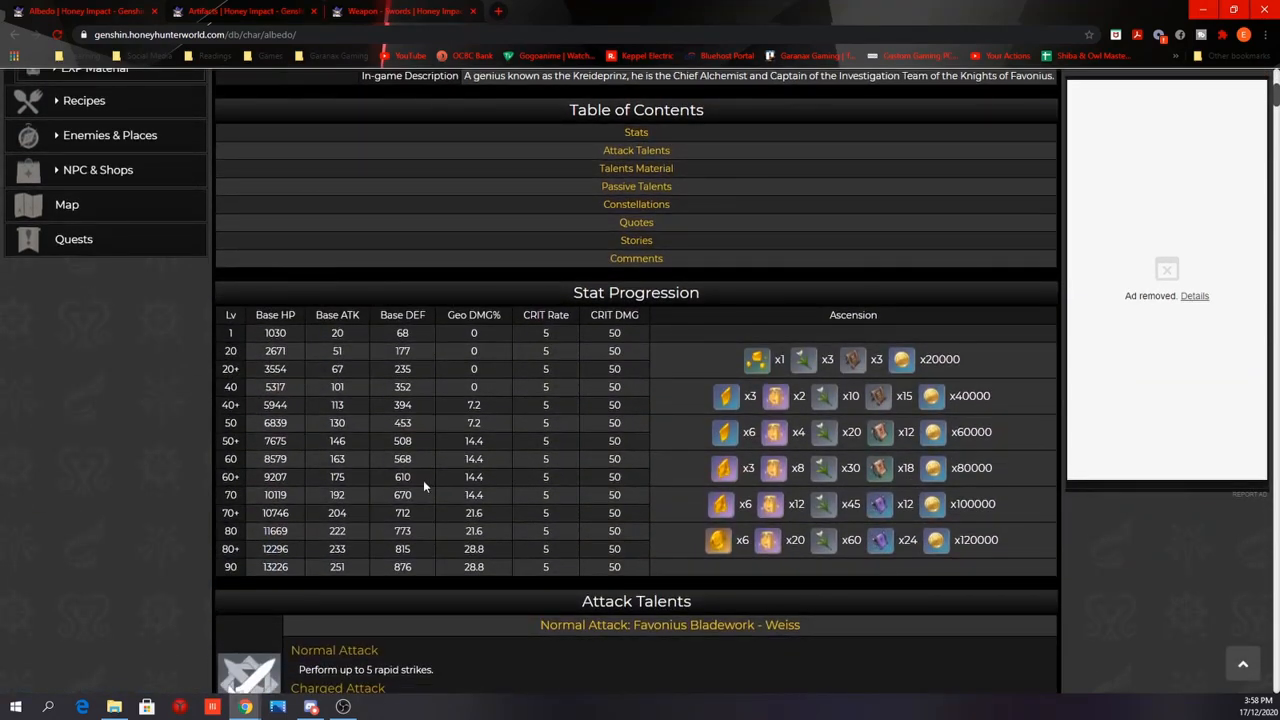
mouse_move(356, 512)
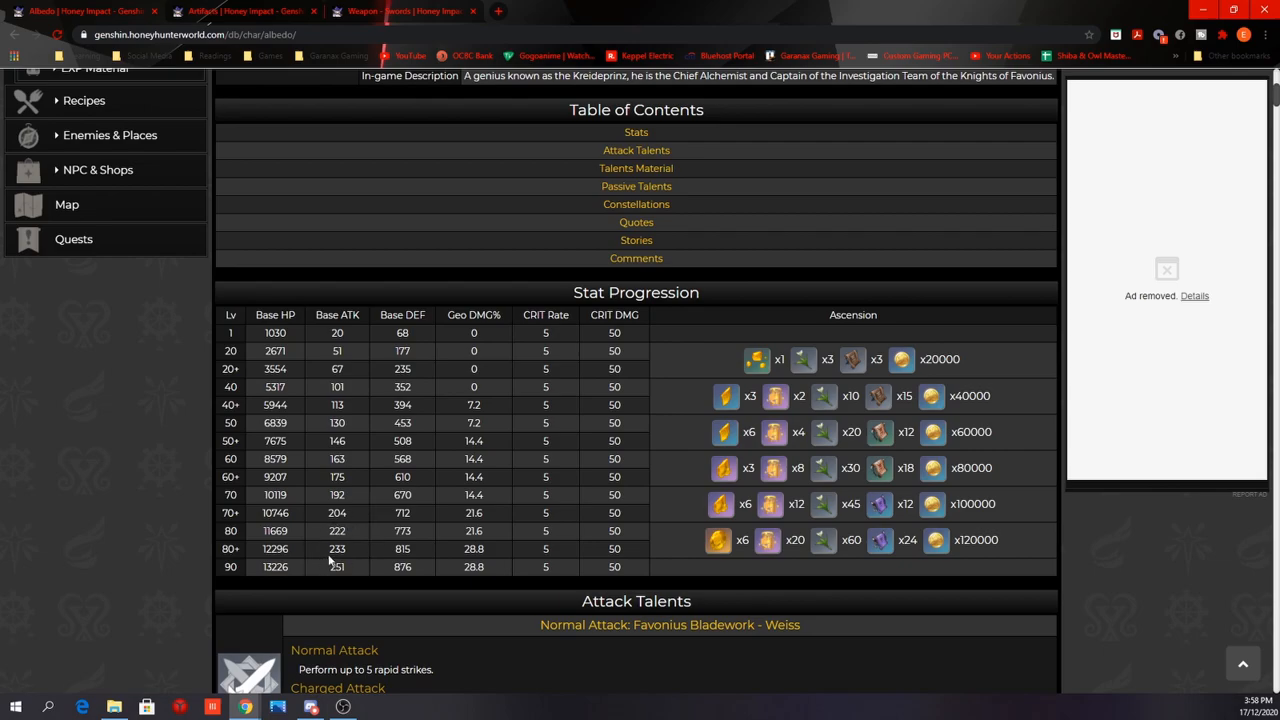
mouse_move(416, 572)
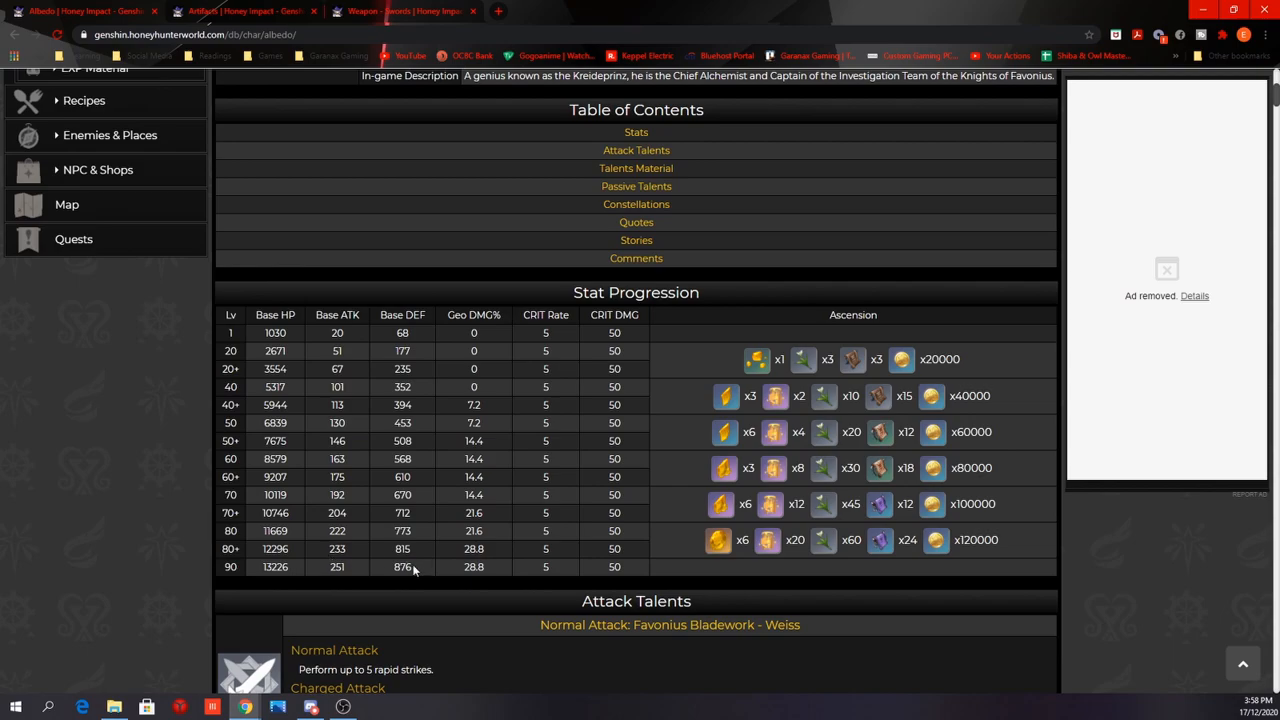
mouse_move(392, 548)
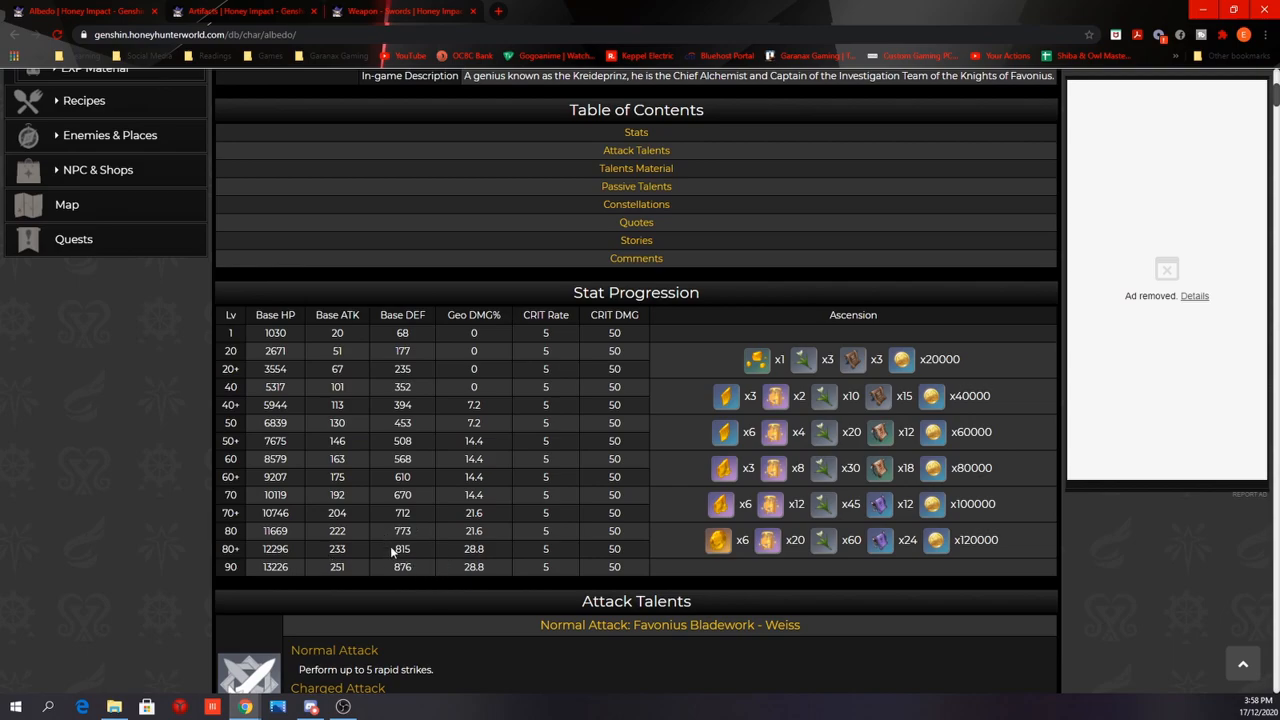
mouse_move(904, 398)
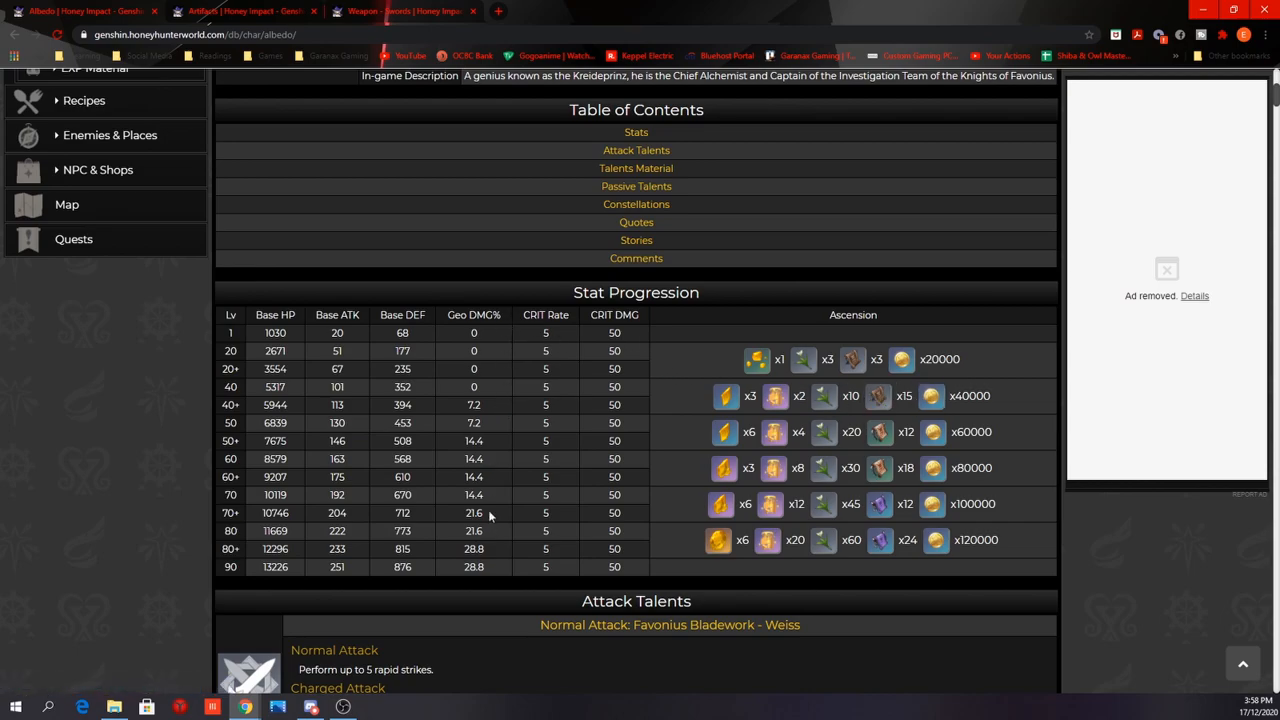
mouse_move(882, 436)
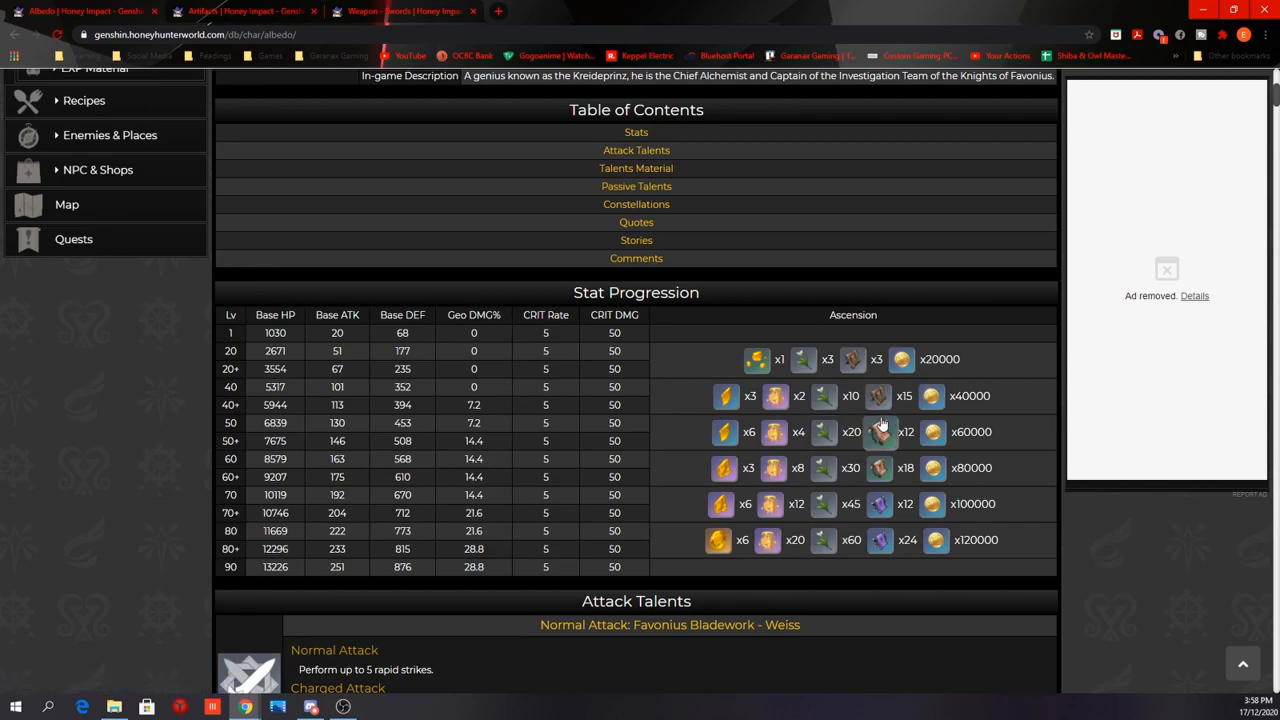
Step: Scroll to the Favonius Bladework - Weiss normal attack scaling table under Attack Talents
scroll("down", 3)
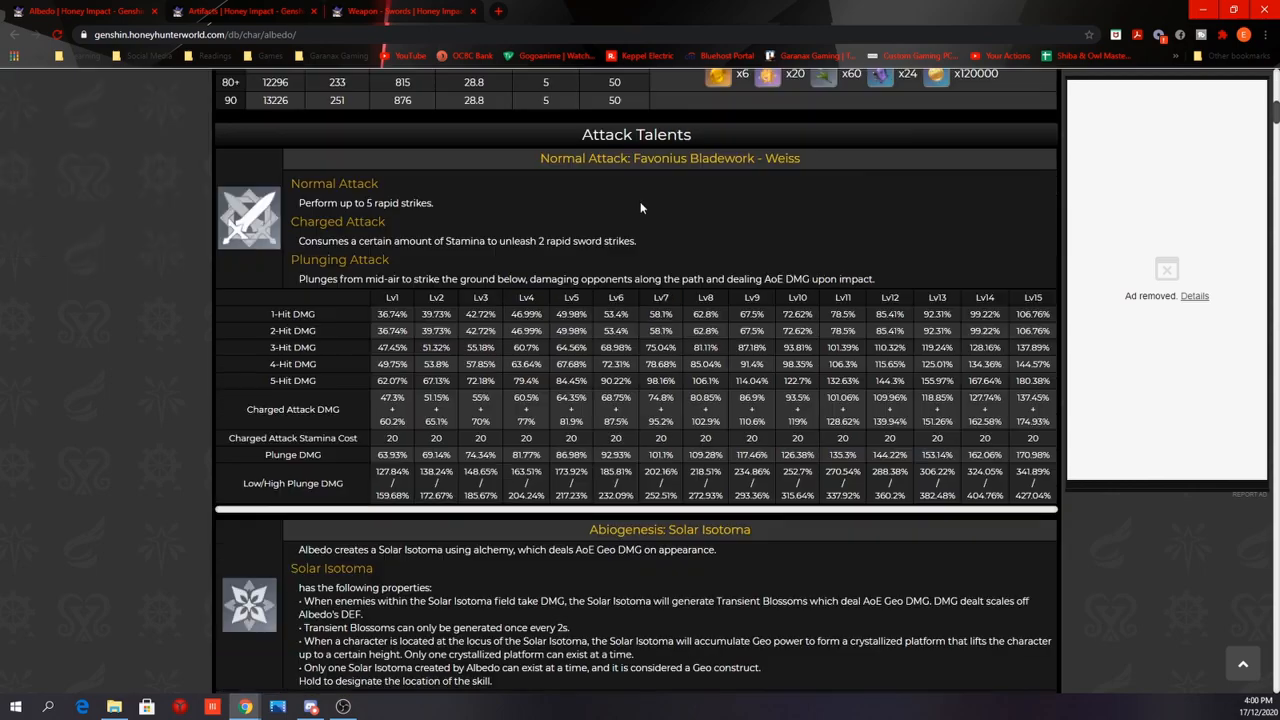
mouse_move(444, 216)
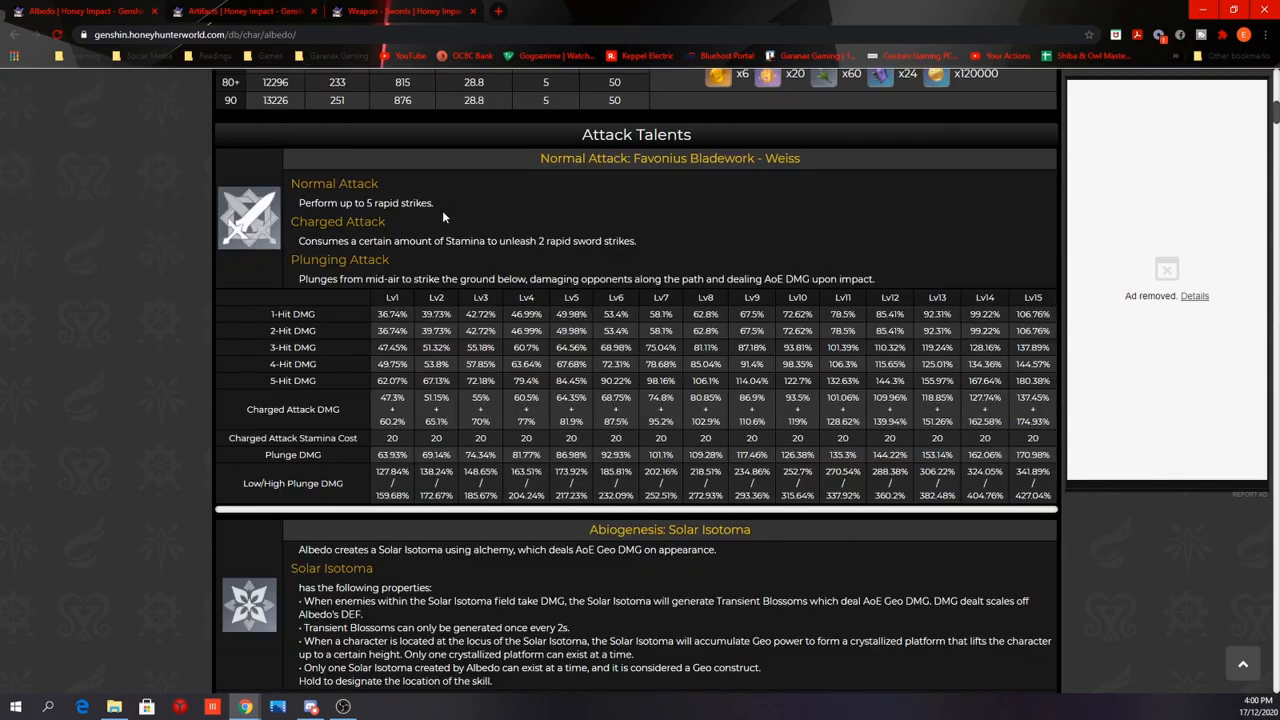
mouse_move(538, 280)
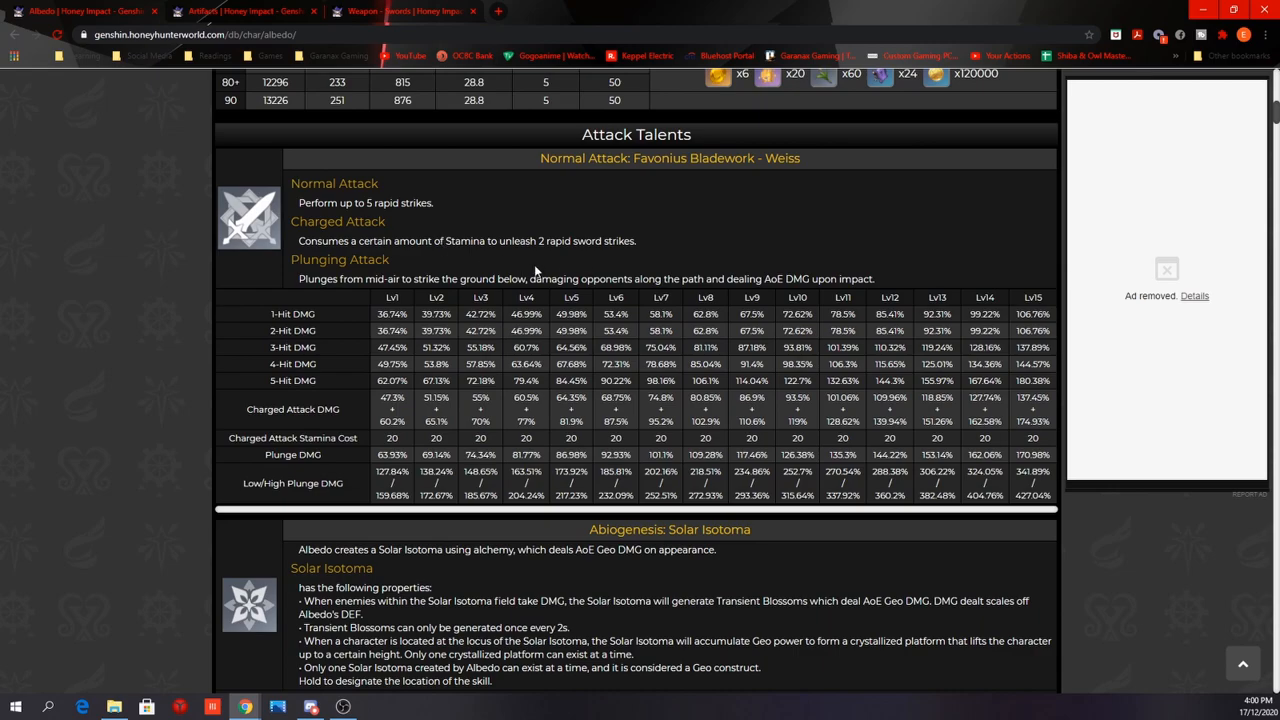
mouse_move(676, 448)
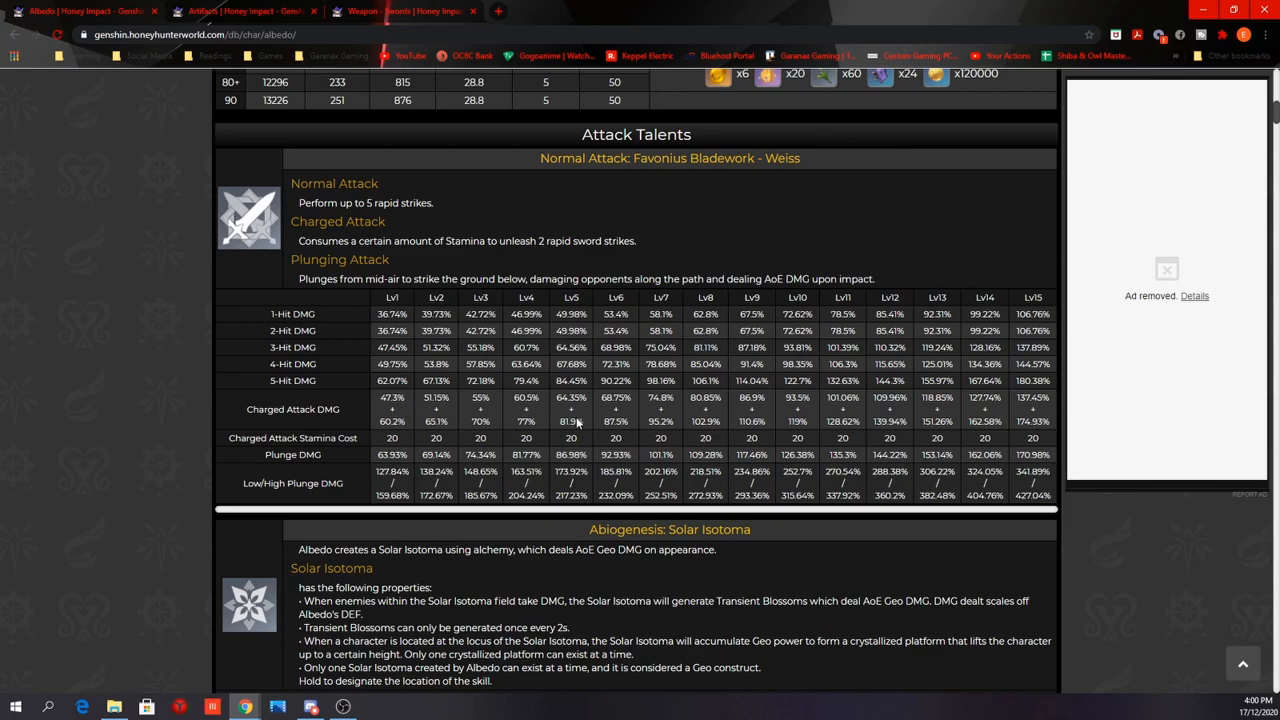
Step: Scroll to the Abiogenesis: Solar Isotoma skill and its damage scaling table
scroll("down", 3)
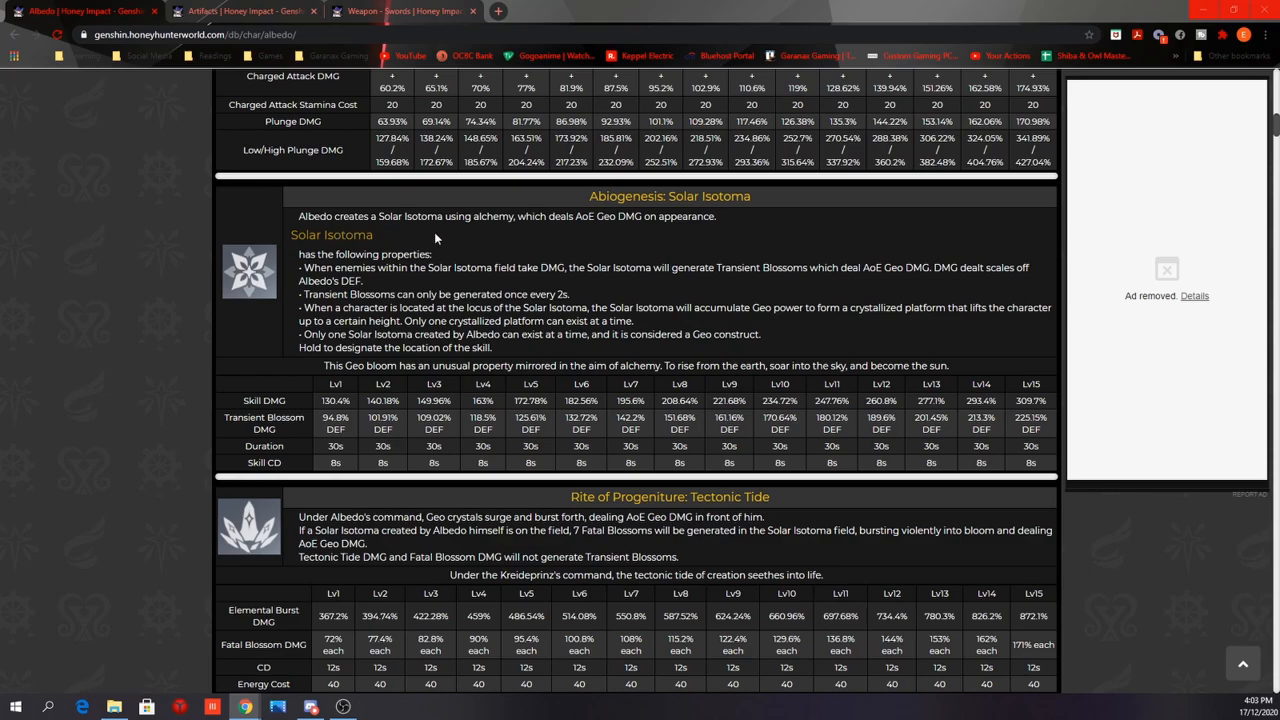
mouse_move(536, 246)
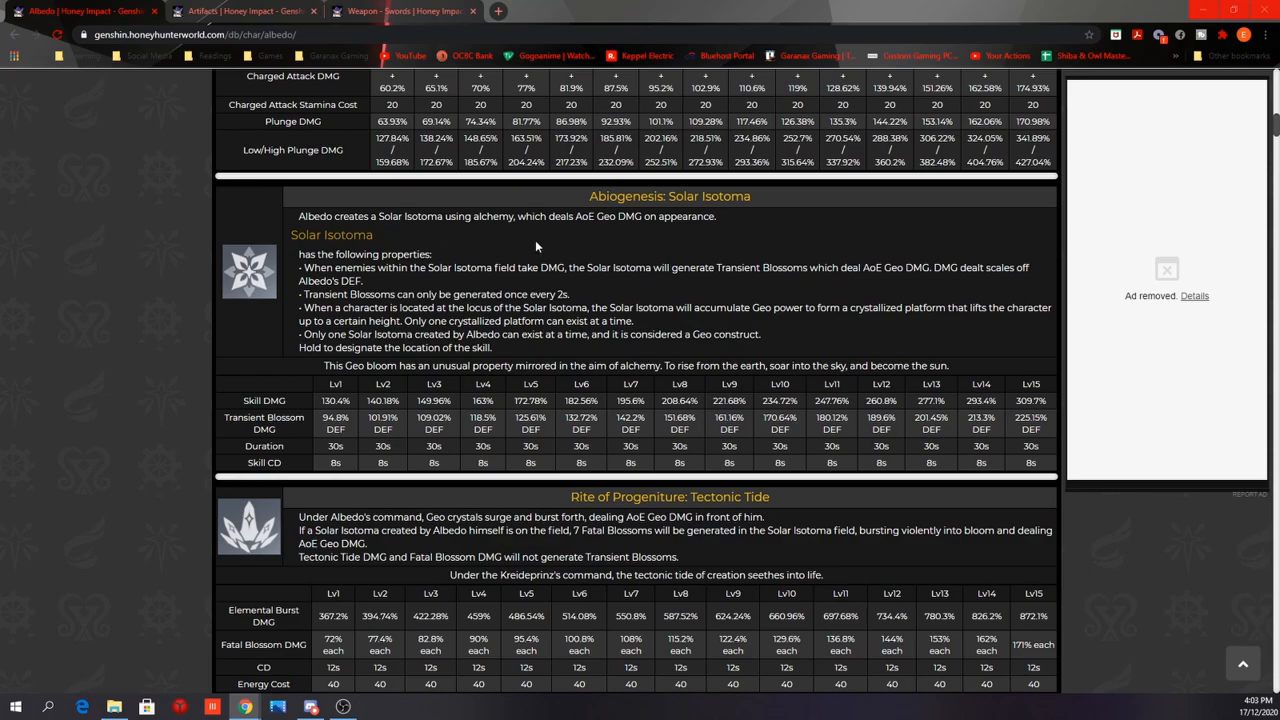
mouse_move(610, 240)
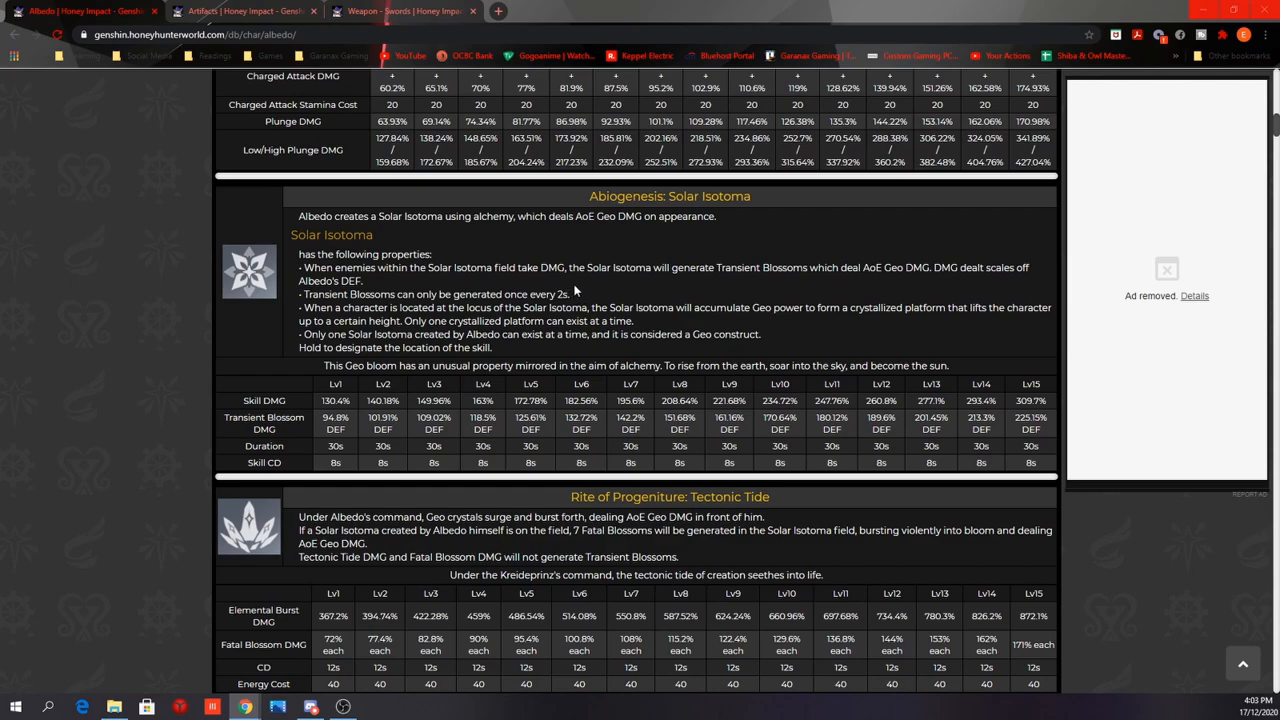
mouse_move(796, 292)
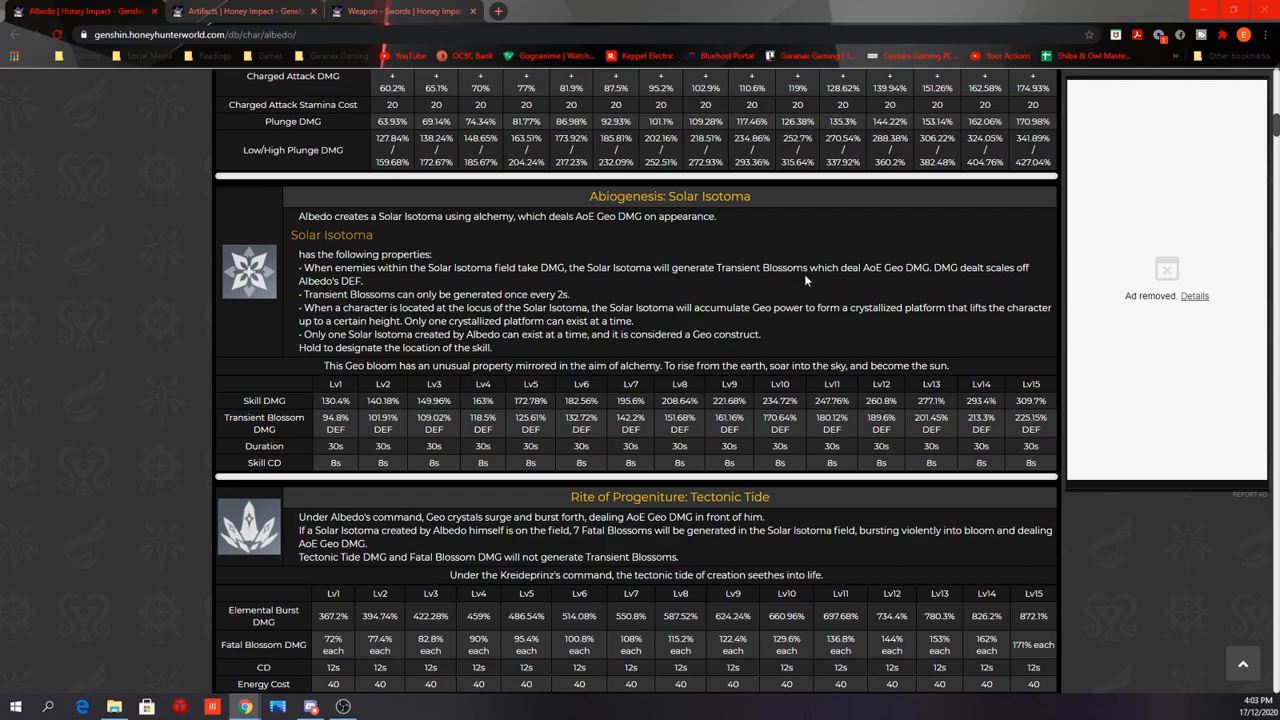
mouse_move(820, 288)
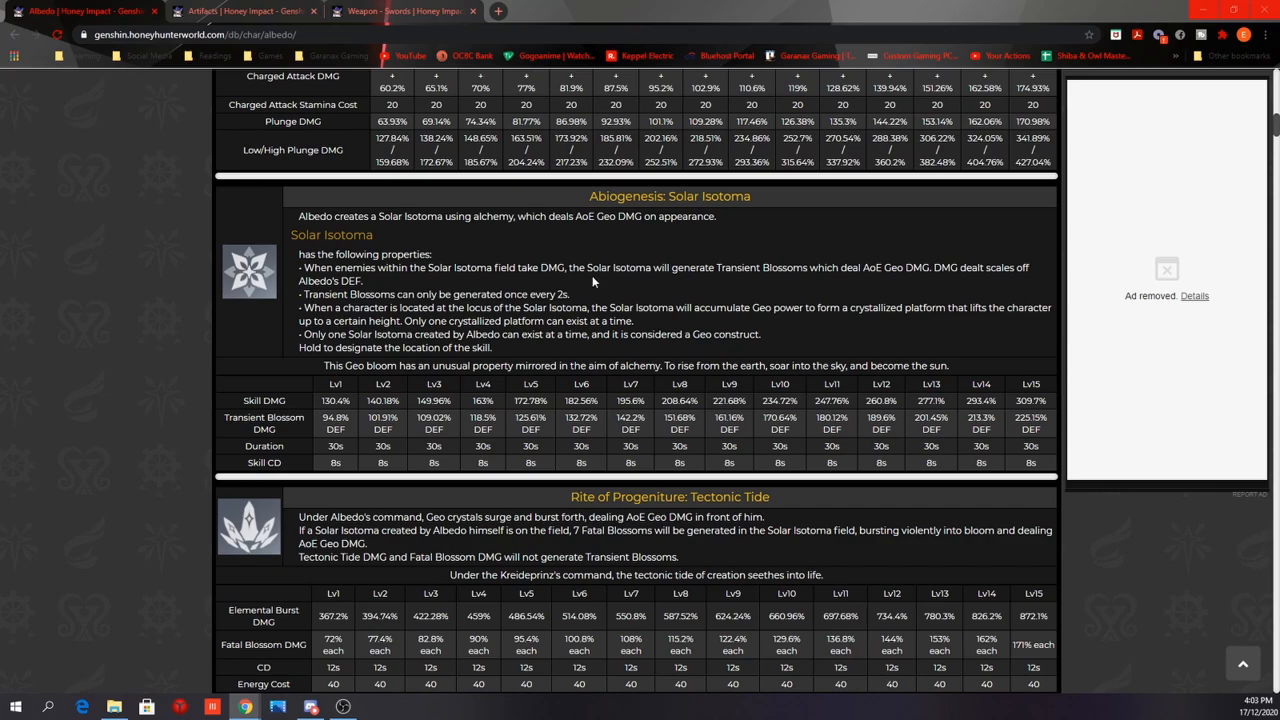
mouse_move(360, 300)
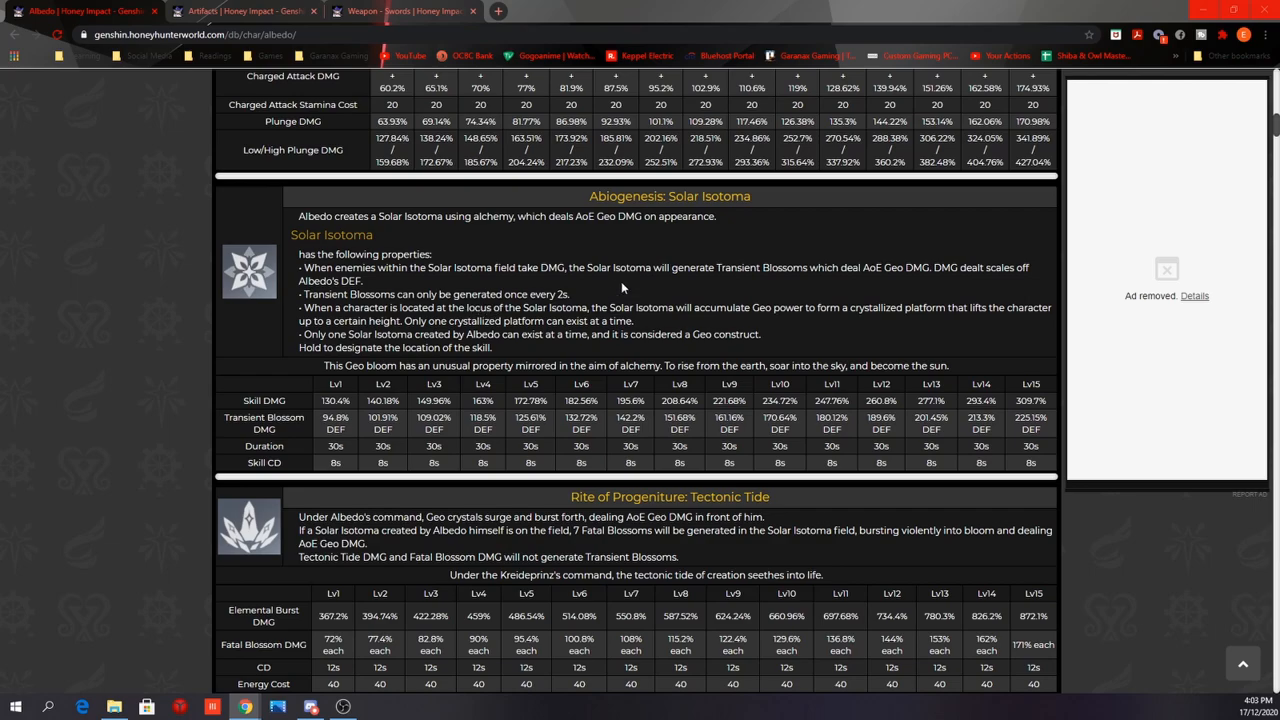
mouse_move(614, 288)
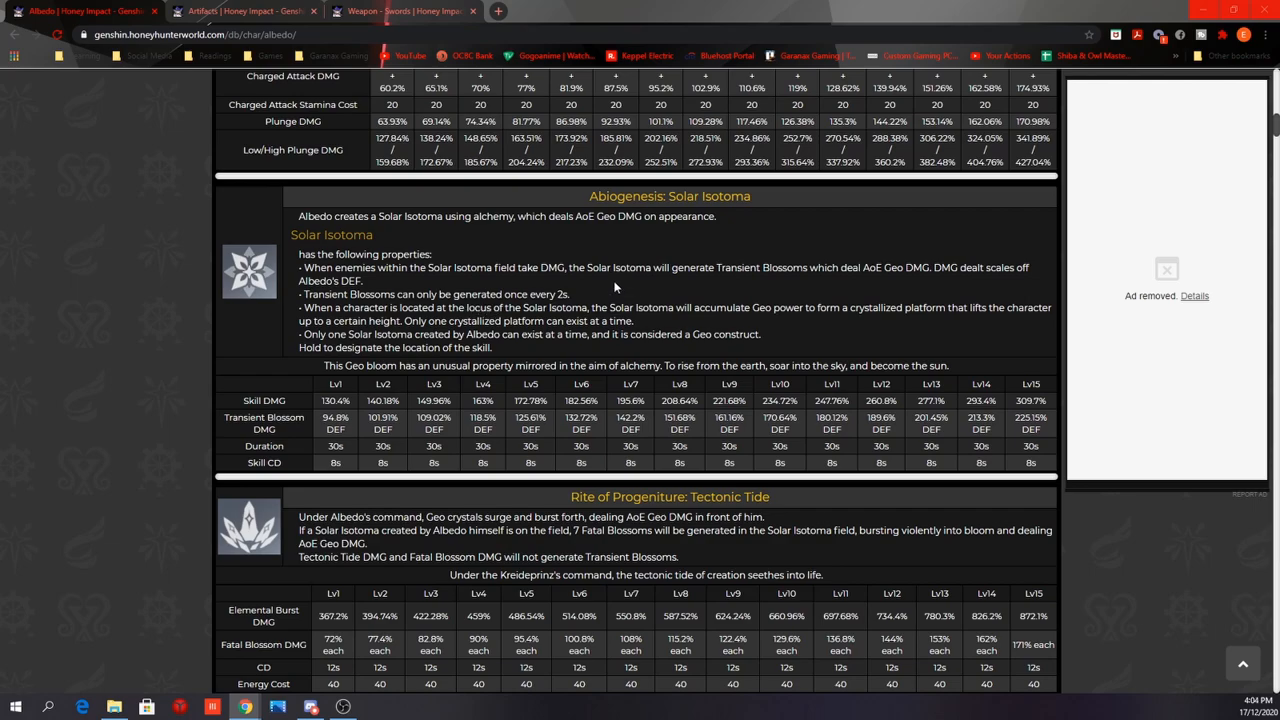
mouse_move(634, 468)
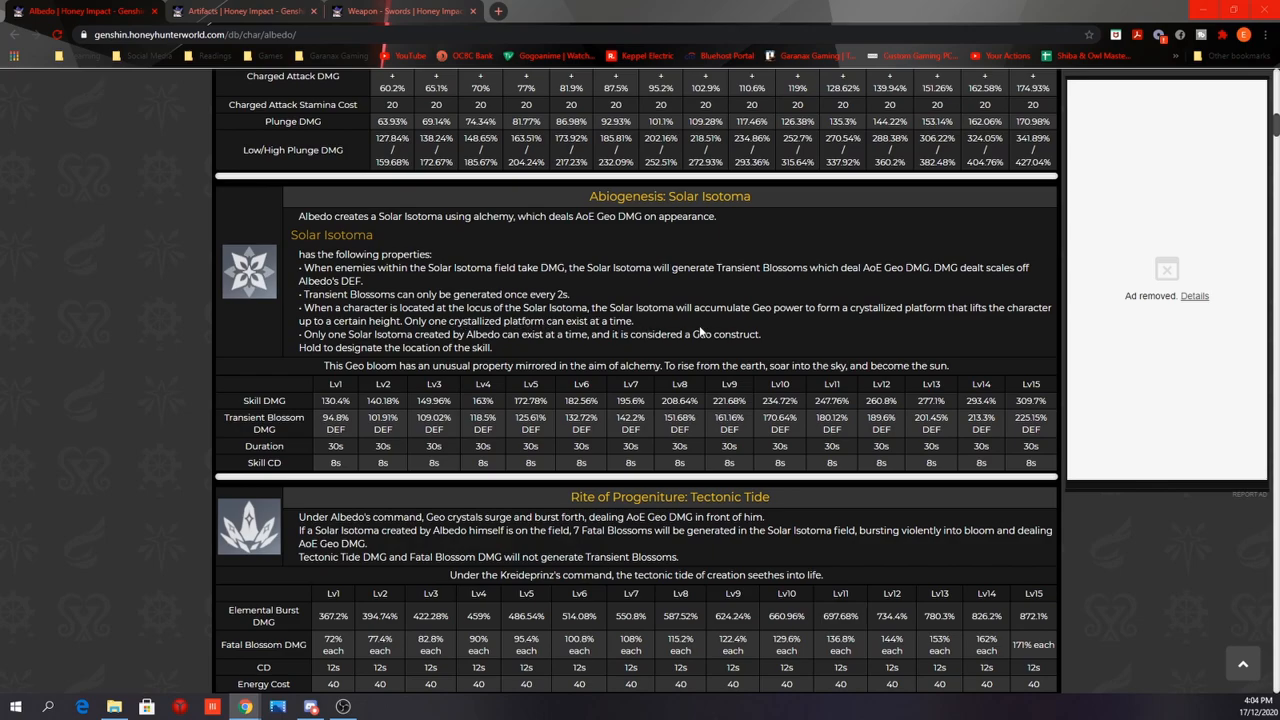
mouse_move(856, 330)
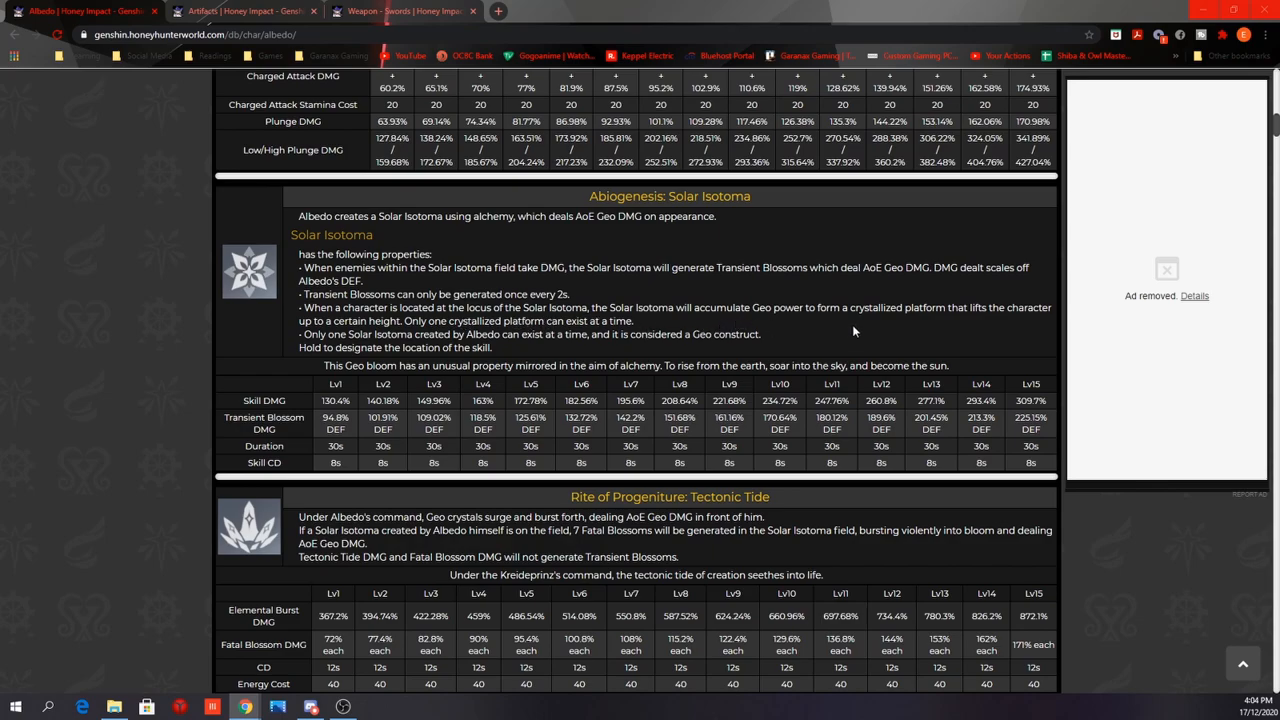
mouse_move(992, 328)
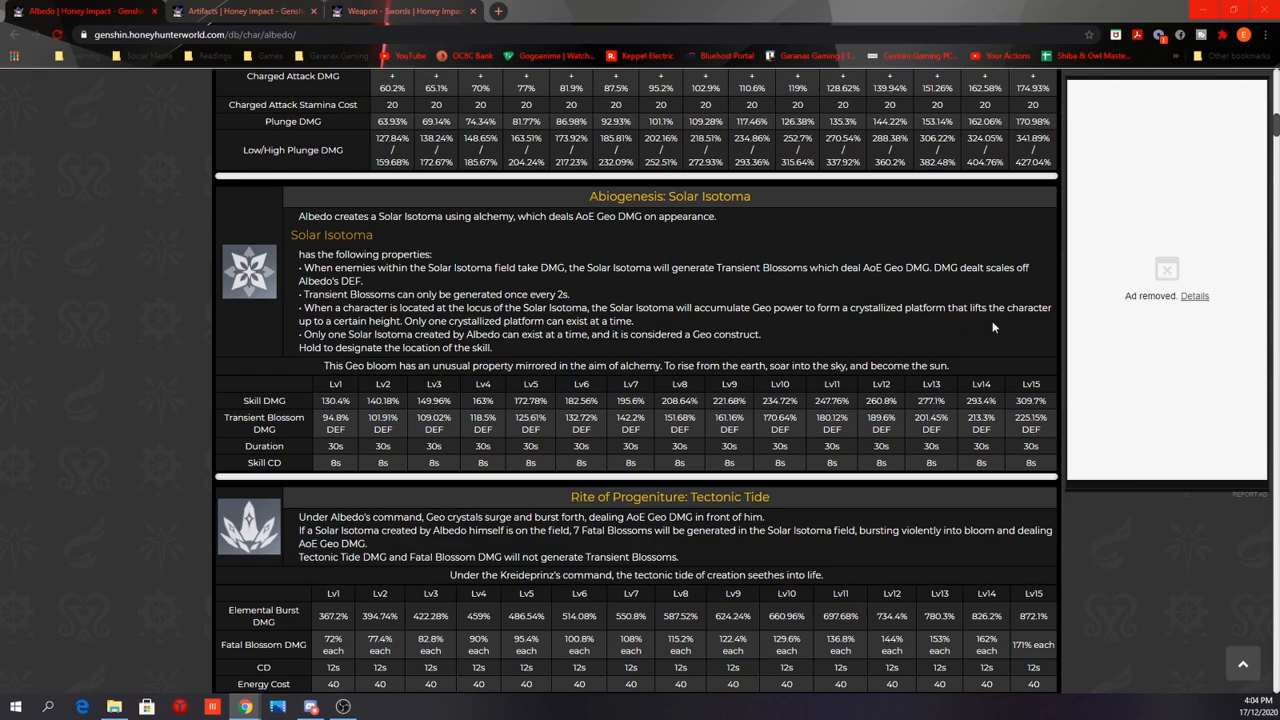
mouse_move(394, 332)
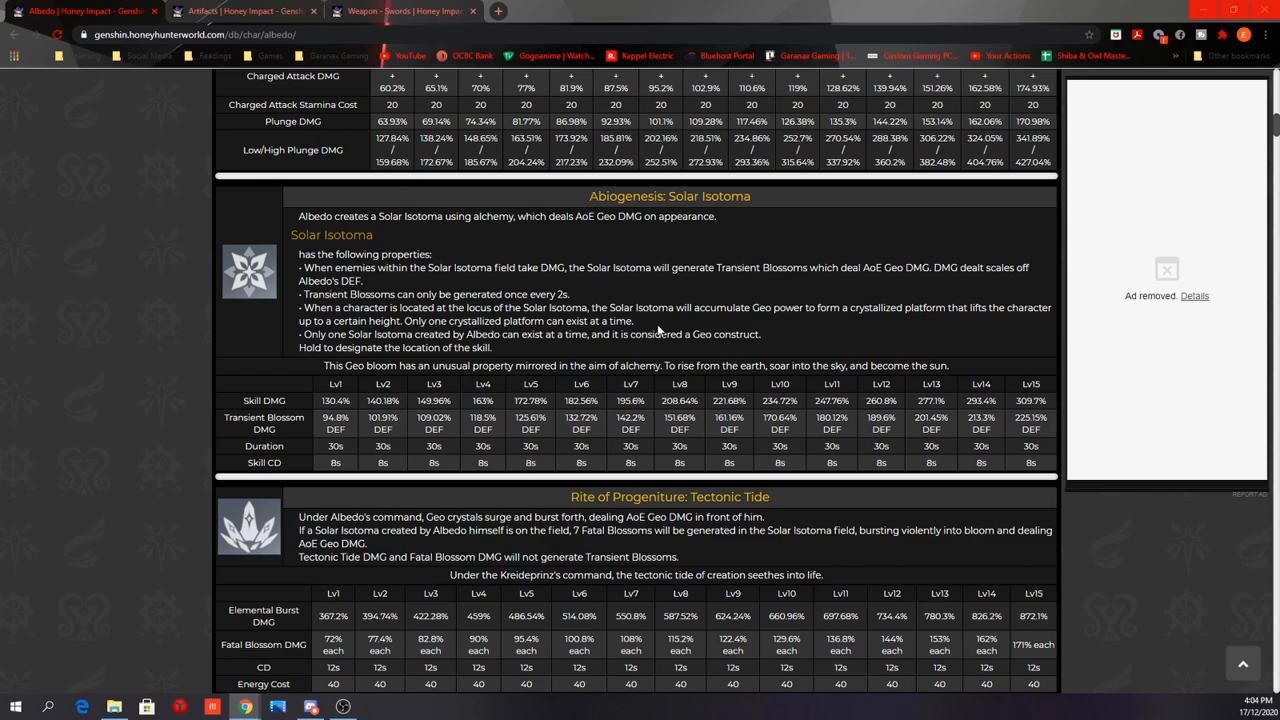
mouse_move(660, 336)
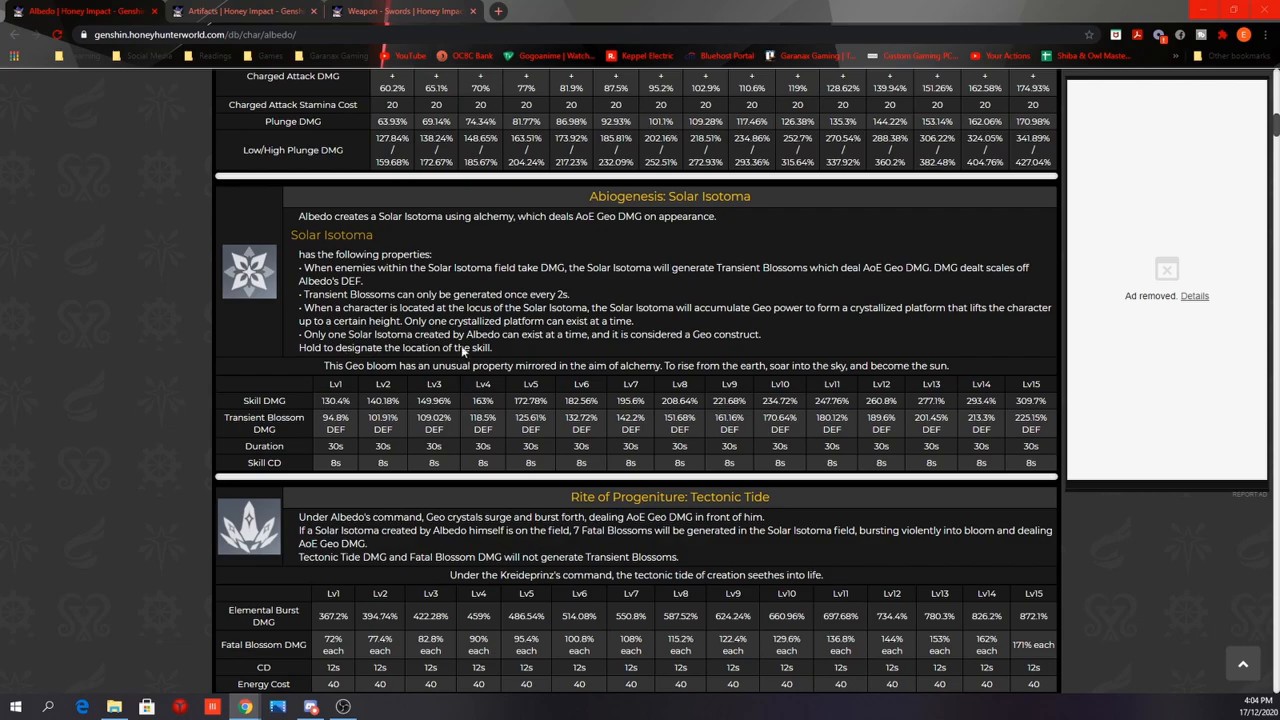
mouse_move(640, 348)
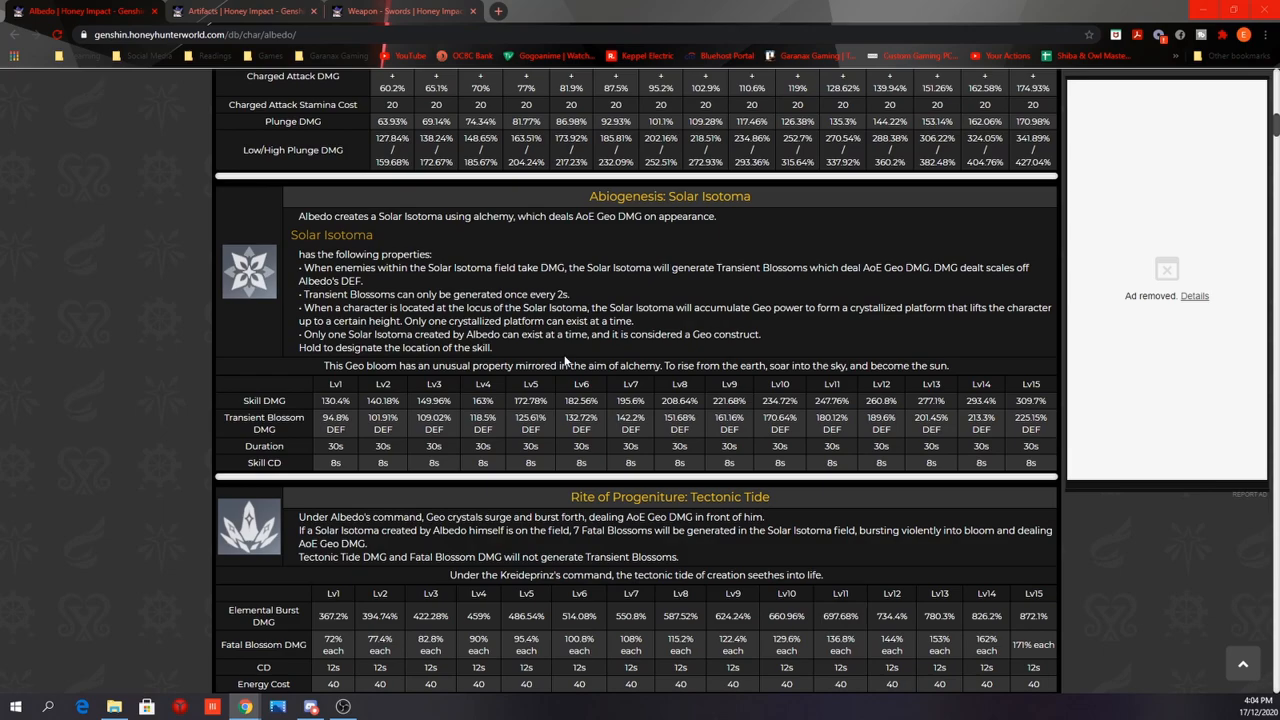
mouse_move(472, 348)
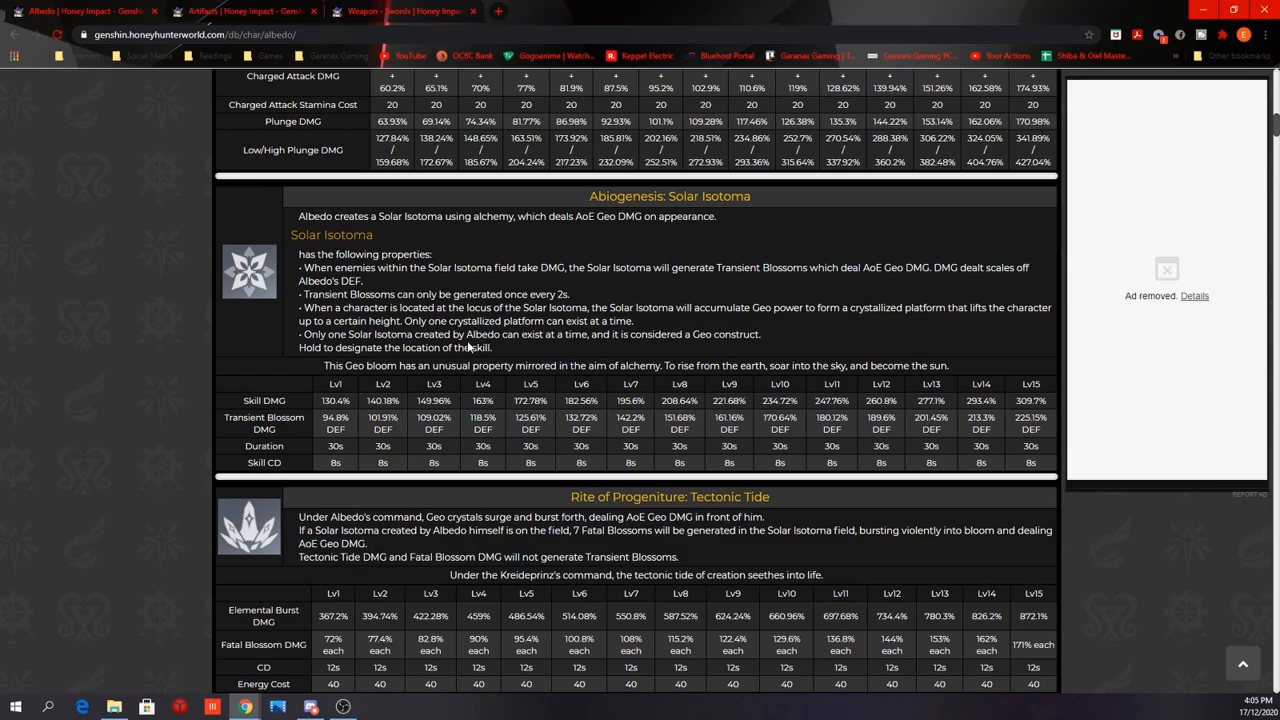
mouse_move(456, 388)
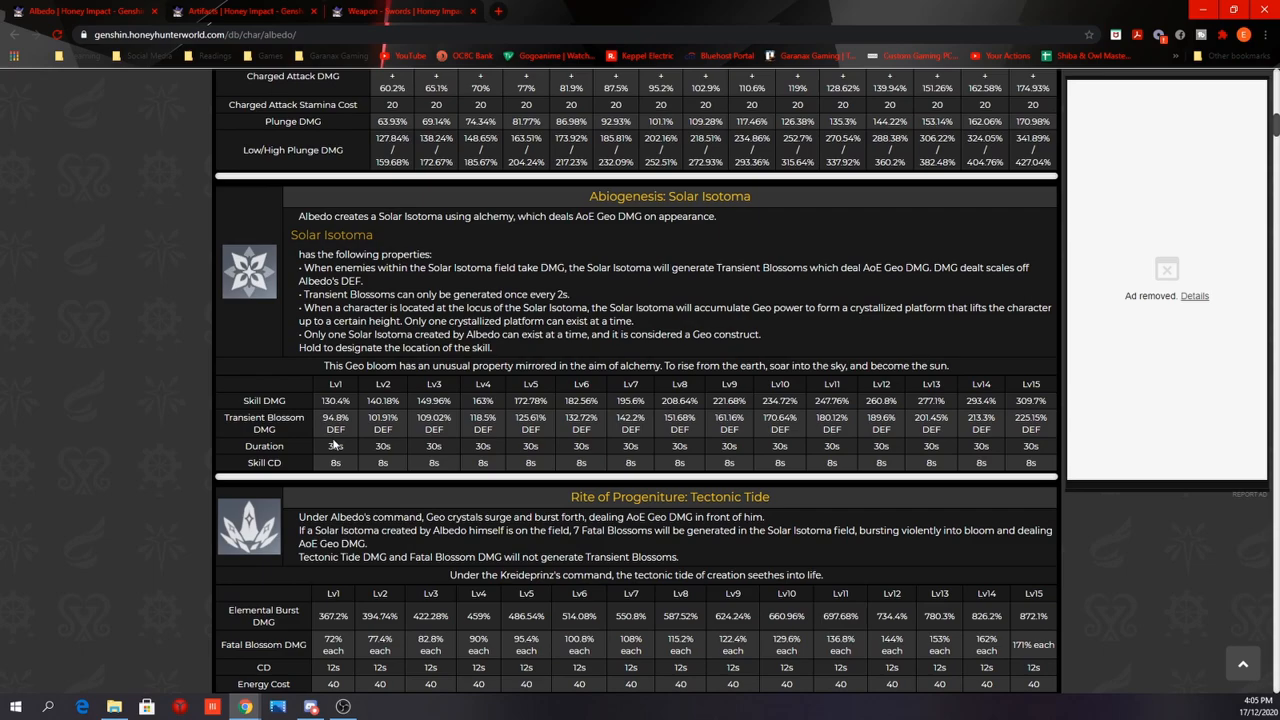
mouse_move(444, 366)
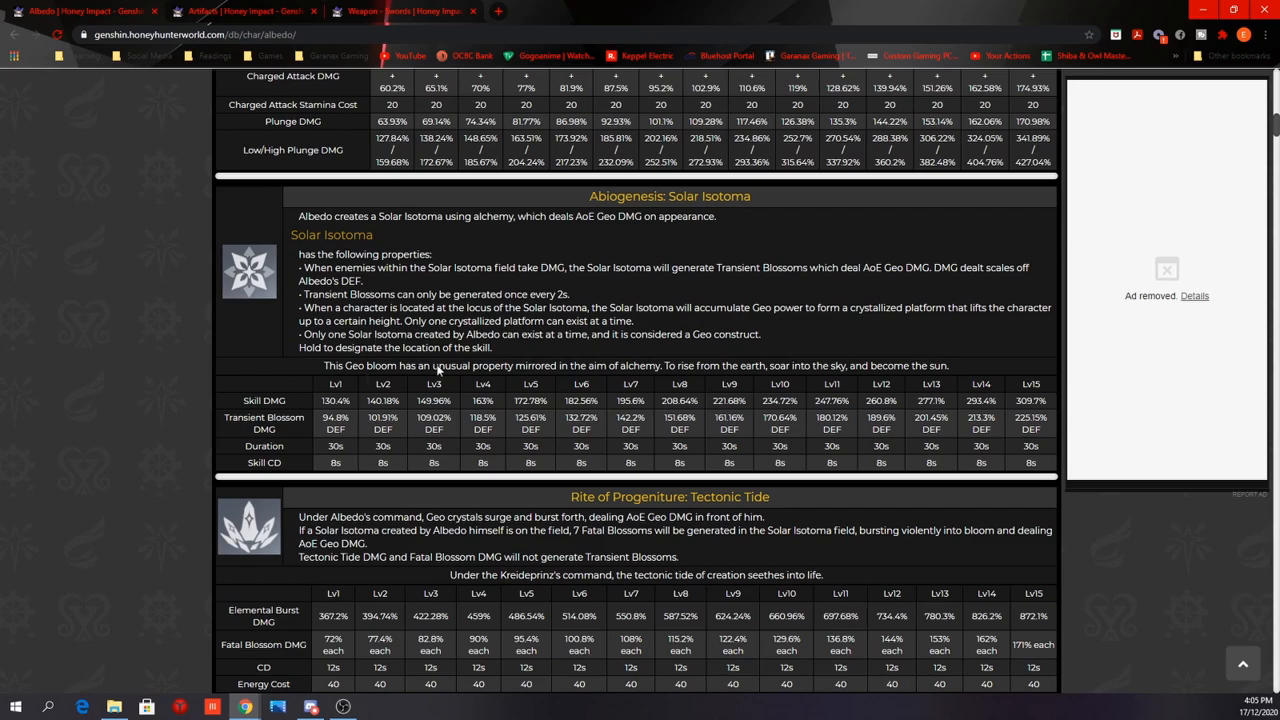
mouse_move(462, 370)
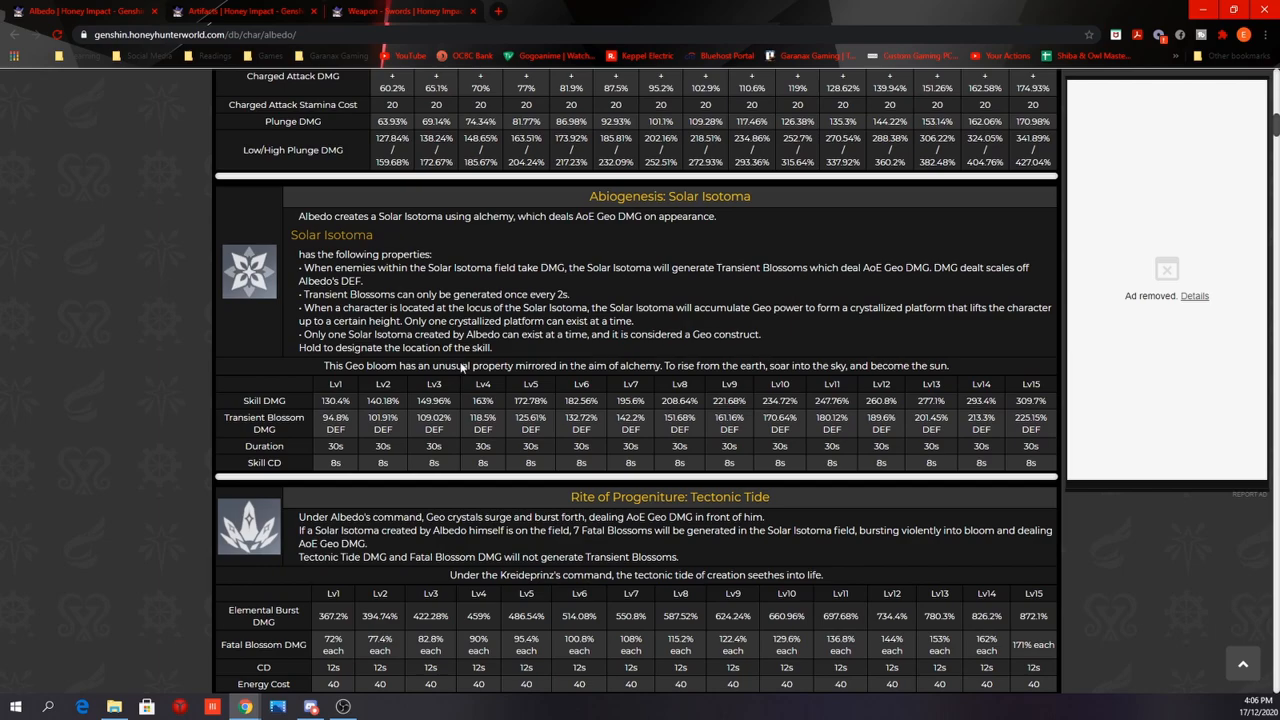
mouse_move(530, 472)
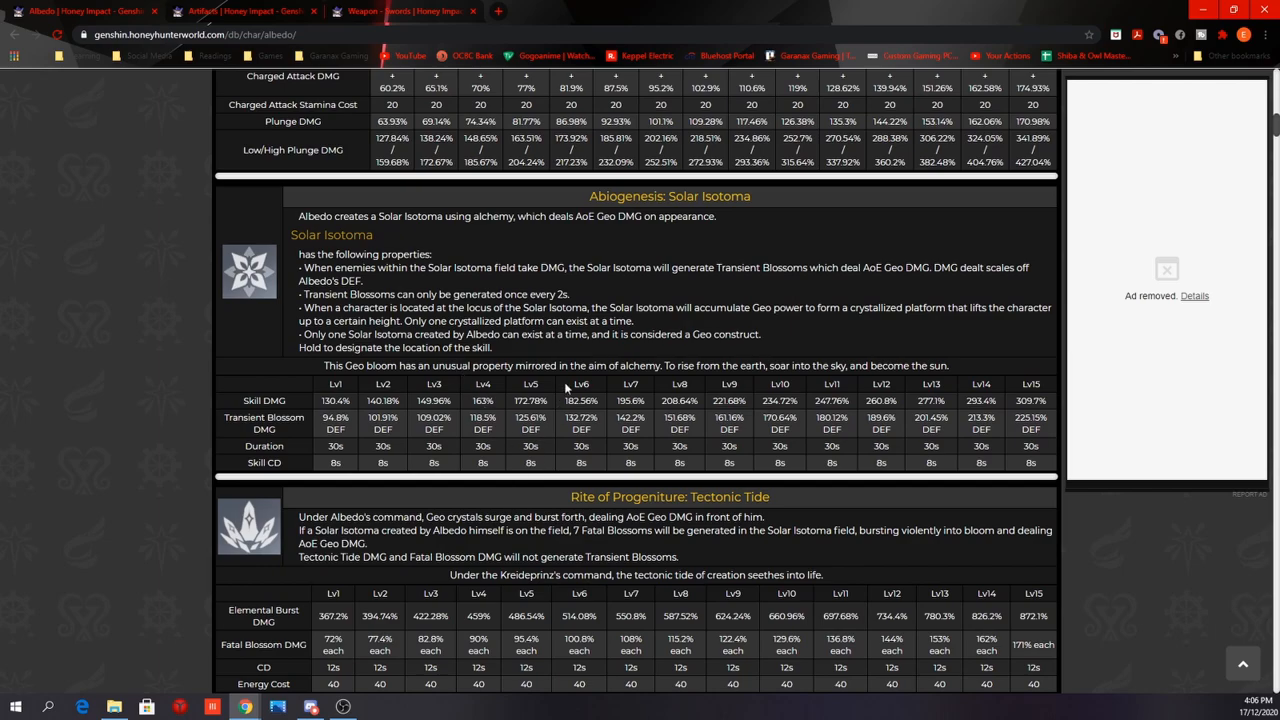
Step: Scroll to the Rite of Progeniture: Tectonic Tide burst table and Talent Ascension Materials
scroll("down", 3)
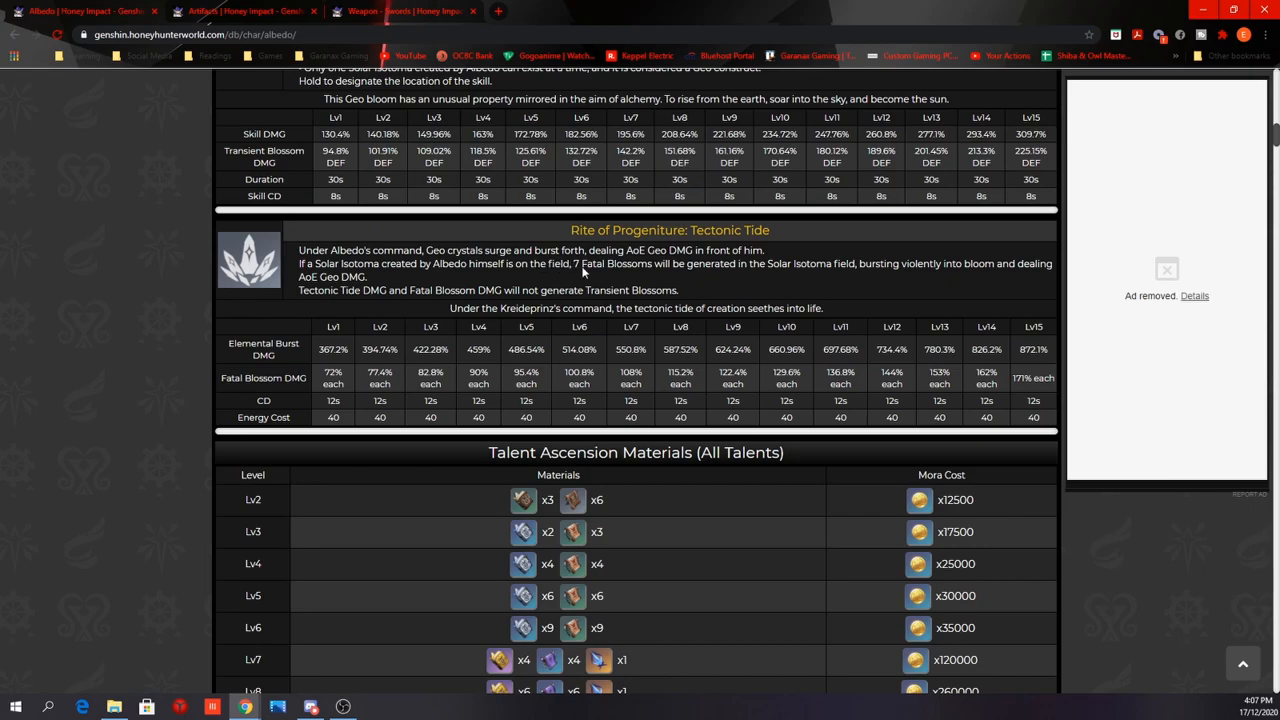
mouse_move(658, 268)
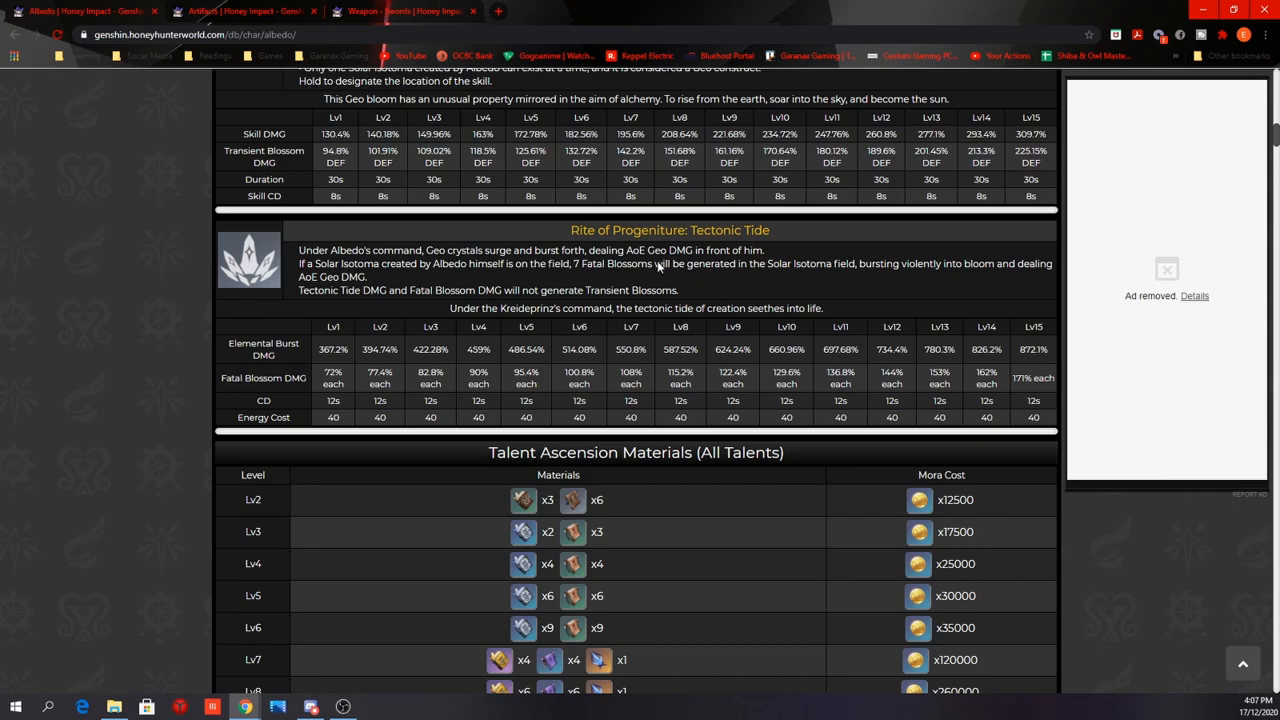
mouse_move(420, 292)
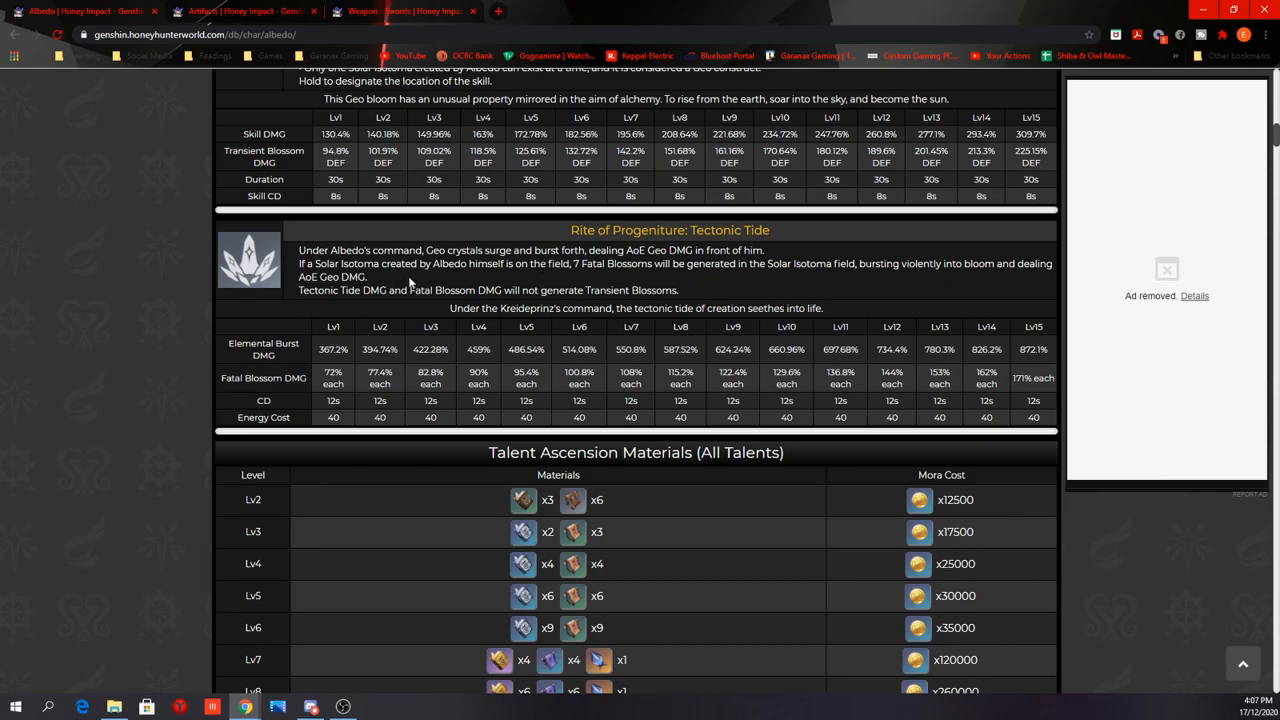
mouse_move(572, 280)
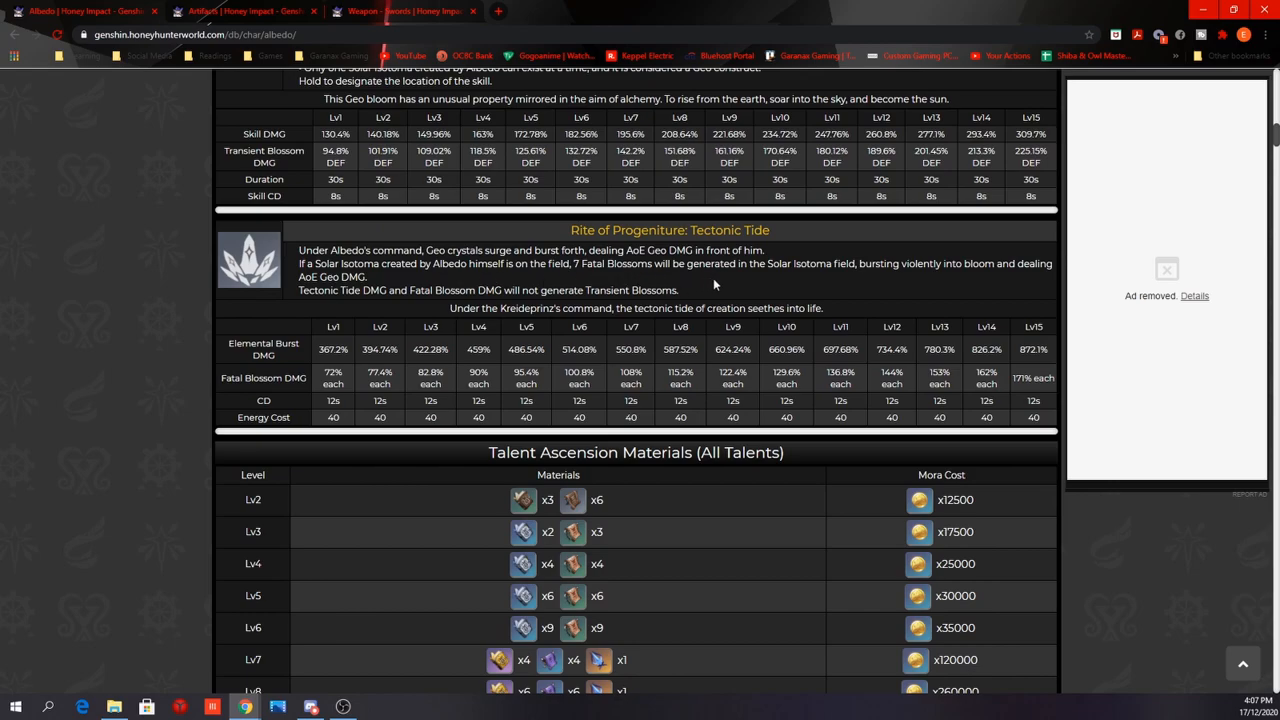
mouse_move(800, 280)
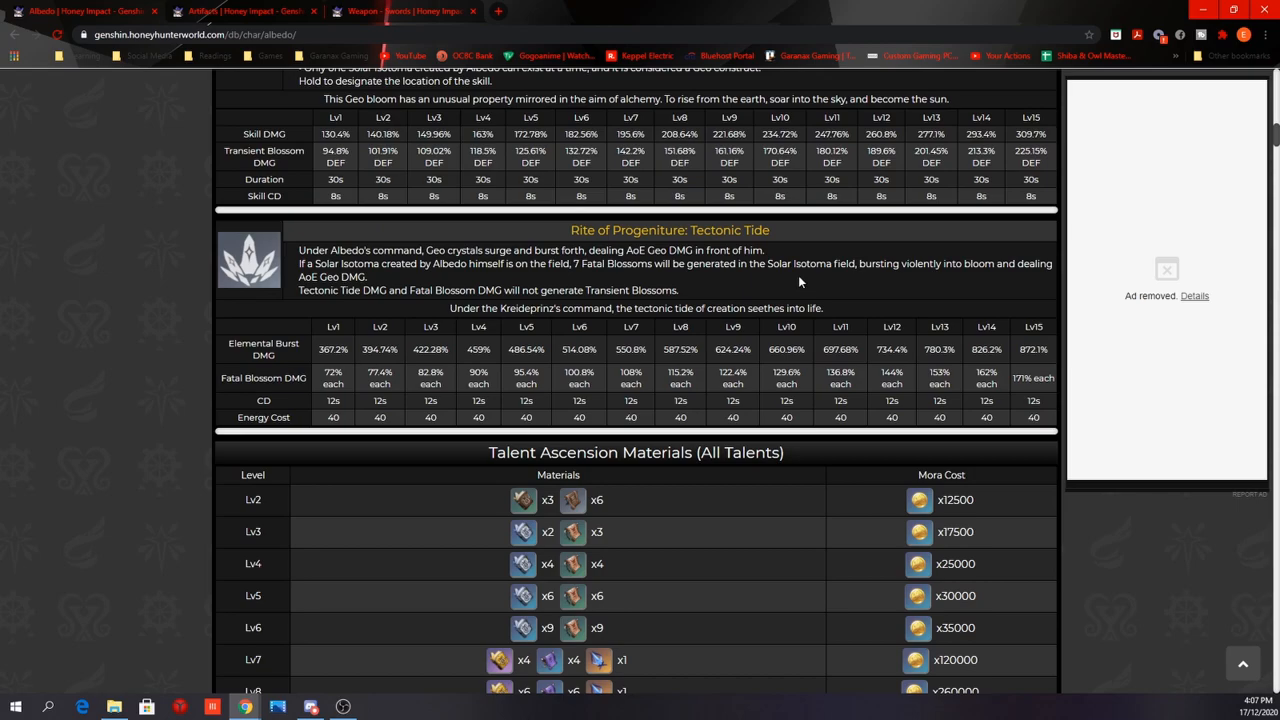
mouse_move(724, 288)
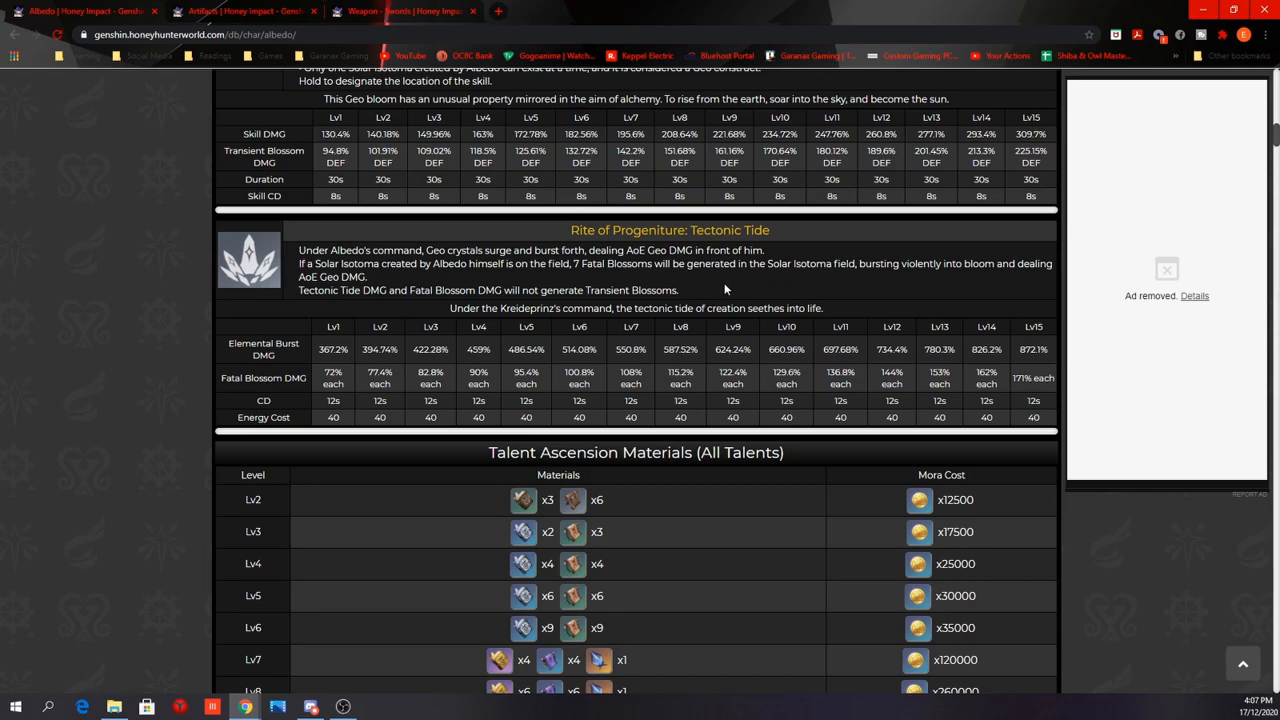
mouse_move(444, 320)
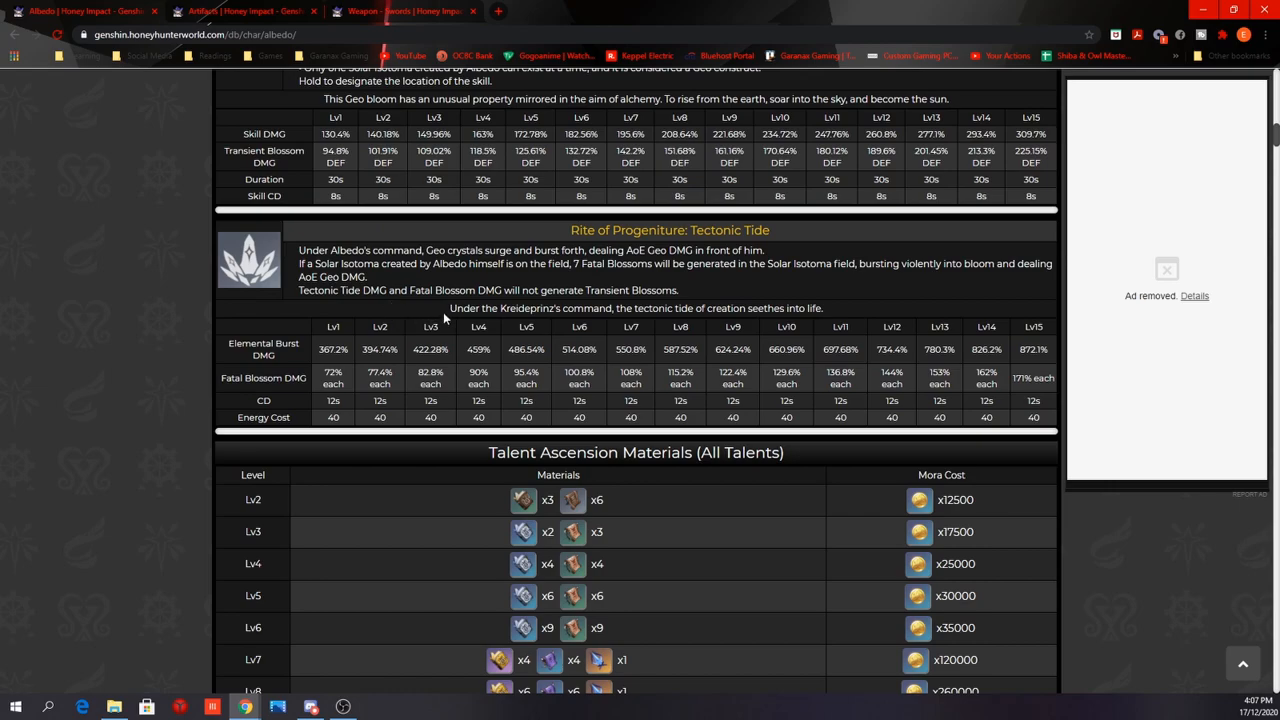
mouse_move(696, 298)
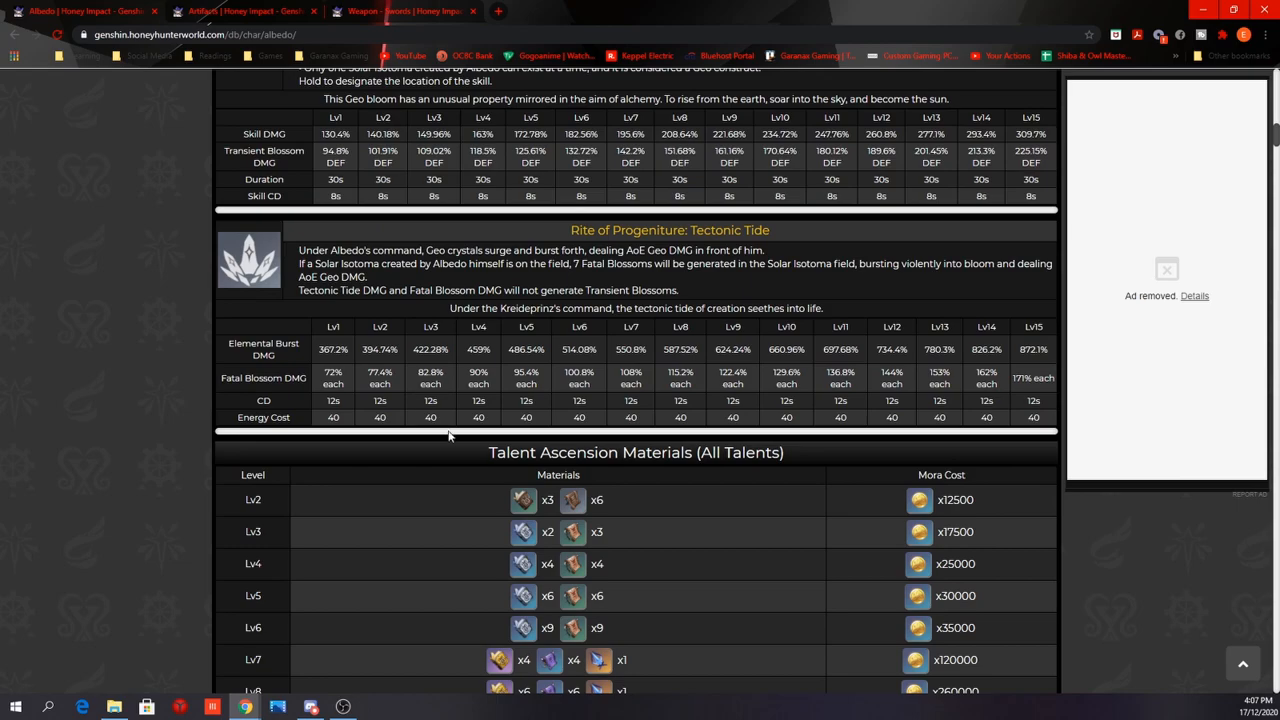
mouse_move(608, 428)
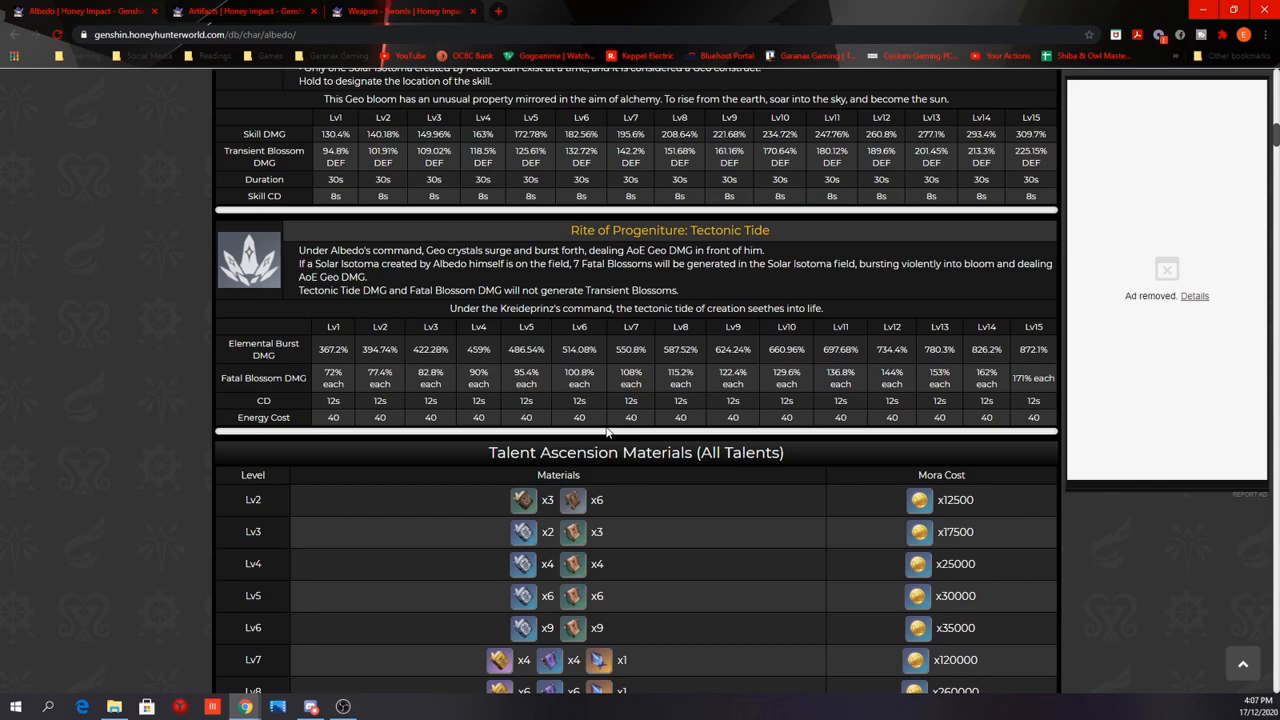
mouse_move(812, 380)
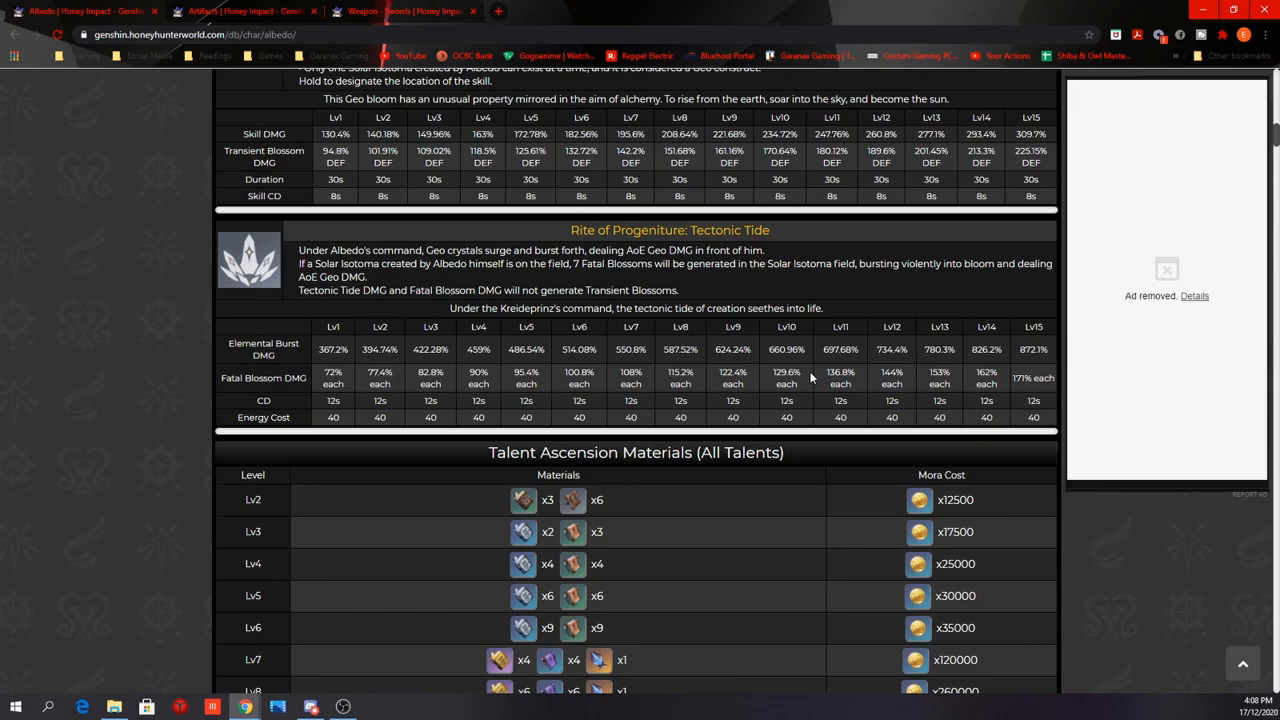
Step: Scroll through Albedo's Passive Talents and all six Constellations down to Dust of Purification
scroll("down", 3)
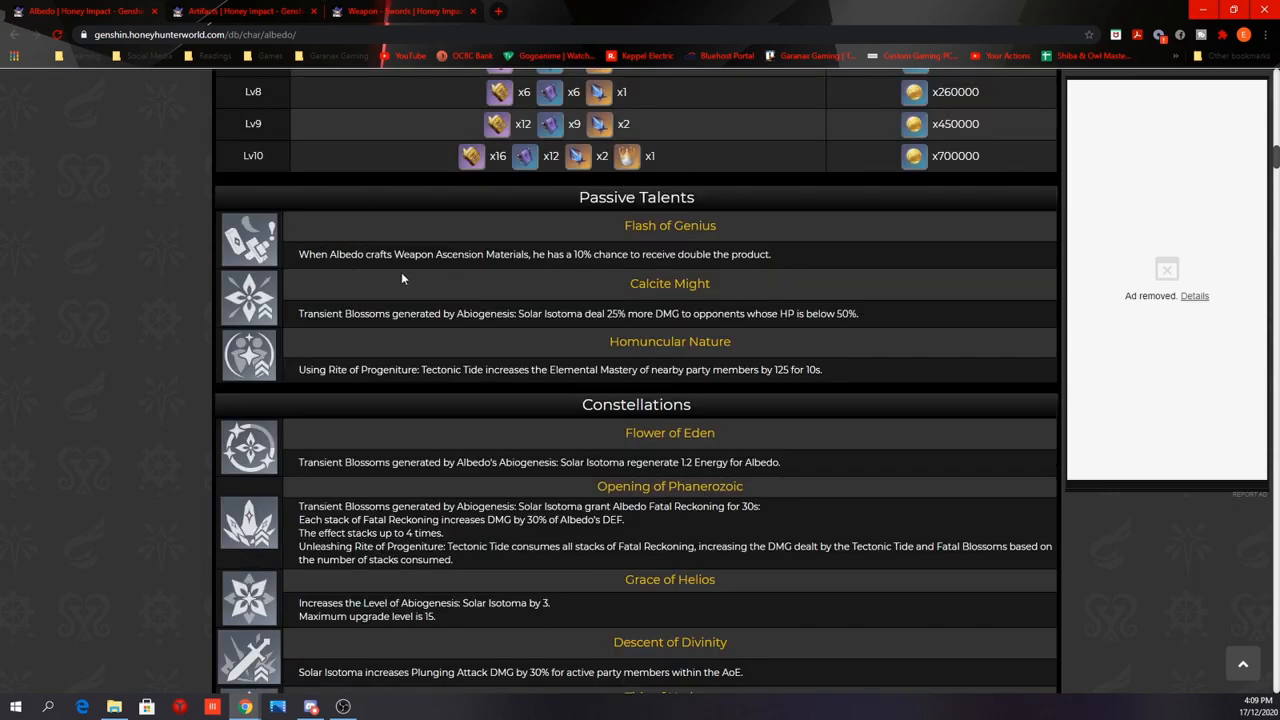
mouse_move(552, 284)
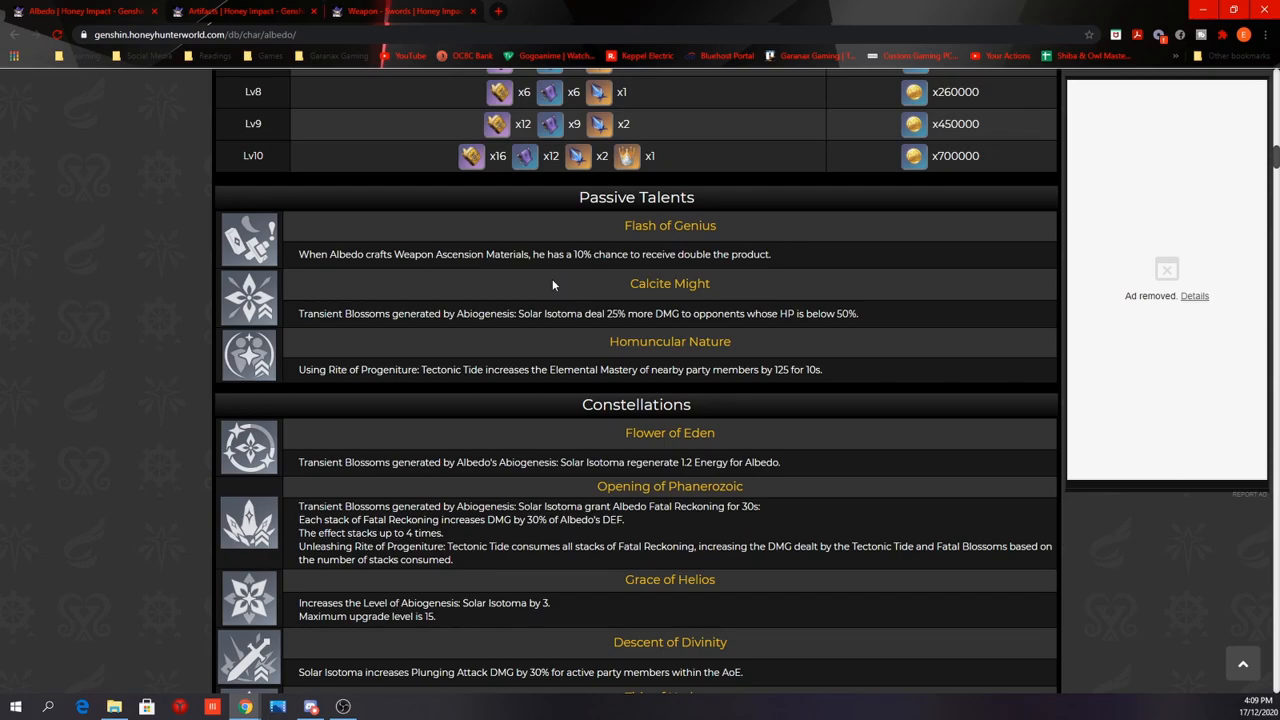
mouse_move(596, 286)
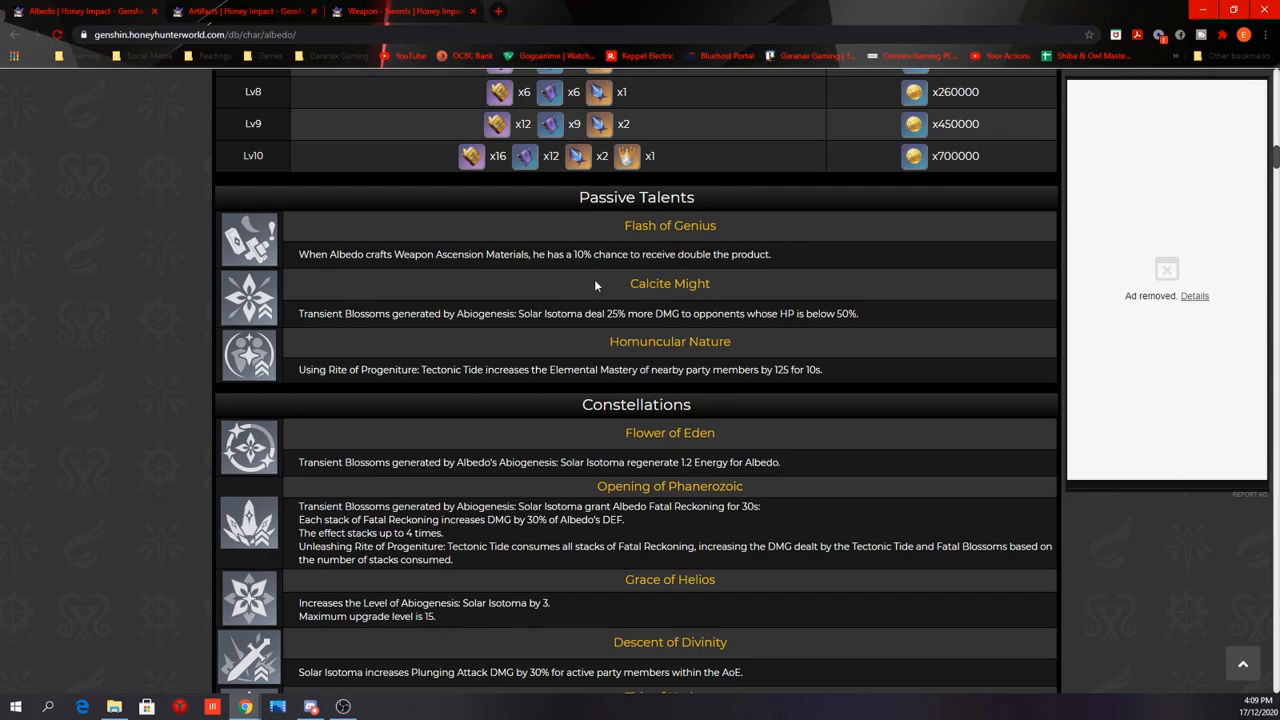
mouse_move(364, 340)
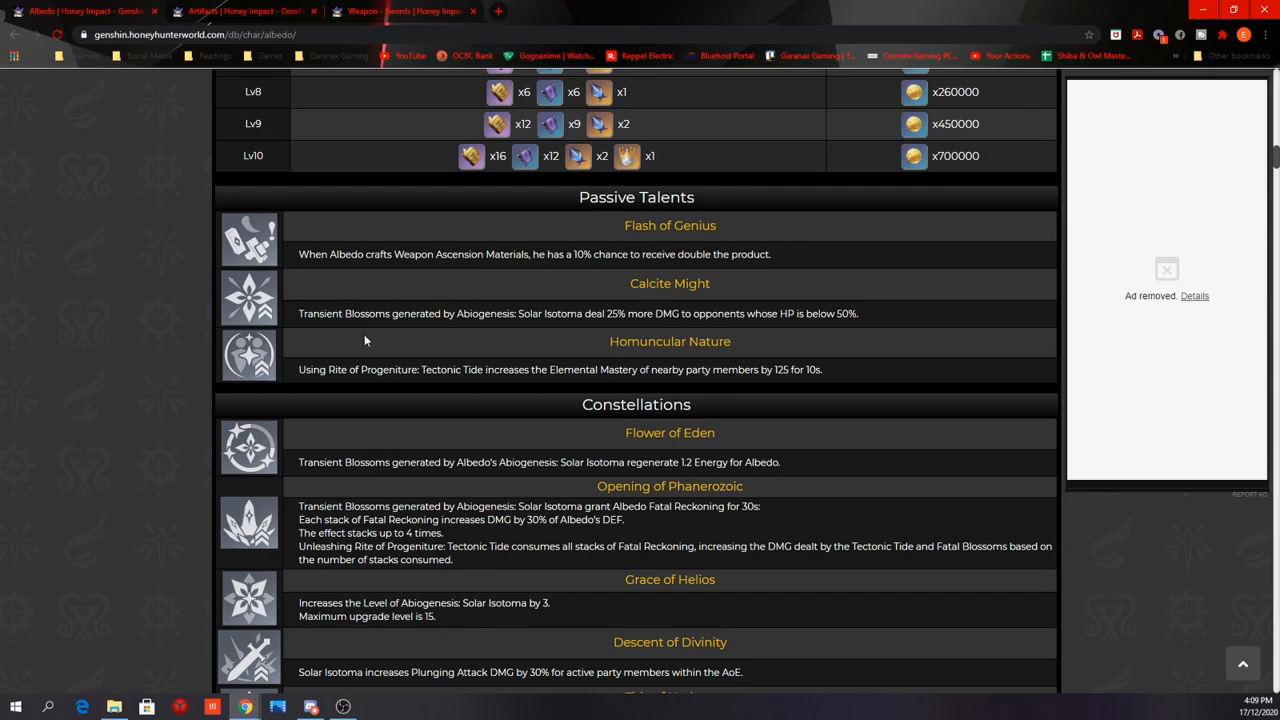
mouse_move(538, 328)
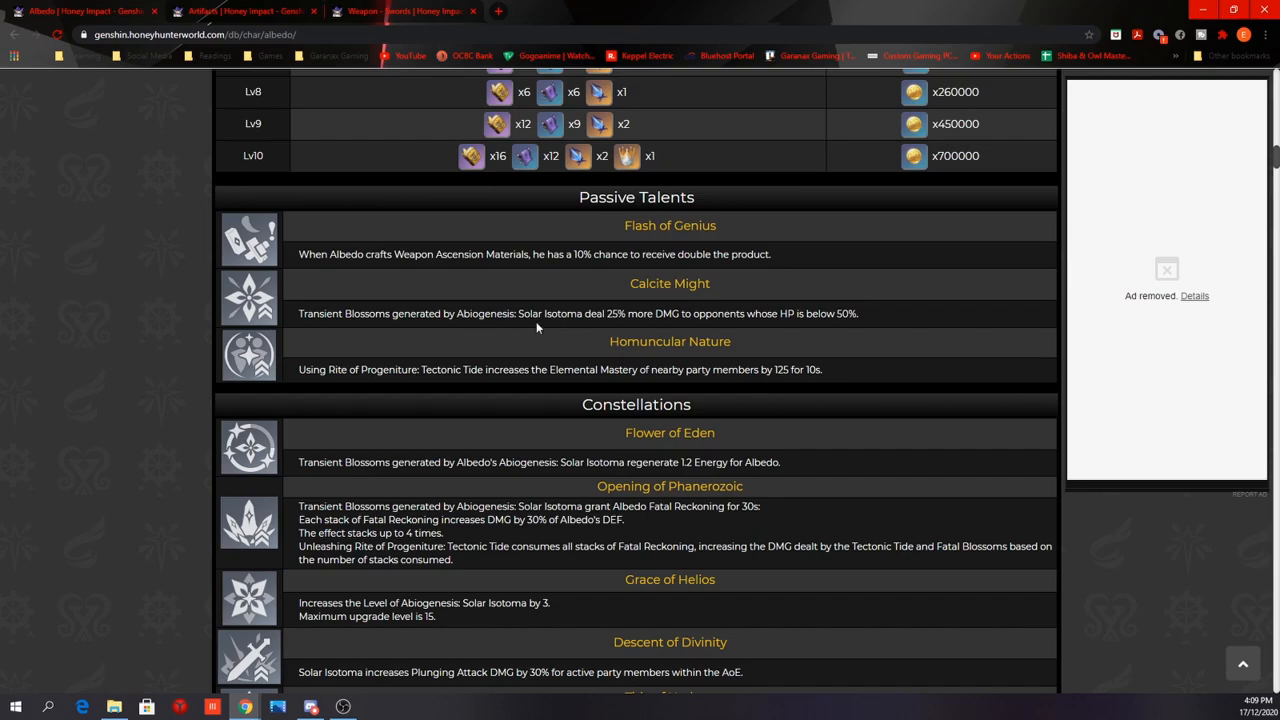
mouse_move(656, 340)
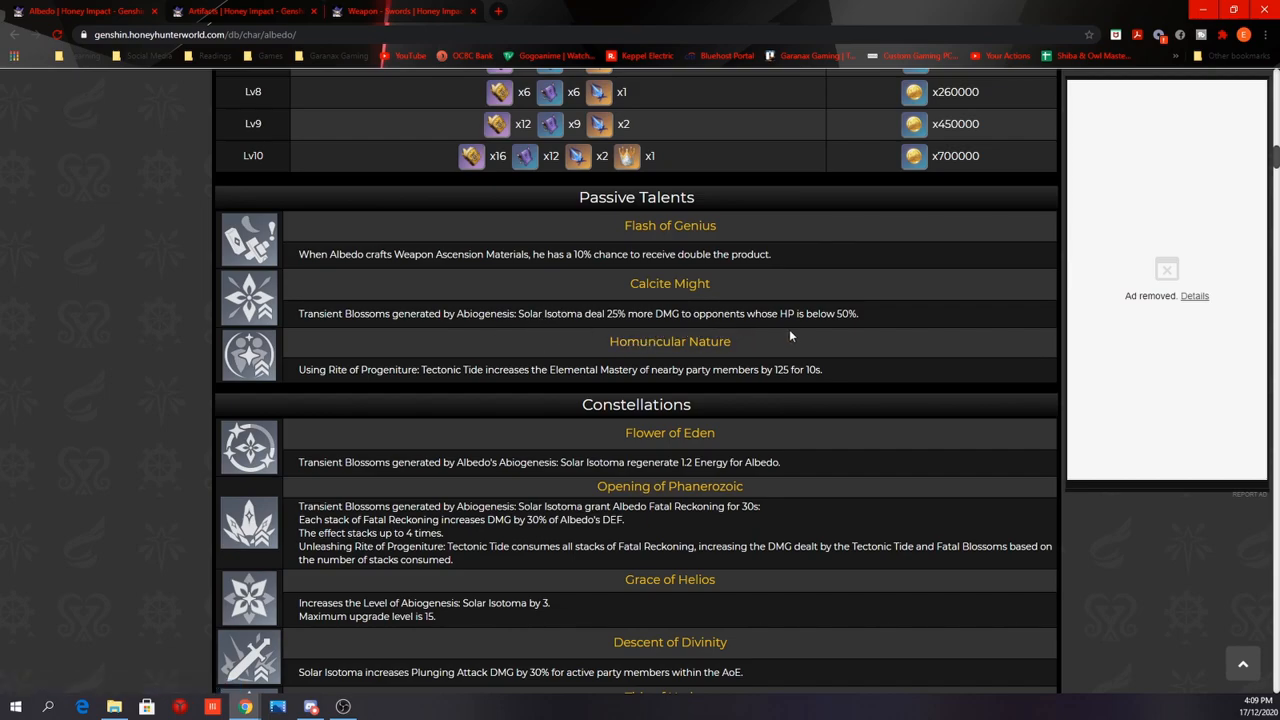
mouse_move(804, 336)
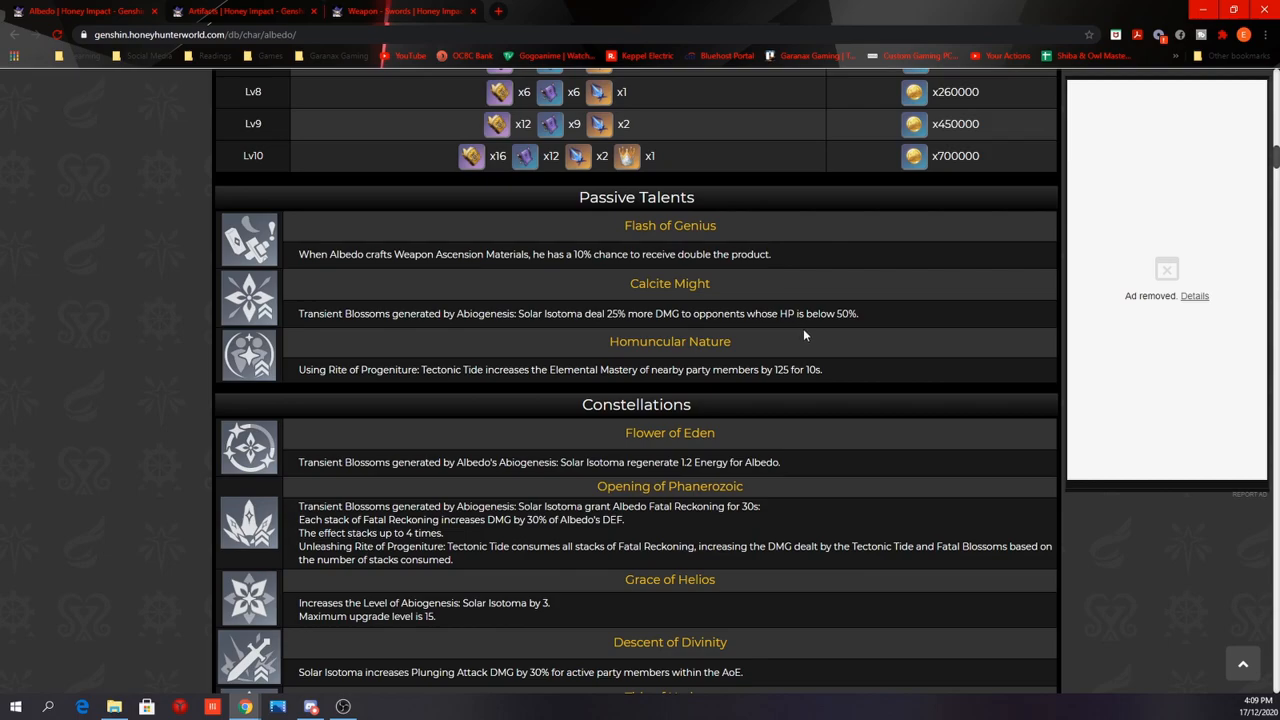
mouse_move(434, 390)
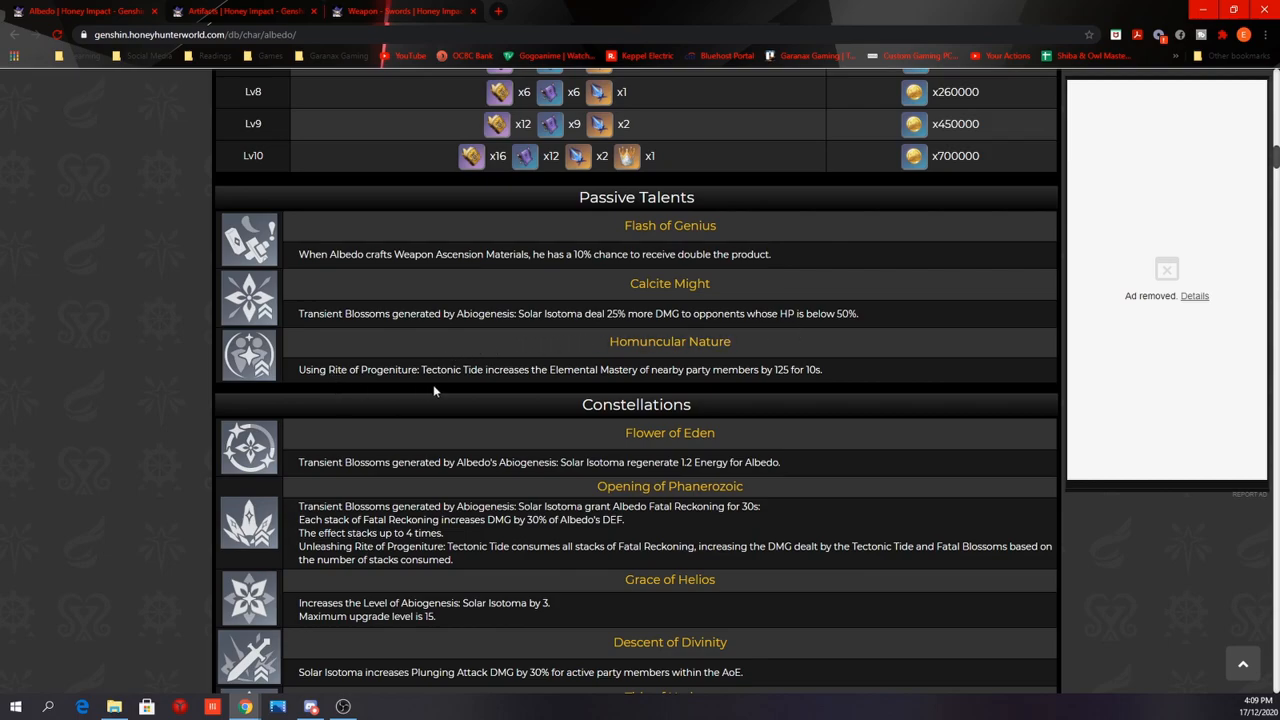
mouse_move(586, 396)
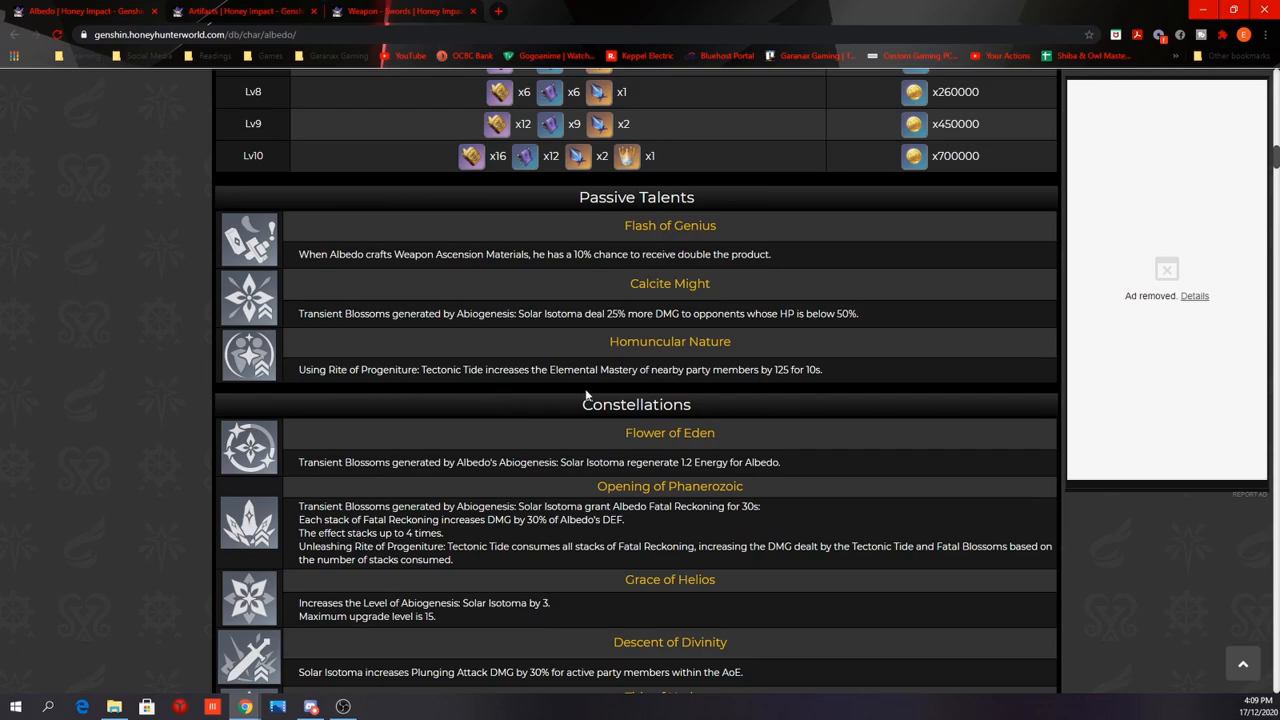
mouse_move(662, 390)
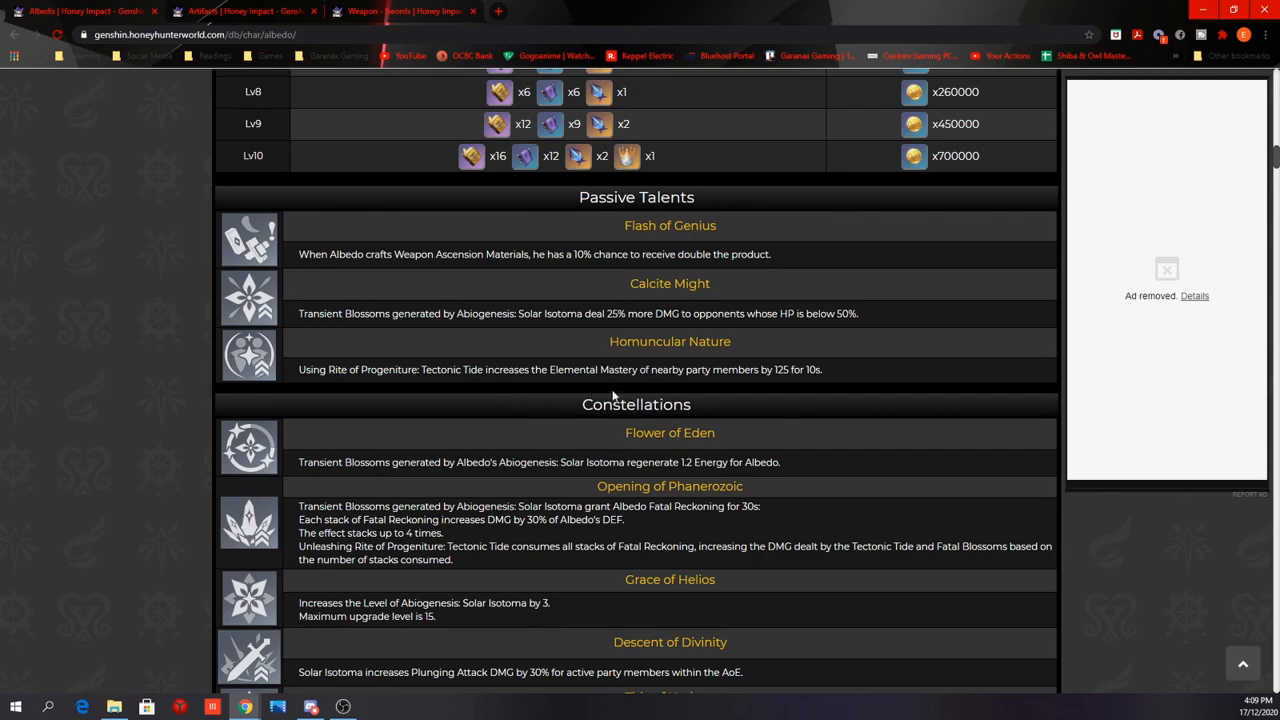
scroll("down", 3)
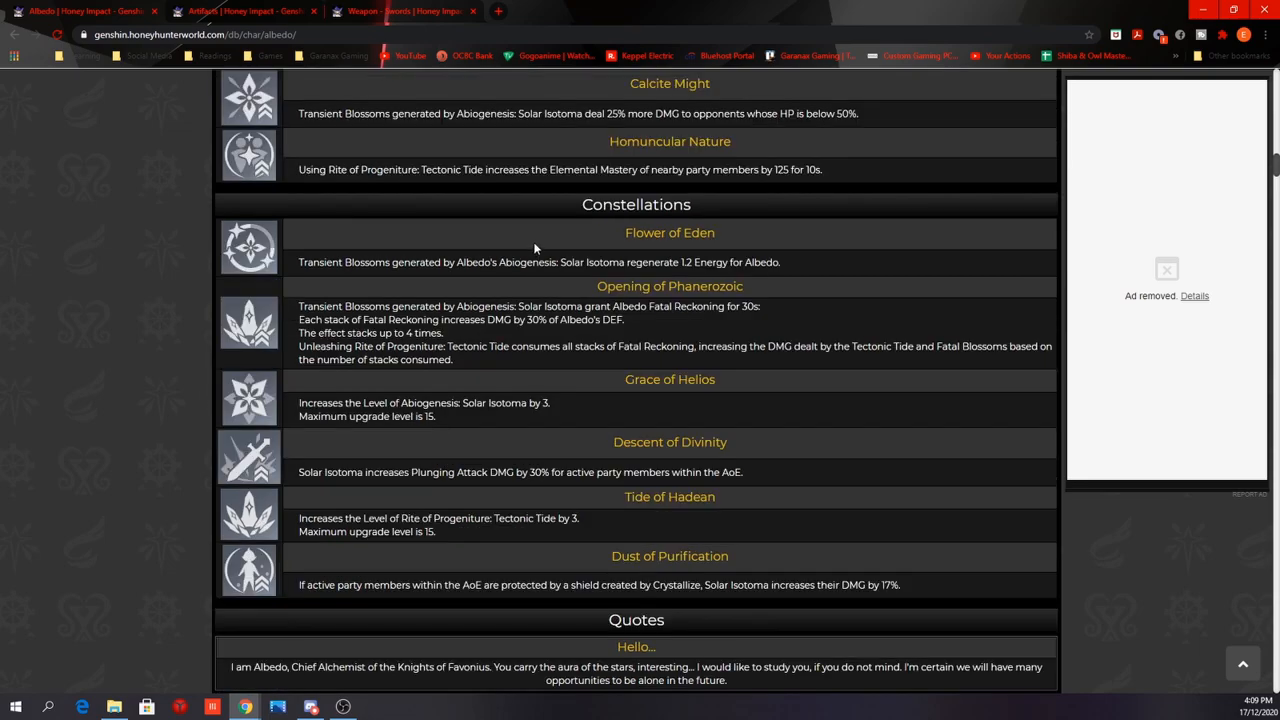
mouse_move(348, 280)
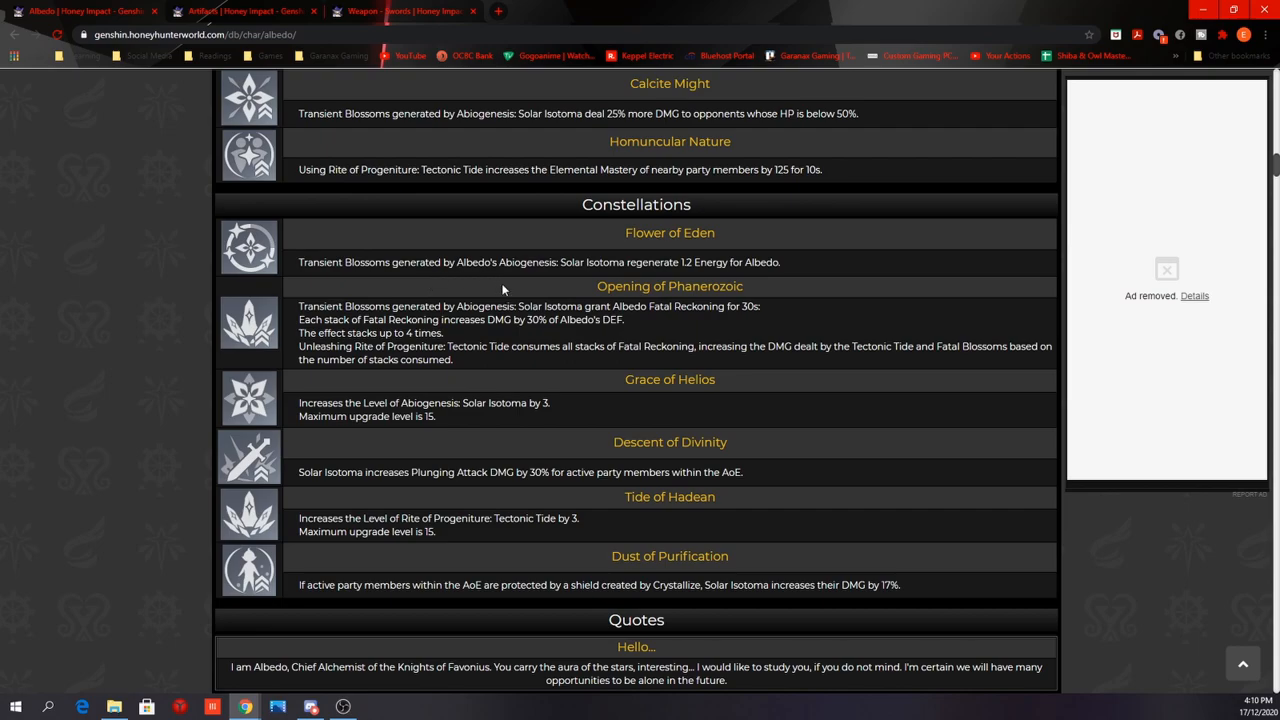
mouse_move(644, 292)
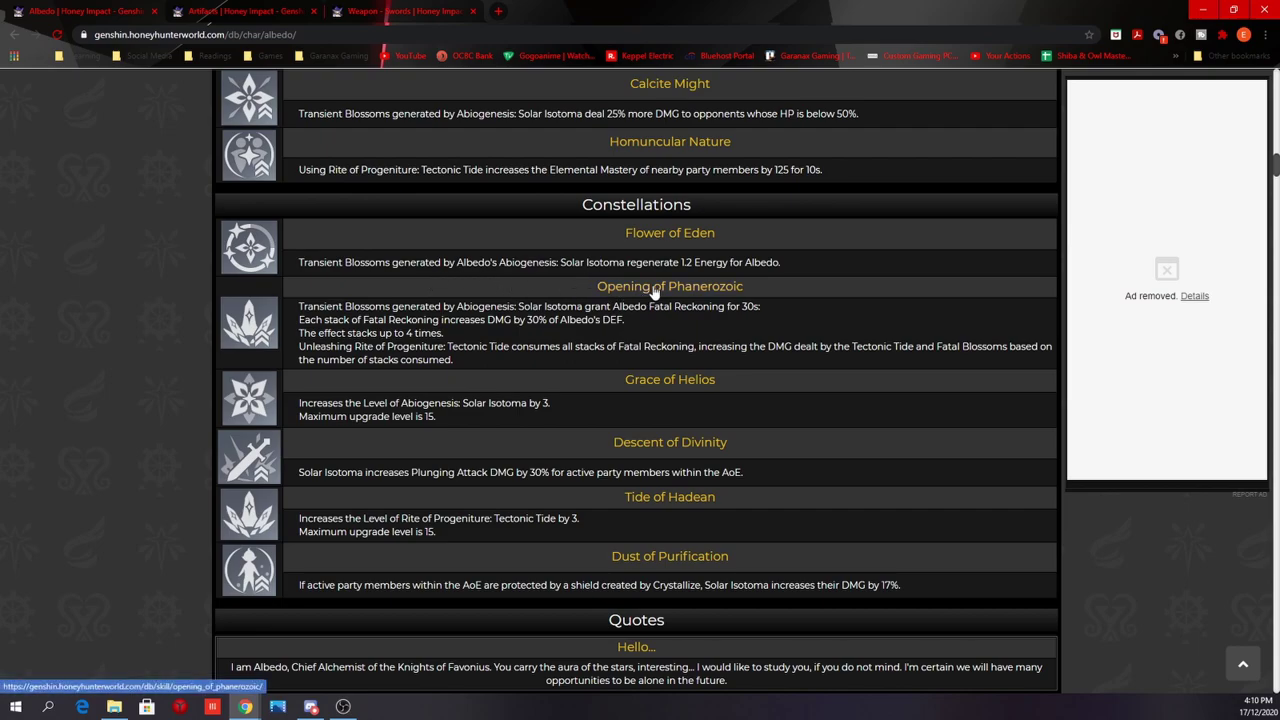
mouse_move(684, 290)
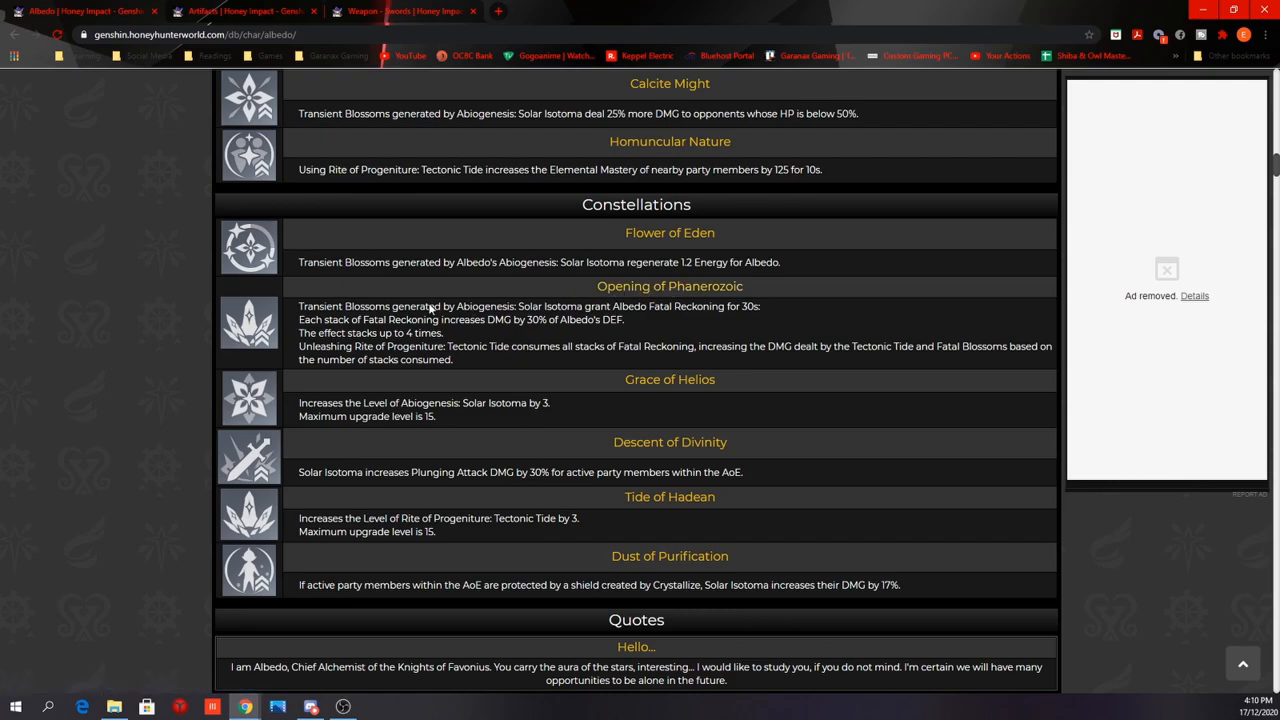
mouse_move(538, 324)
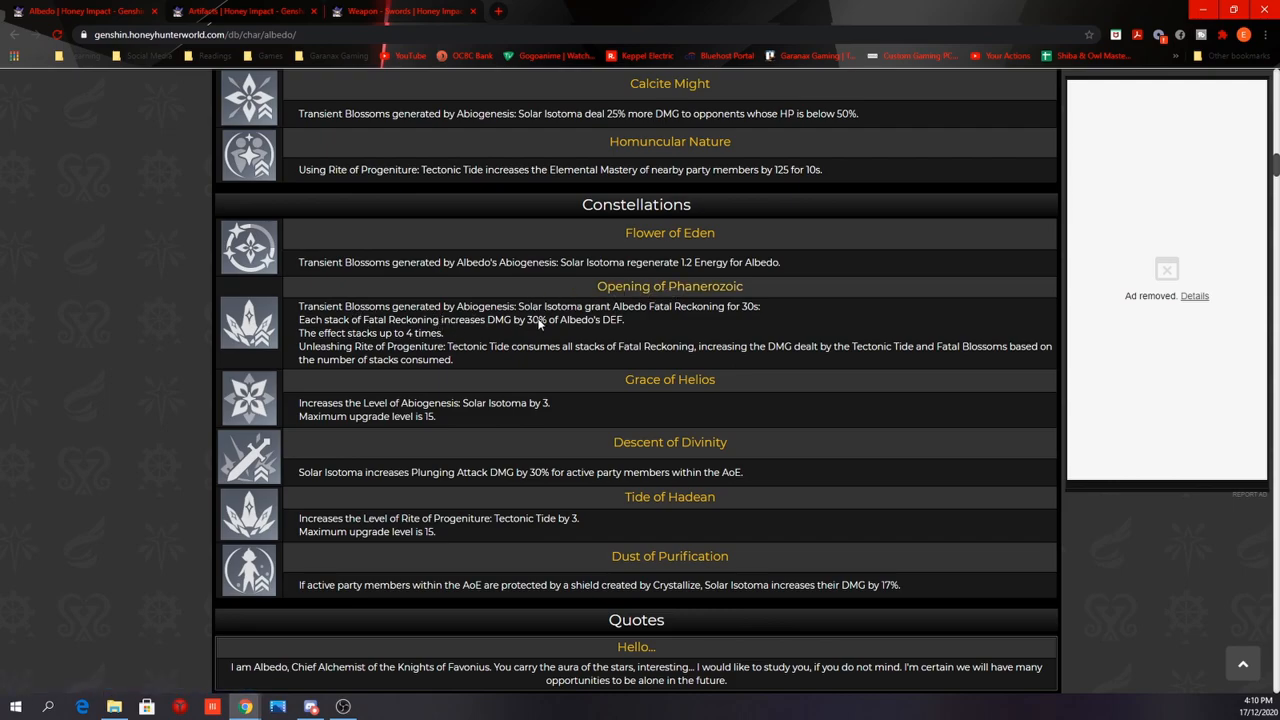
mouse_move(704, 330)
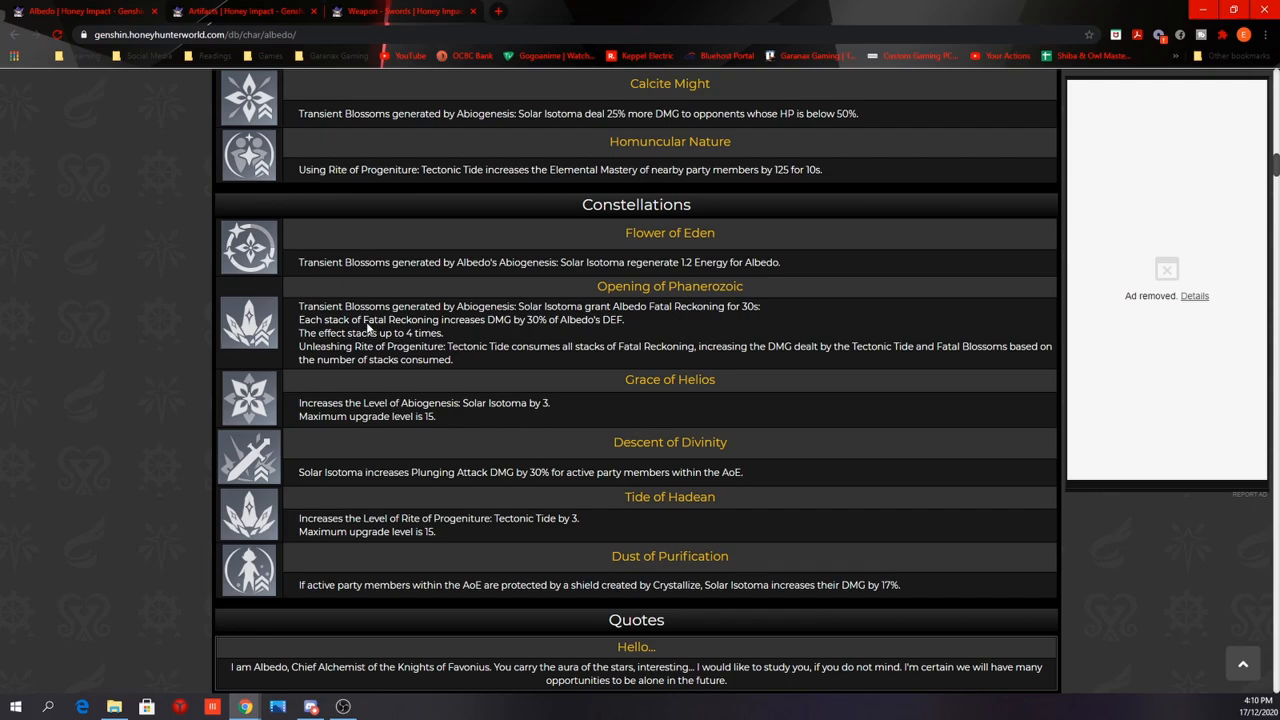
mouse_move(520, 344)
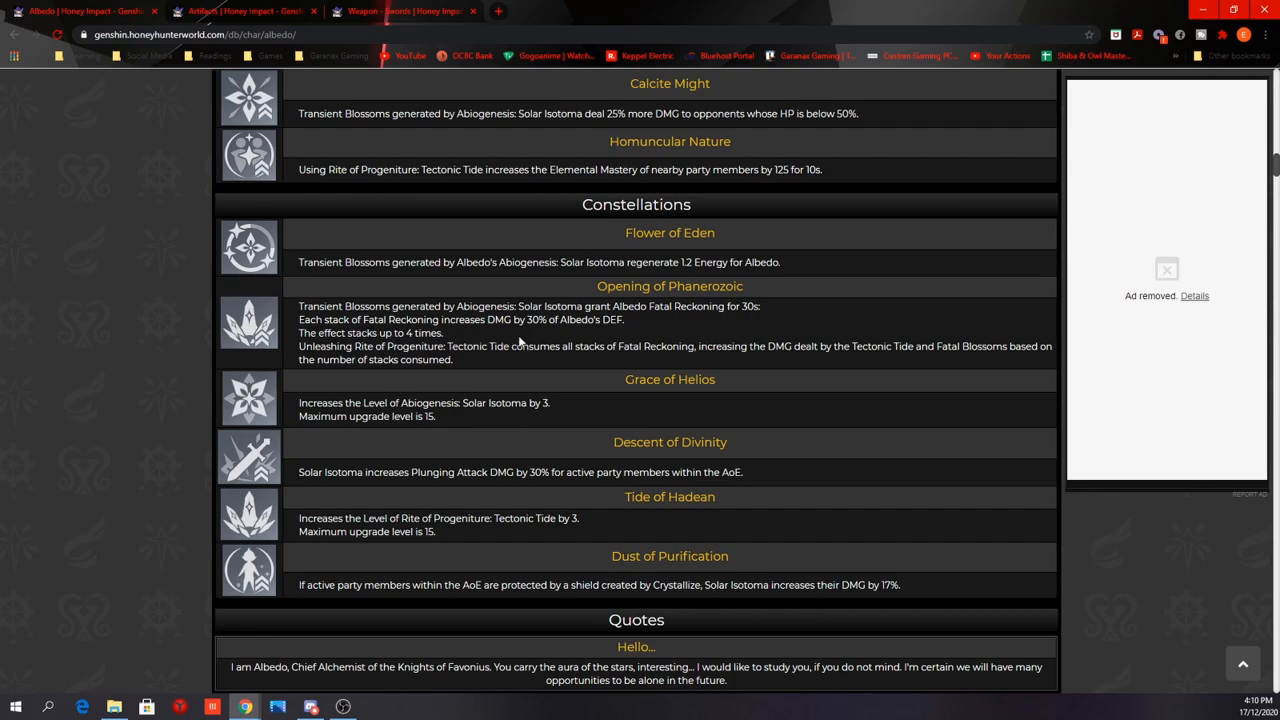
mouse_move(562, 334)
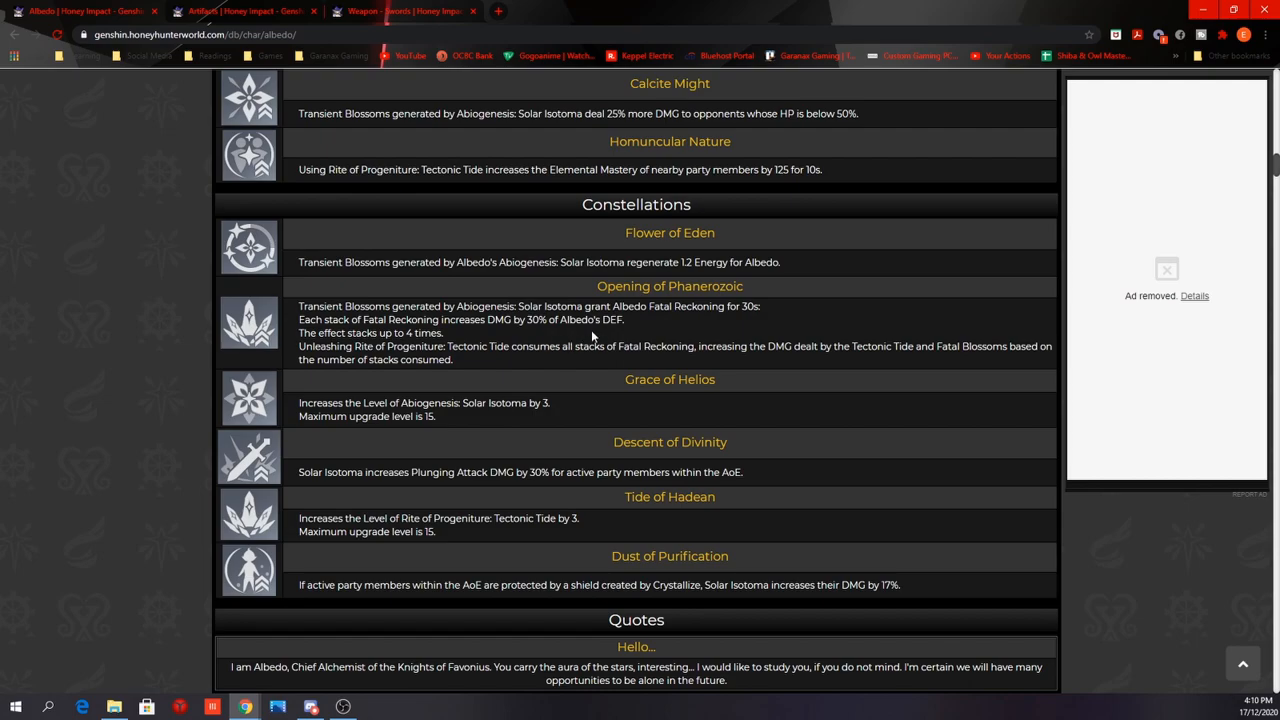
mouse_move(460, 346)
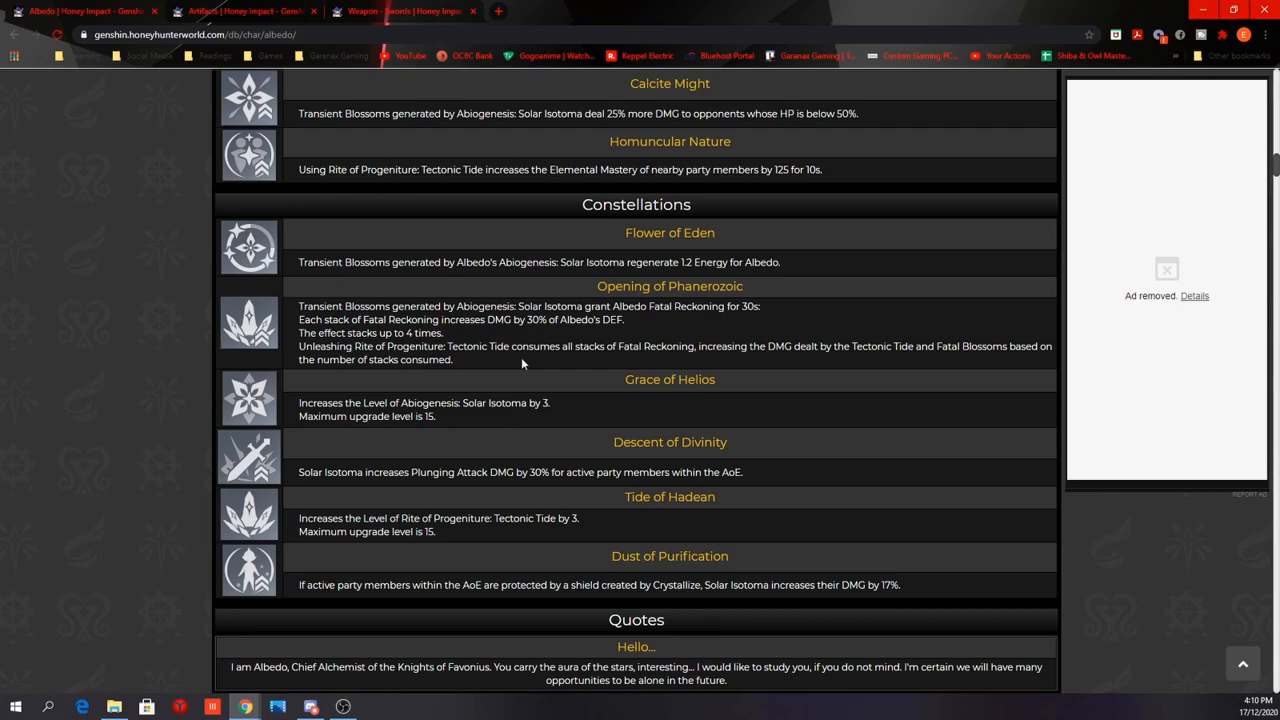
mouse_move(688, 370)
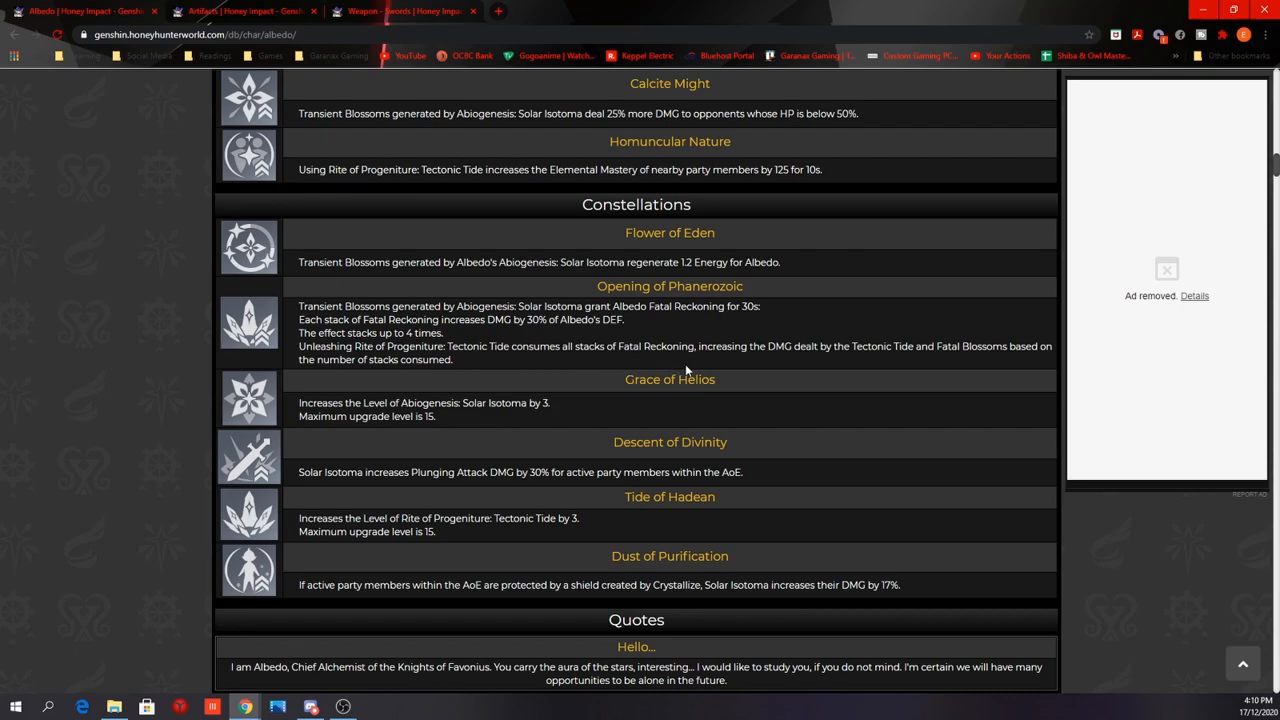
mouse_move(874, 366)
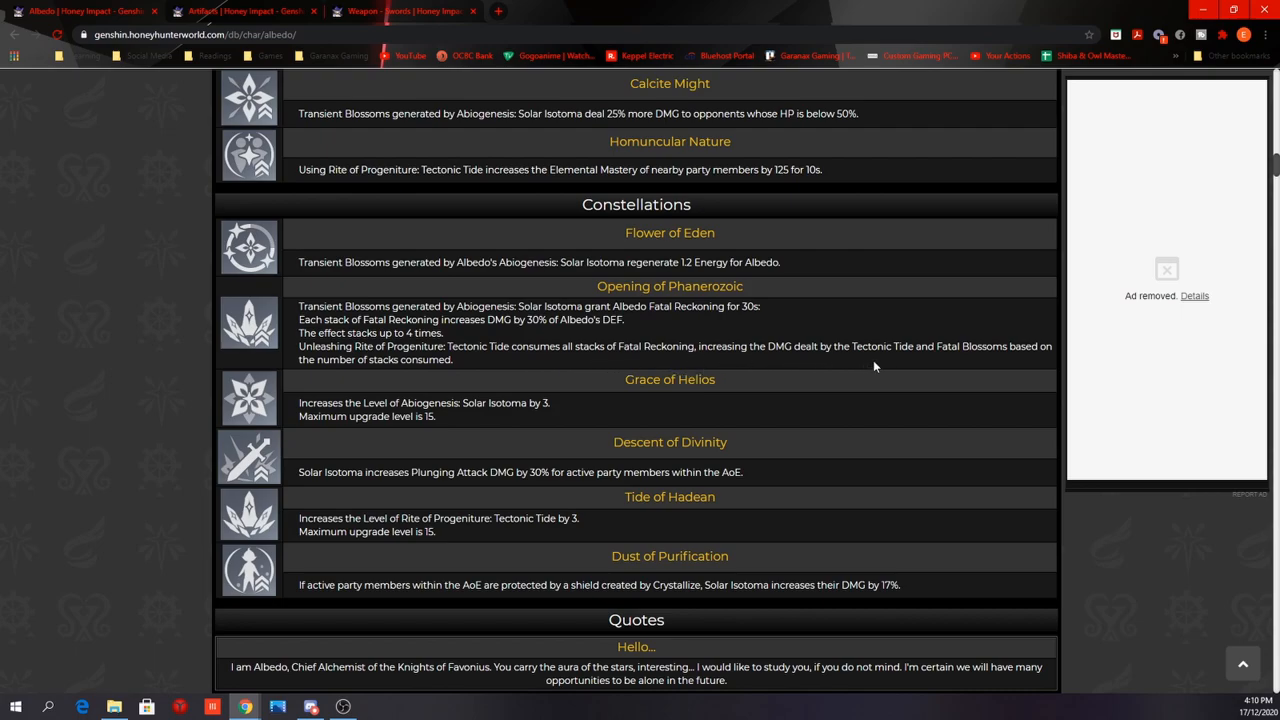
mouse_move(900, 364)
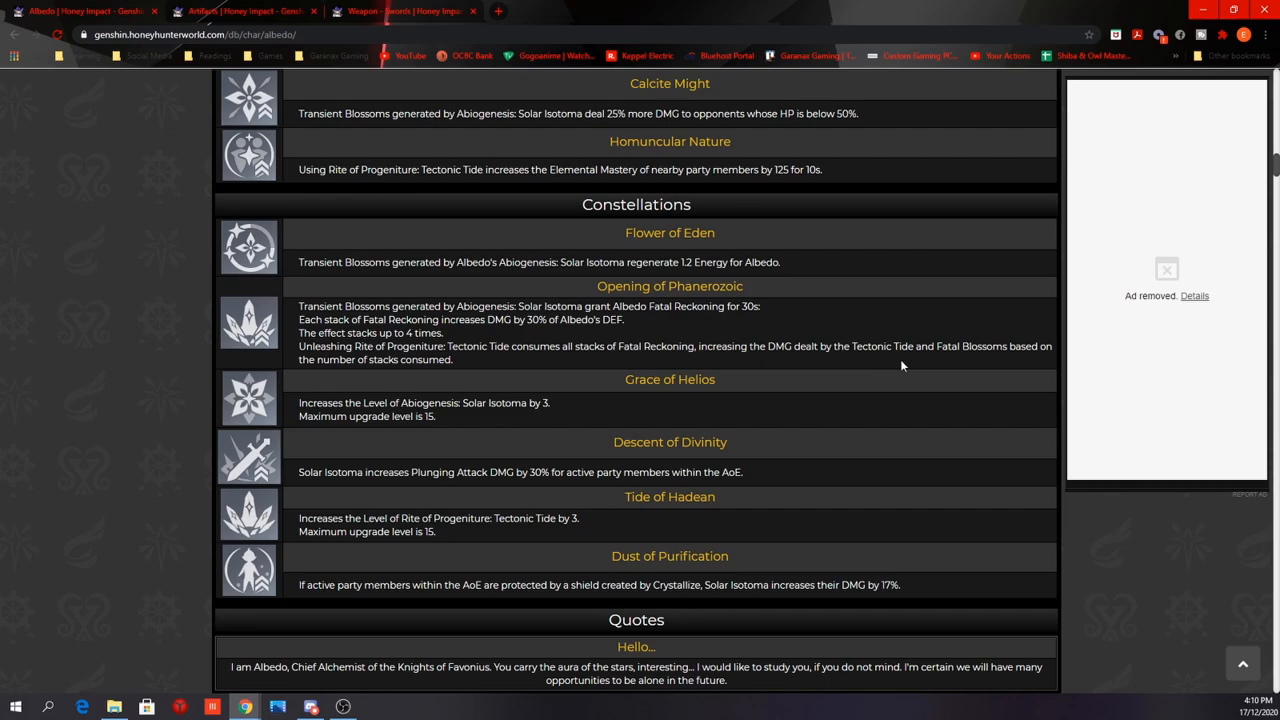
mouse_move(562, 370)
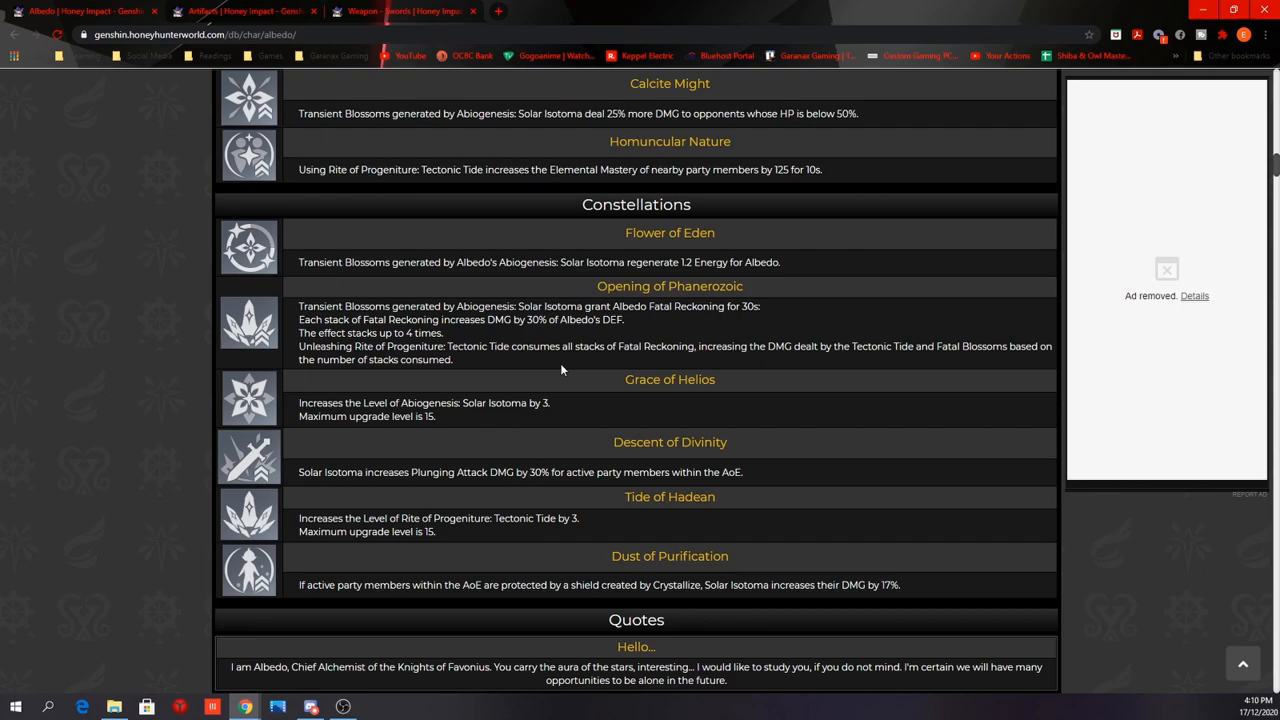
mouse_move(544, 386)
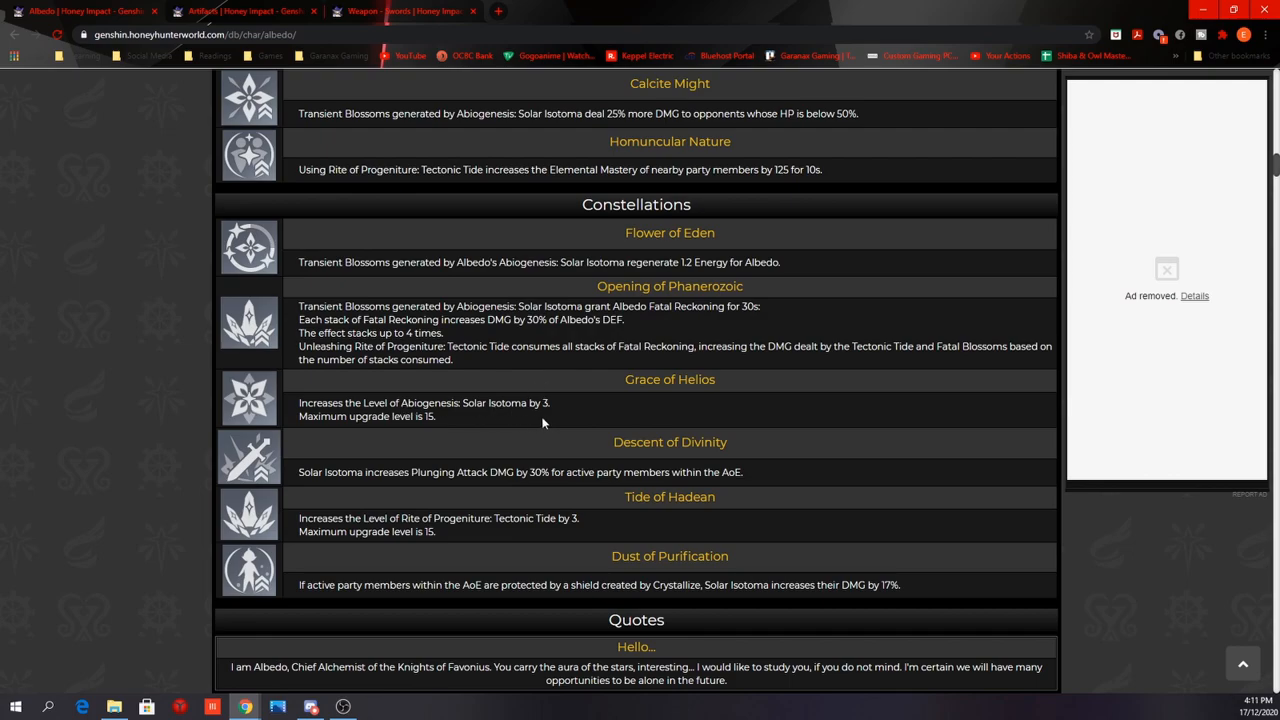
mouse_move(494, 440)
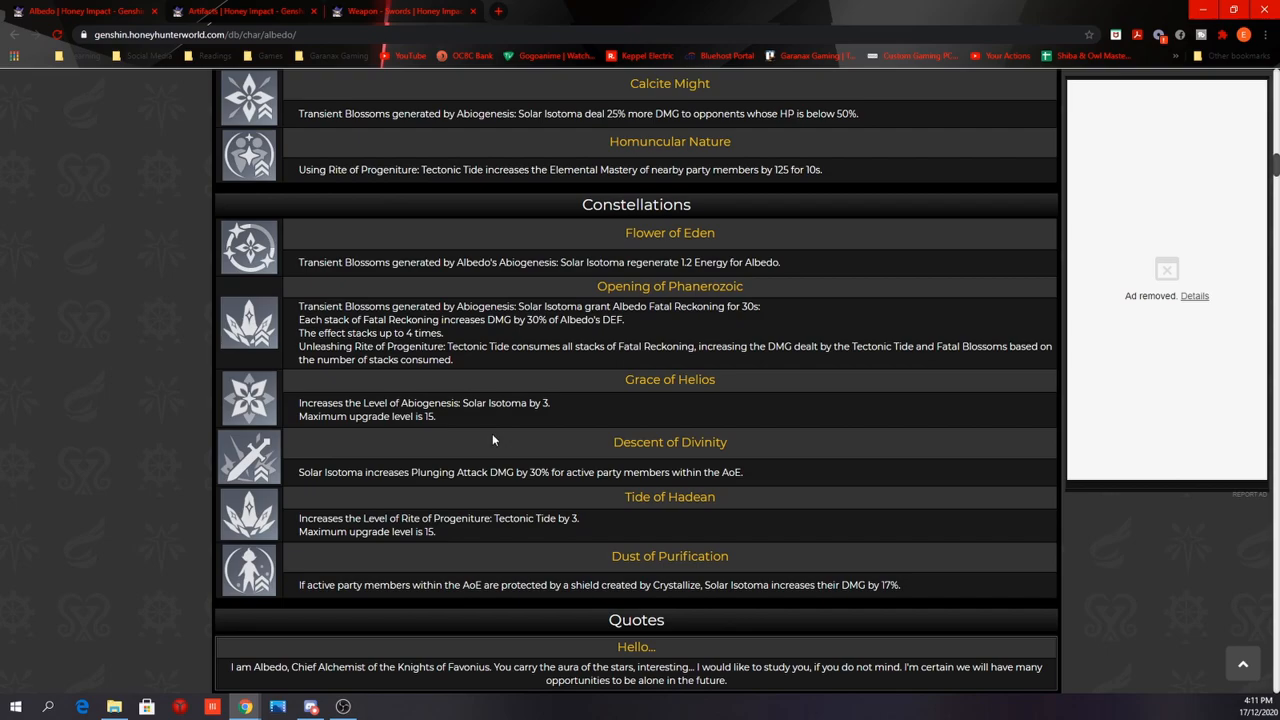
mouse_move(438, 492)
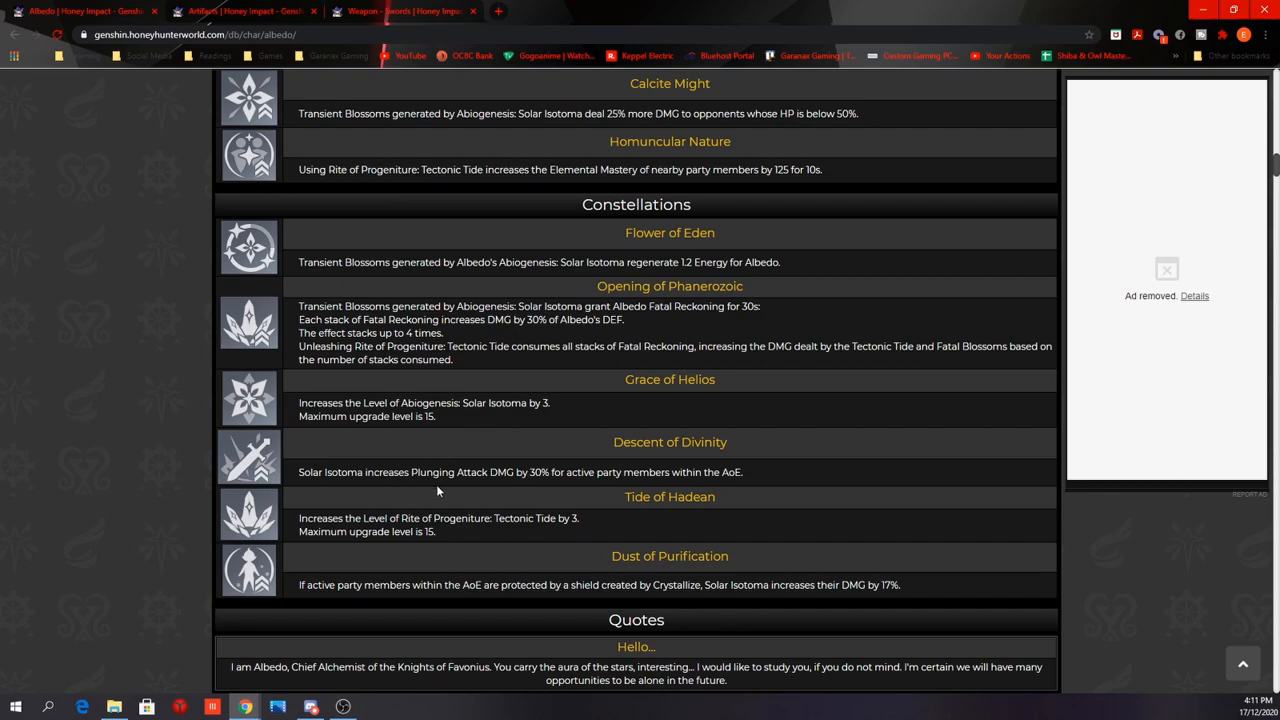
mouse_move(582, 496)
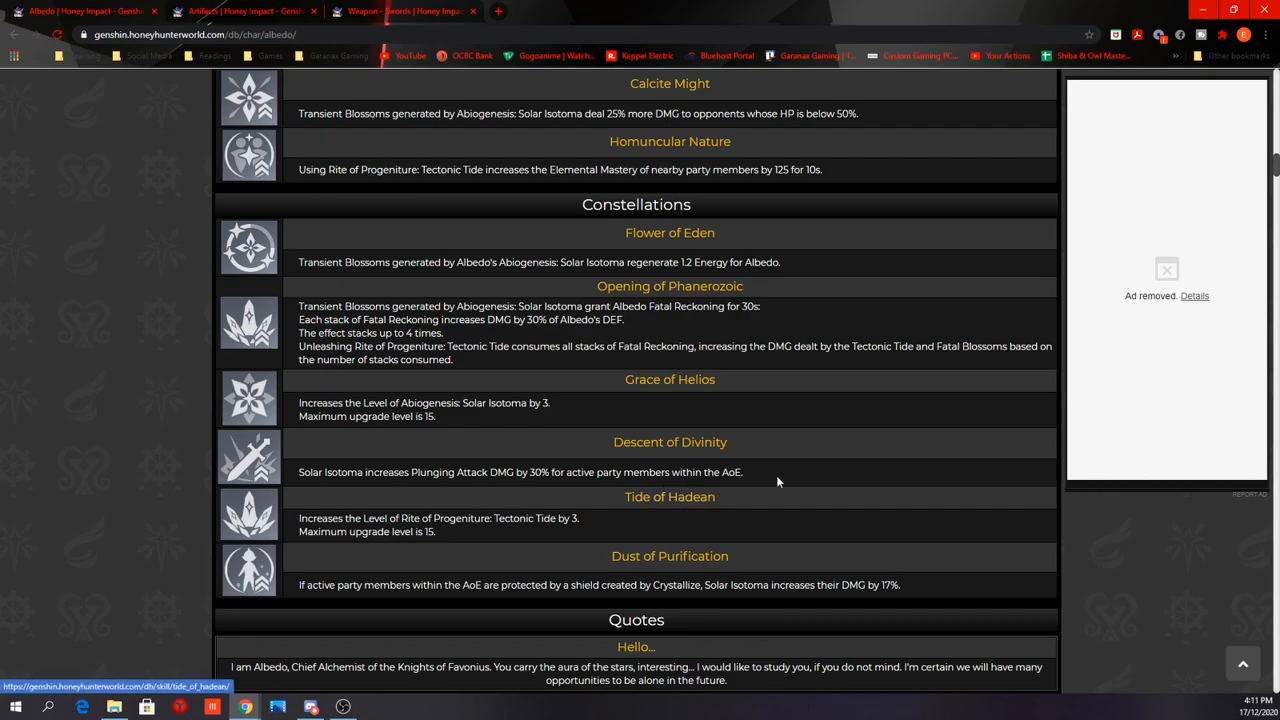
mouse_move(724, 428)
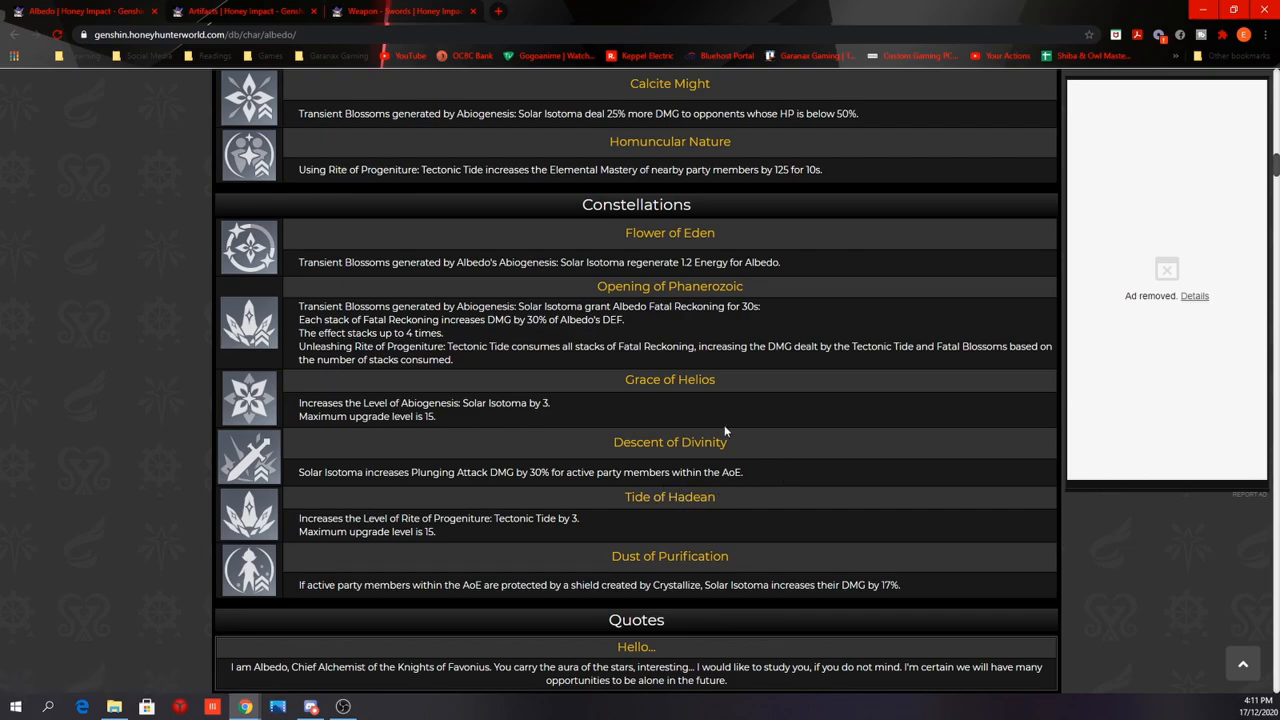
mouse_move(356, 532)
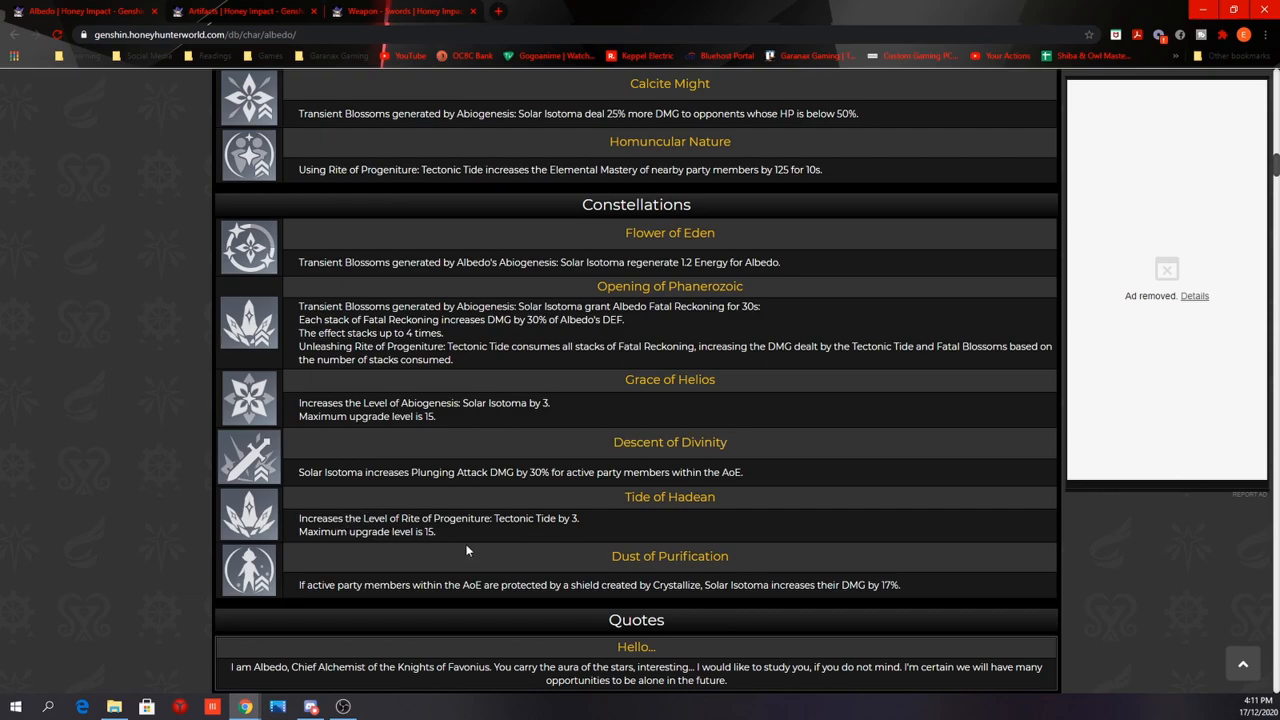
mouse_move(488, 552)
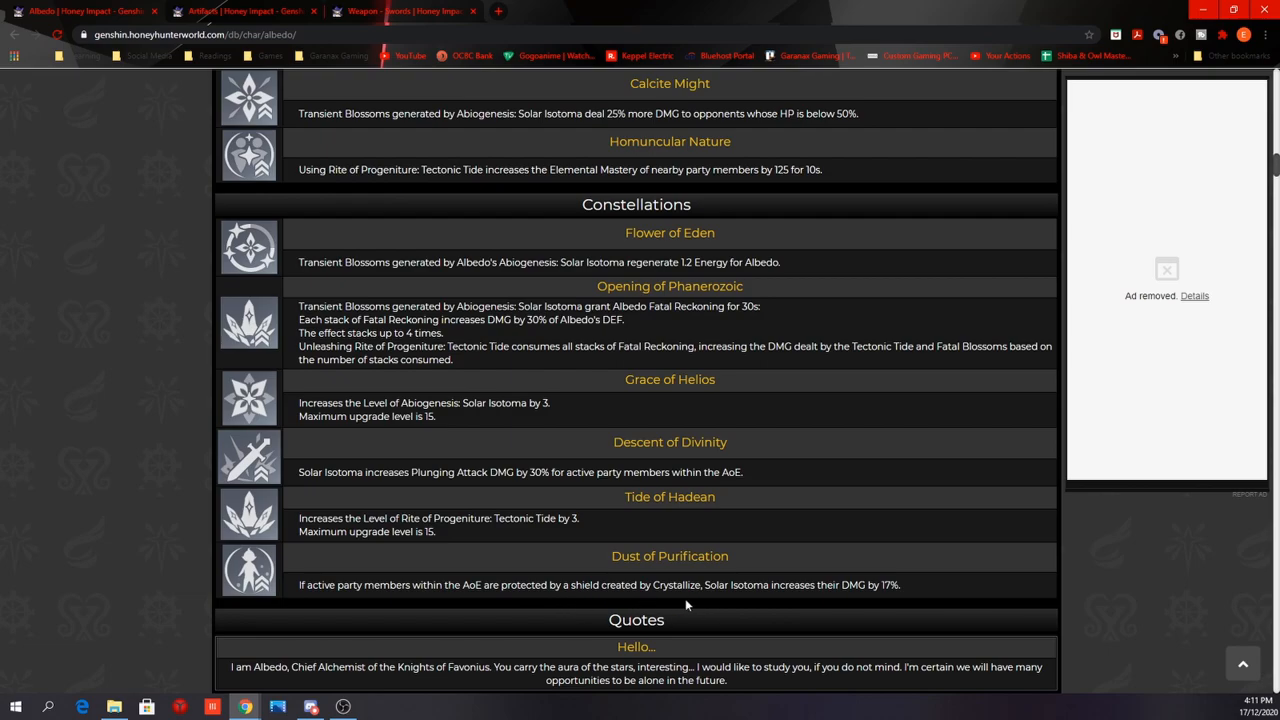
mouse_move(740, 566)
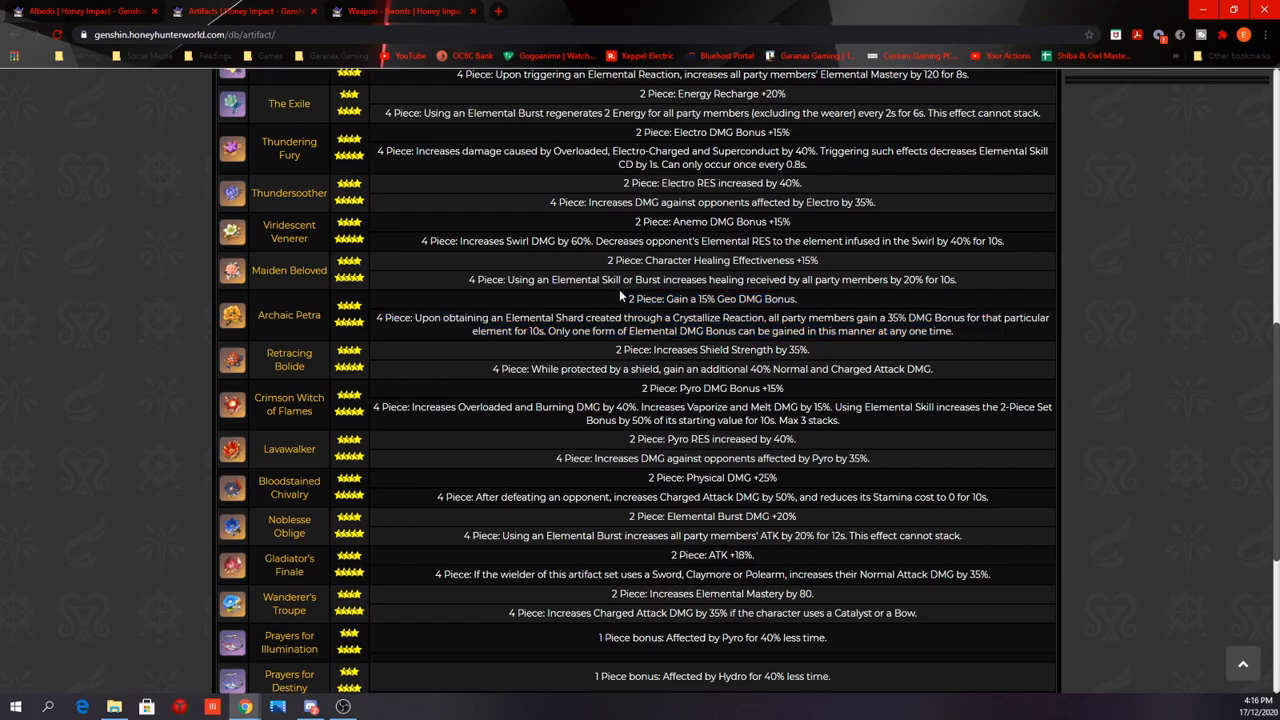
Step: Bring up the sword weapon list from the site's Weapons menu
double_click(712, 300)
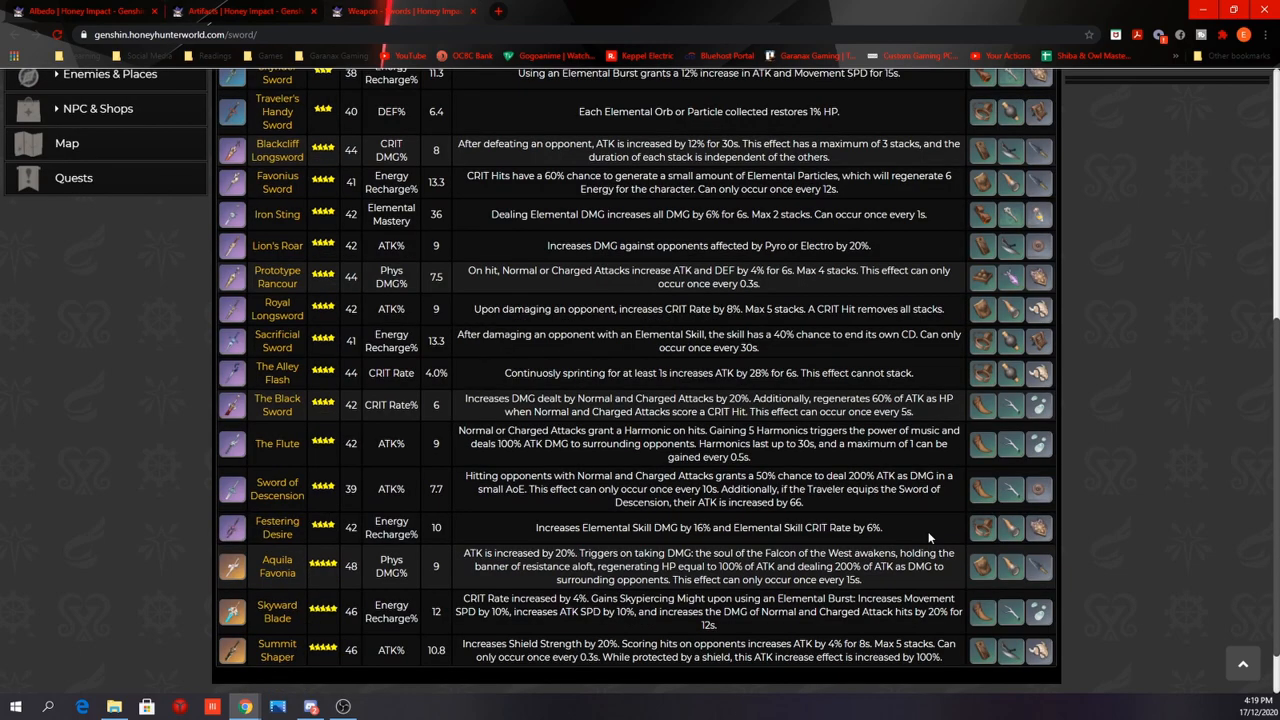
mouse_move(932, 536)
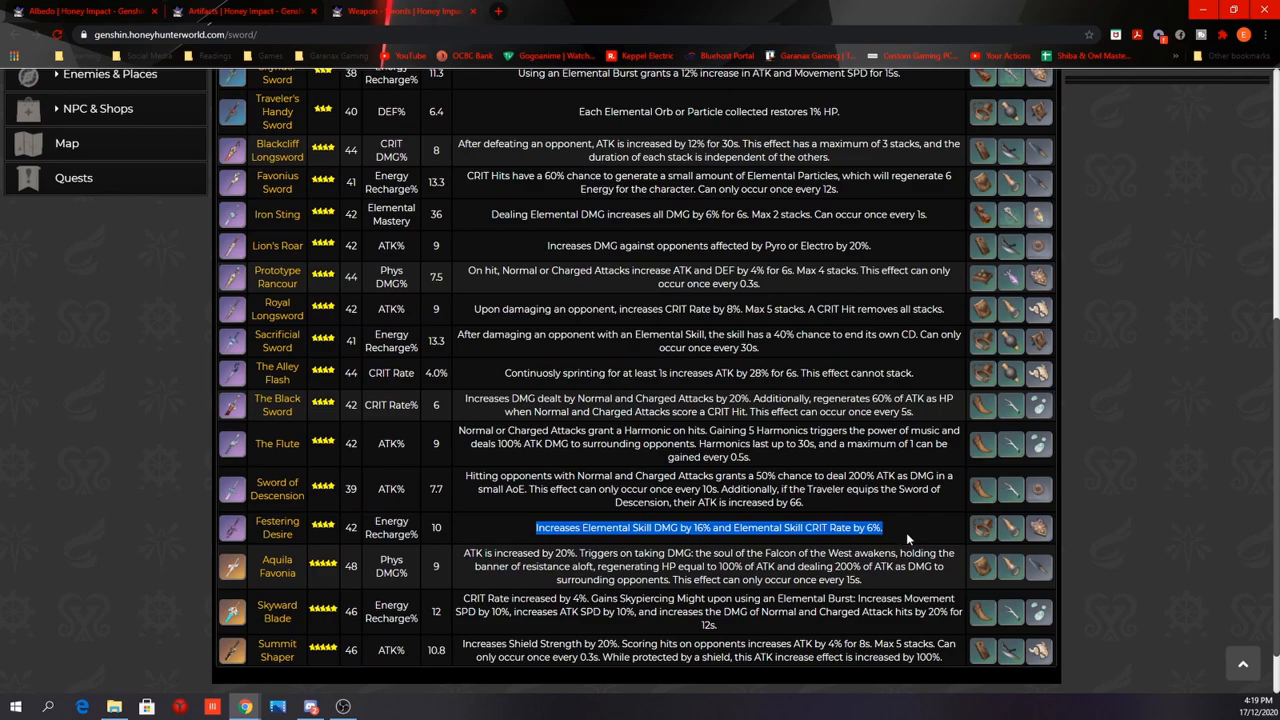
mouse_move(916, 532)
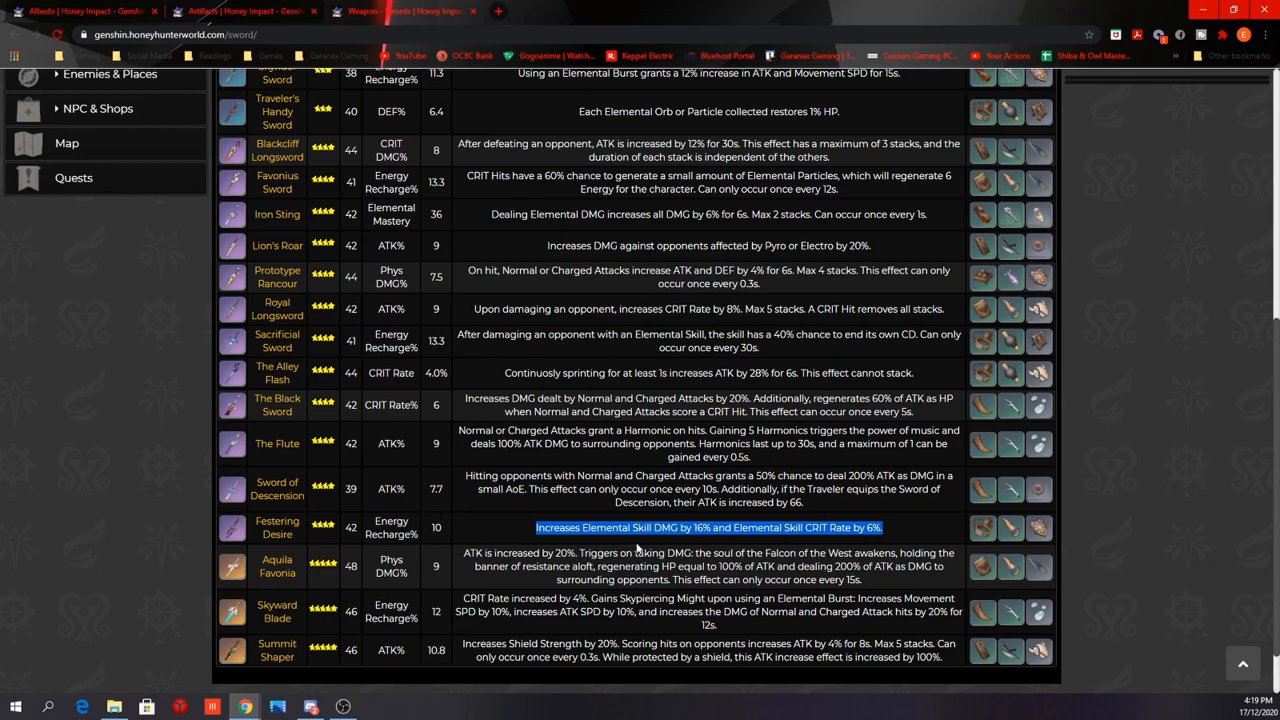
mouse_move(904, 538)
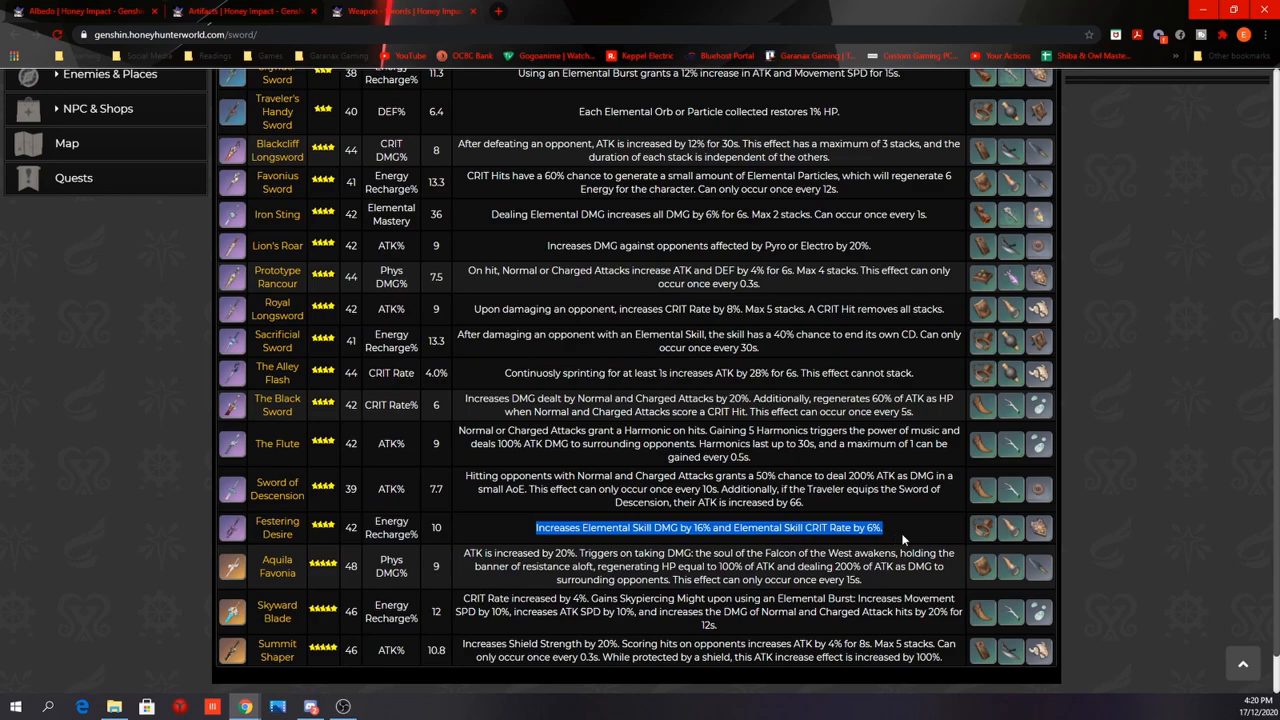
mouse_move(916, 538)
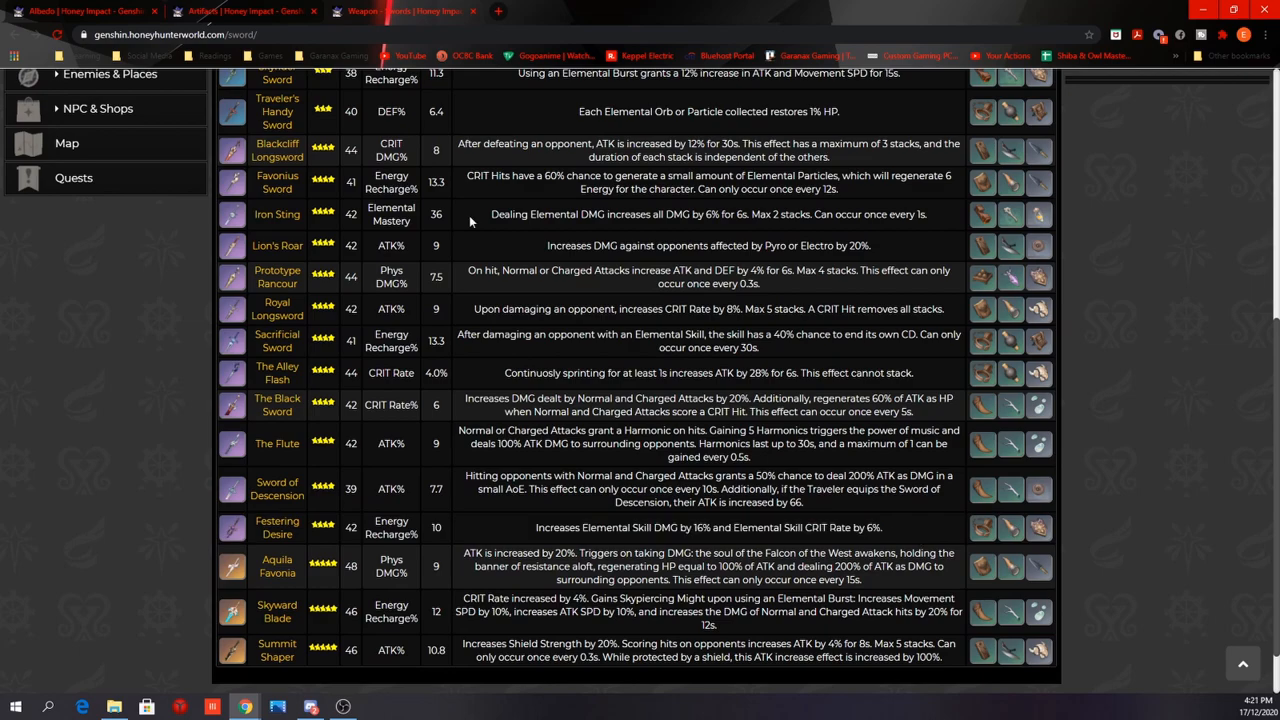
left_click_drag(464, 176, 838, 188)
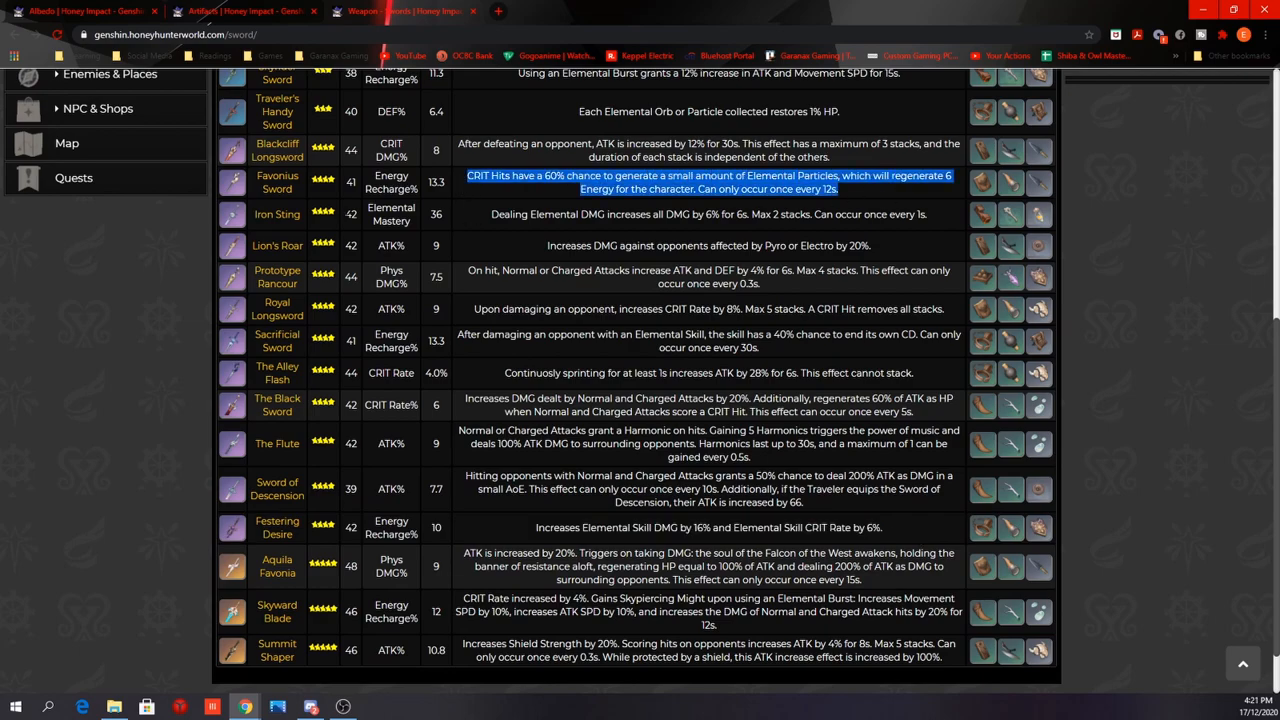
mouse_move(436, 180)
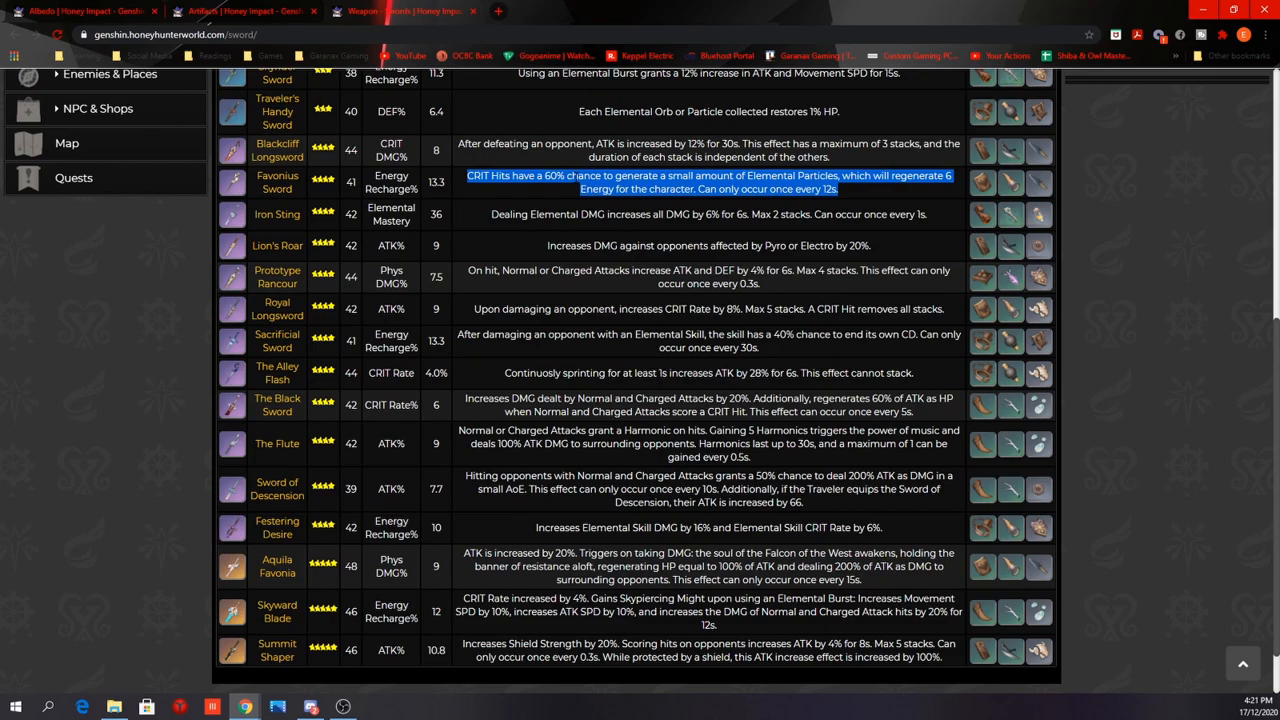
left_click(20, 450)
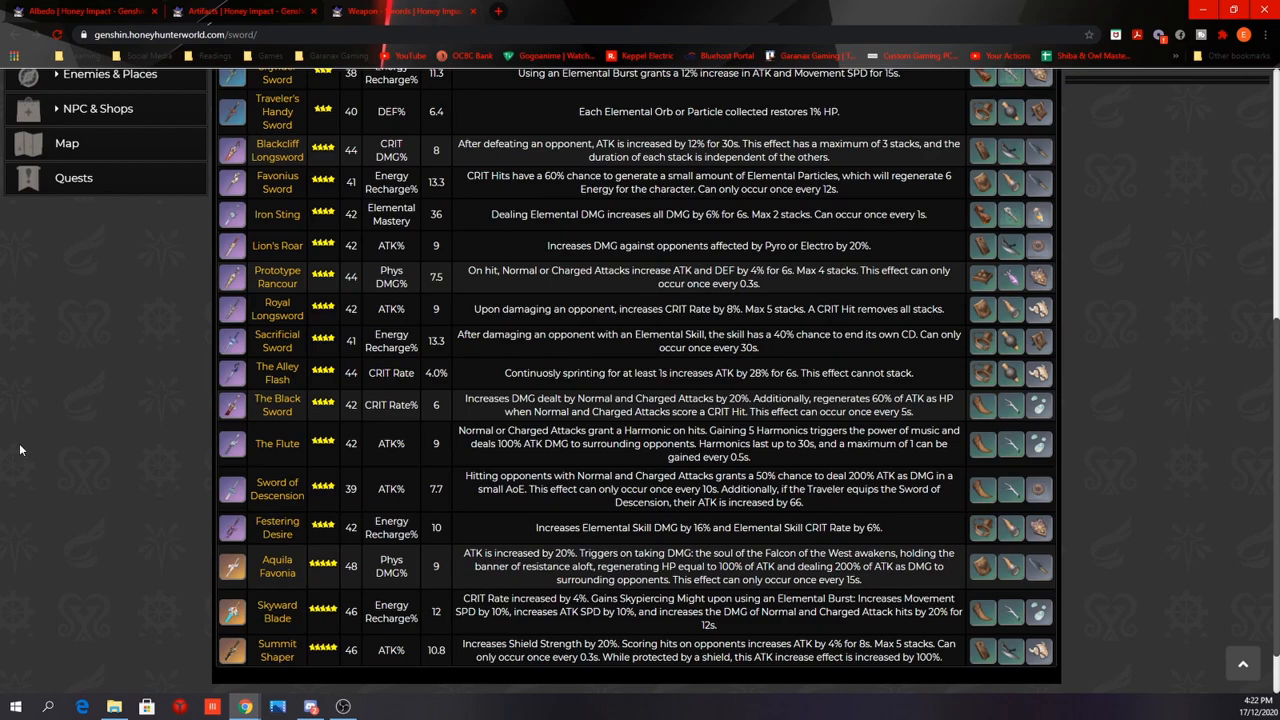
mouse_move(292, 576)
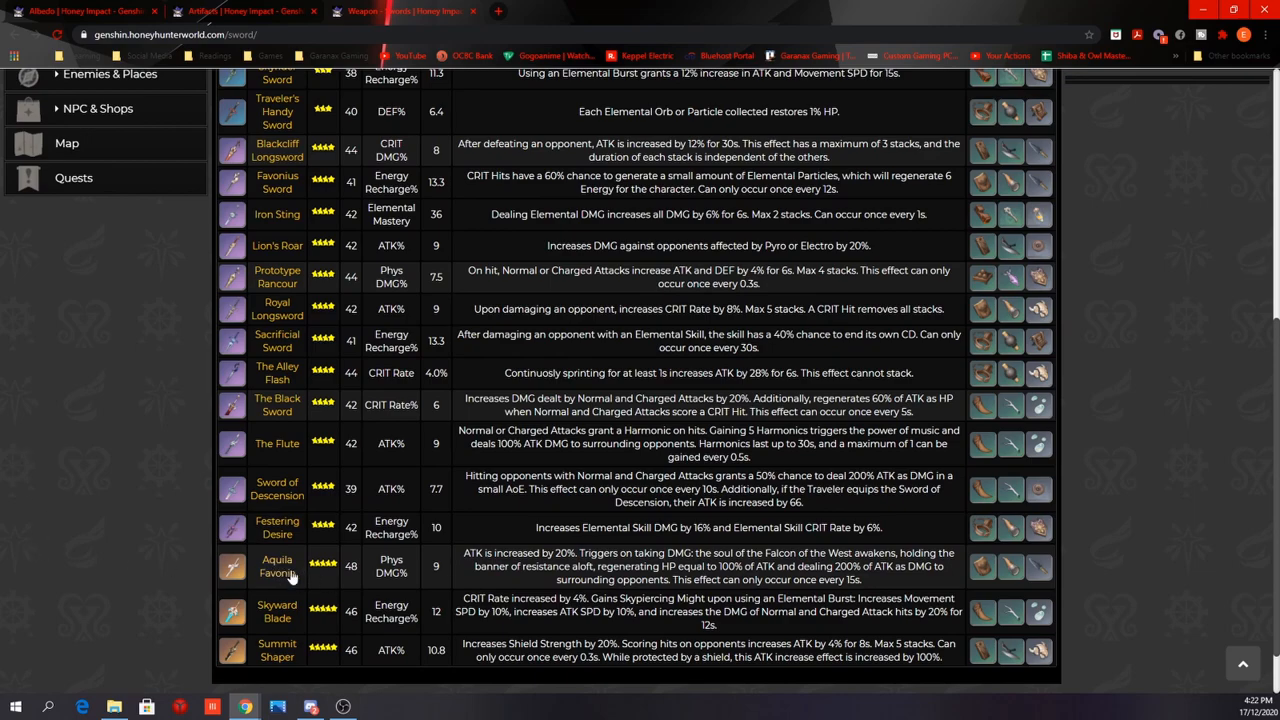
mouse_move(240, 424)
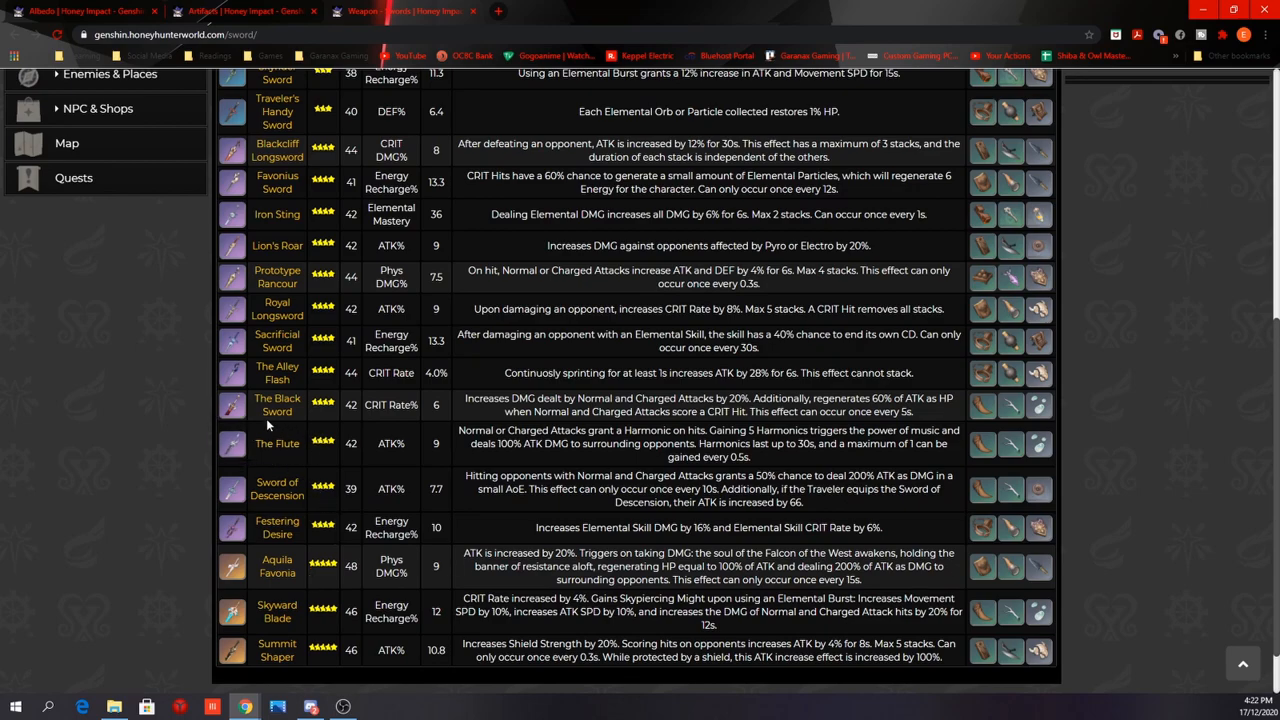
mouse_move(296, 284)
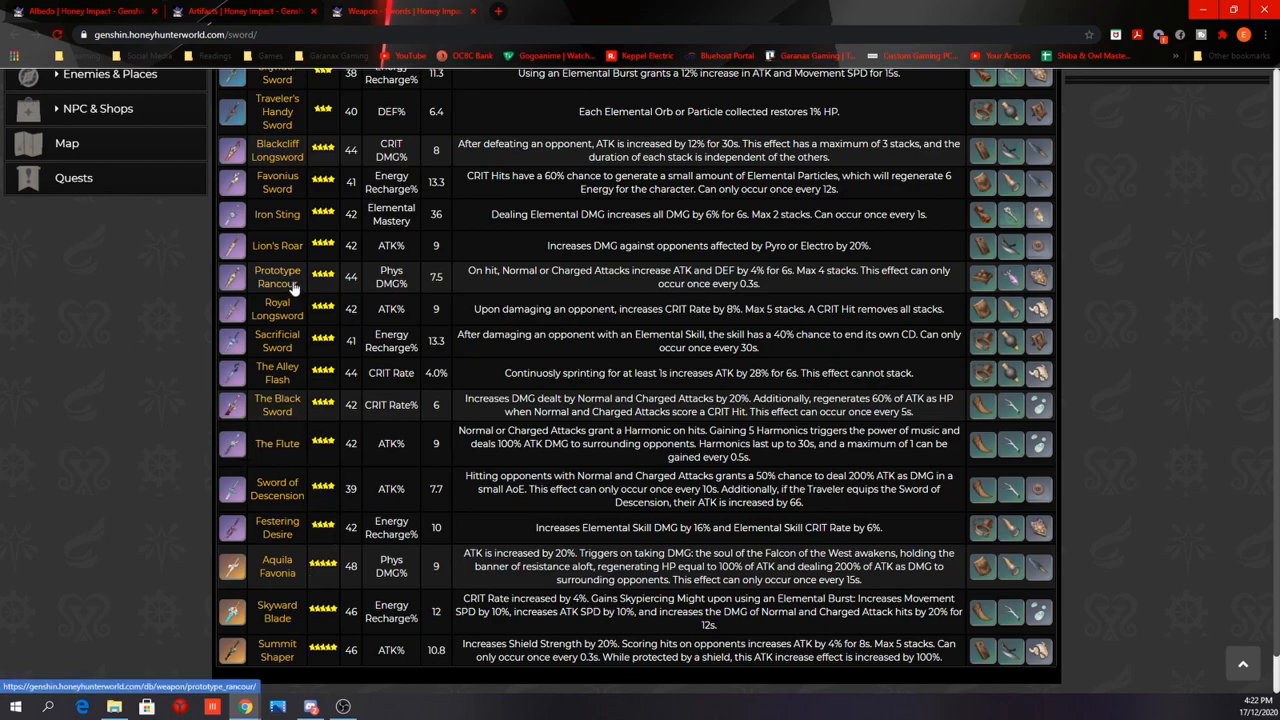